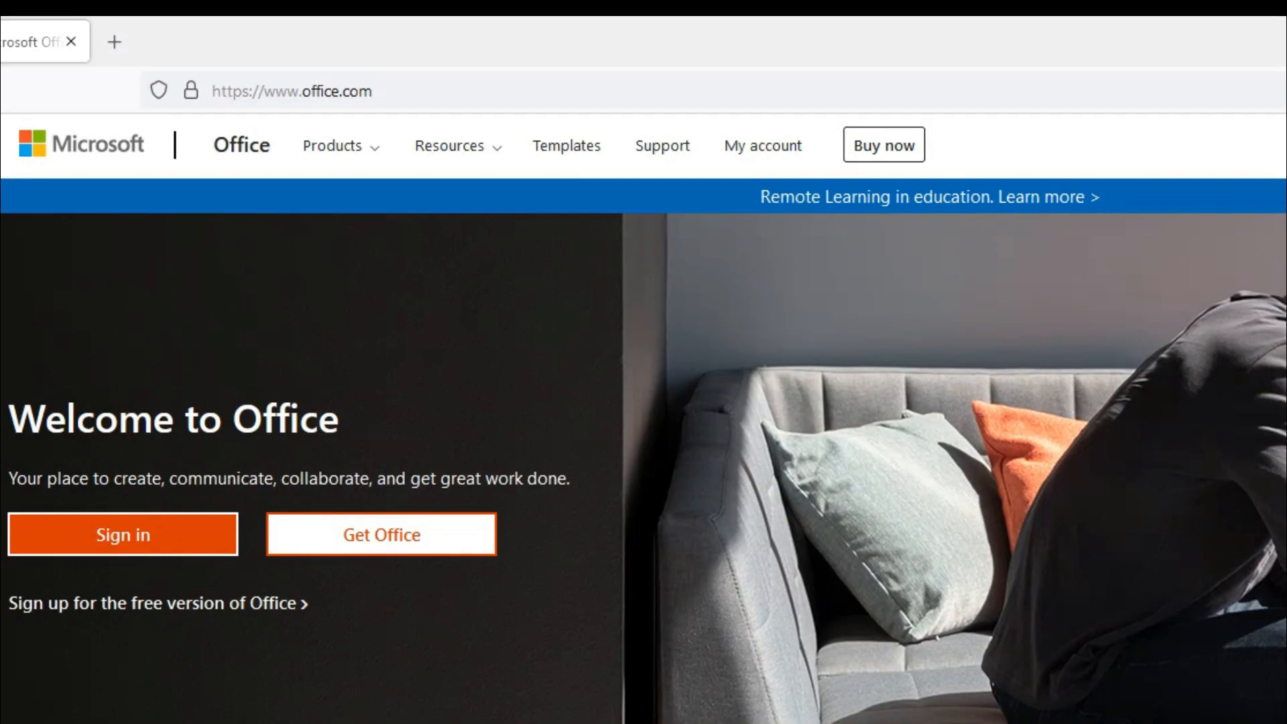
Sign in to office.com with the admin email and password, staying signed in.
scroll("down", 3)
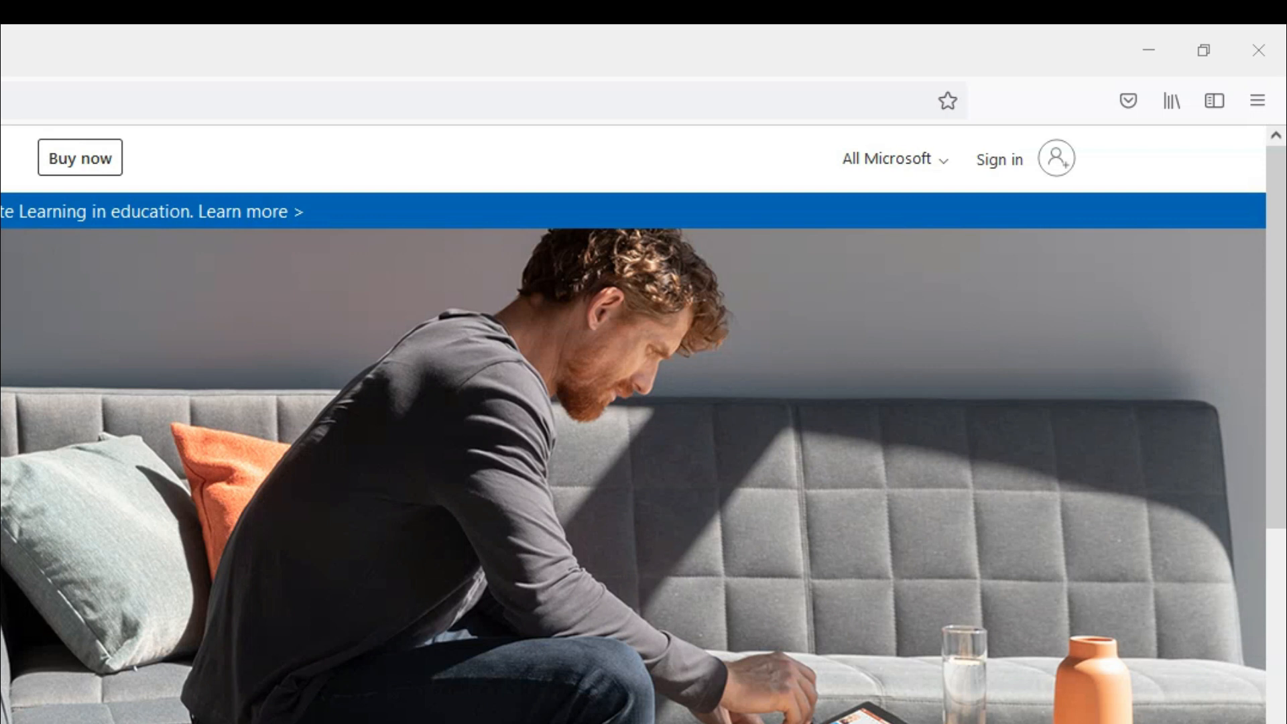
left_click(998, 159)
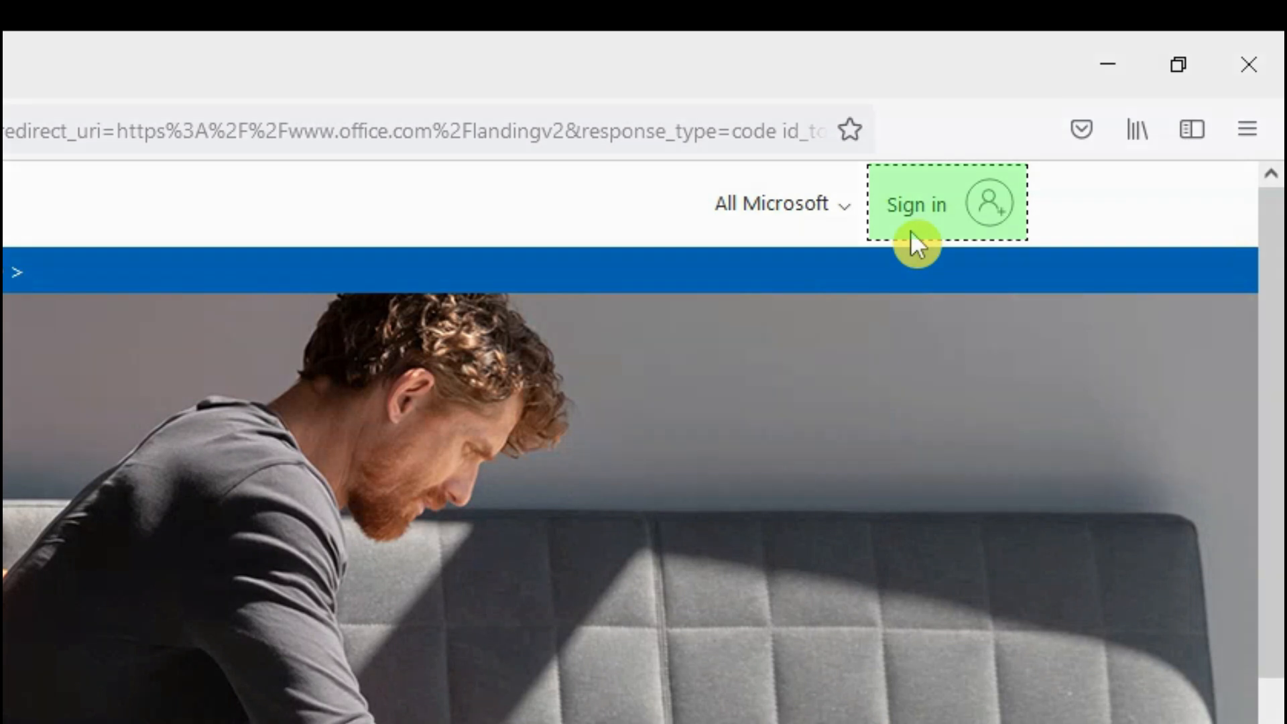
left_click(916, 204)
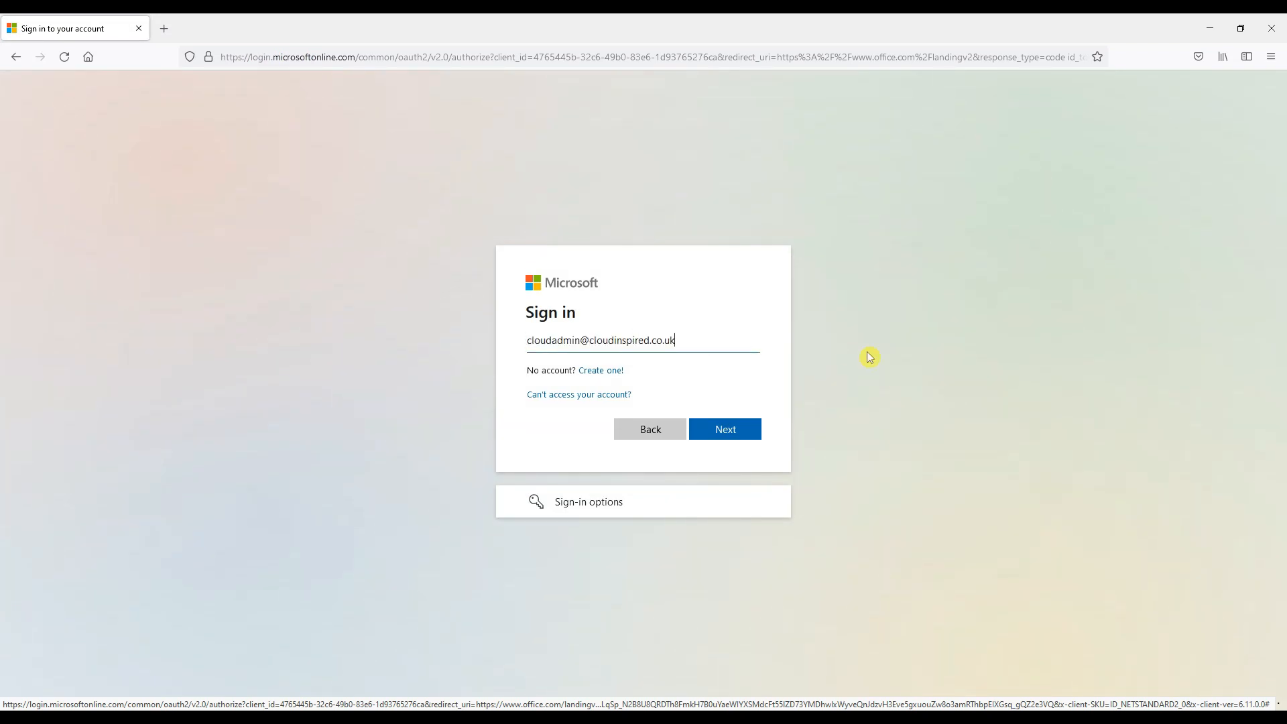
left_click(724, 428)
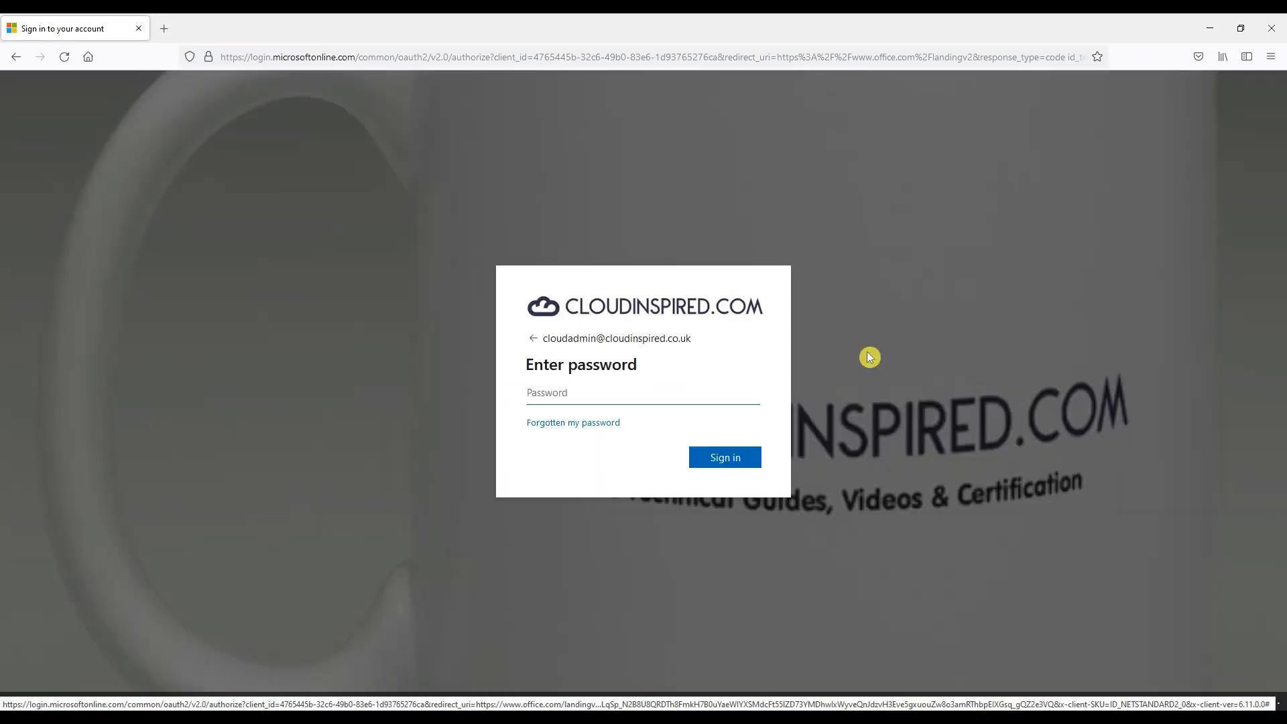
type("password")
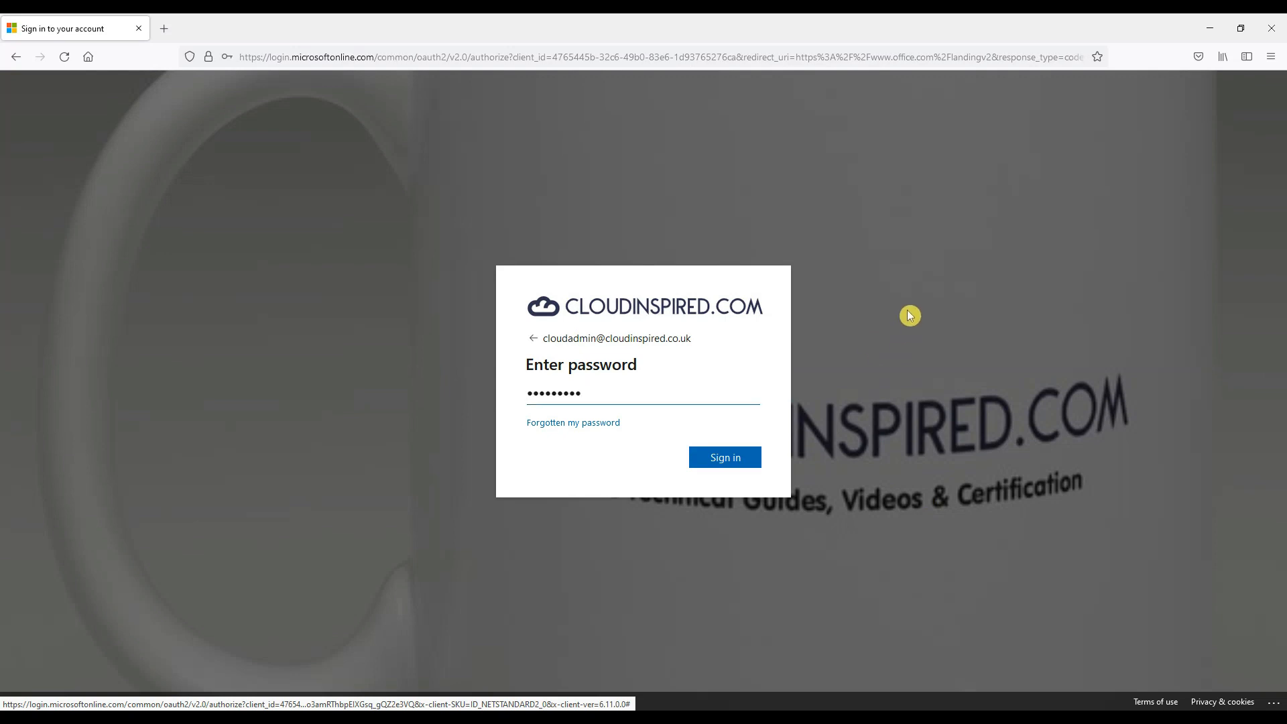
left_click(723, 457)
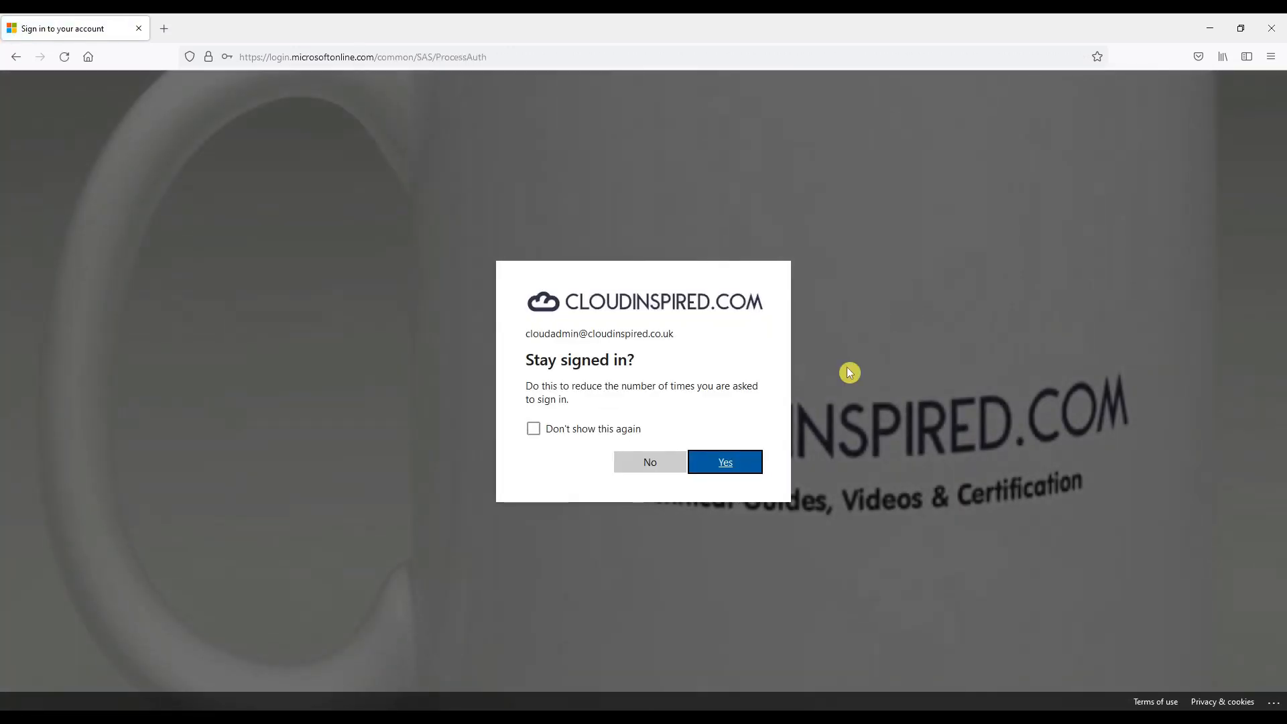
left_click(723, 461)
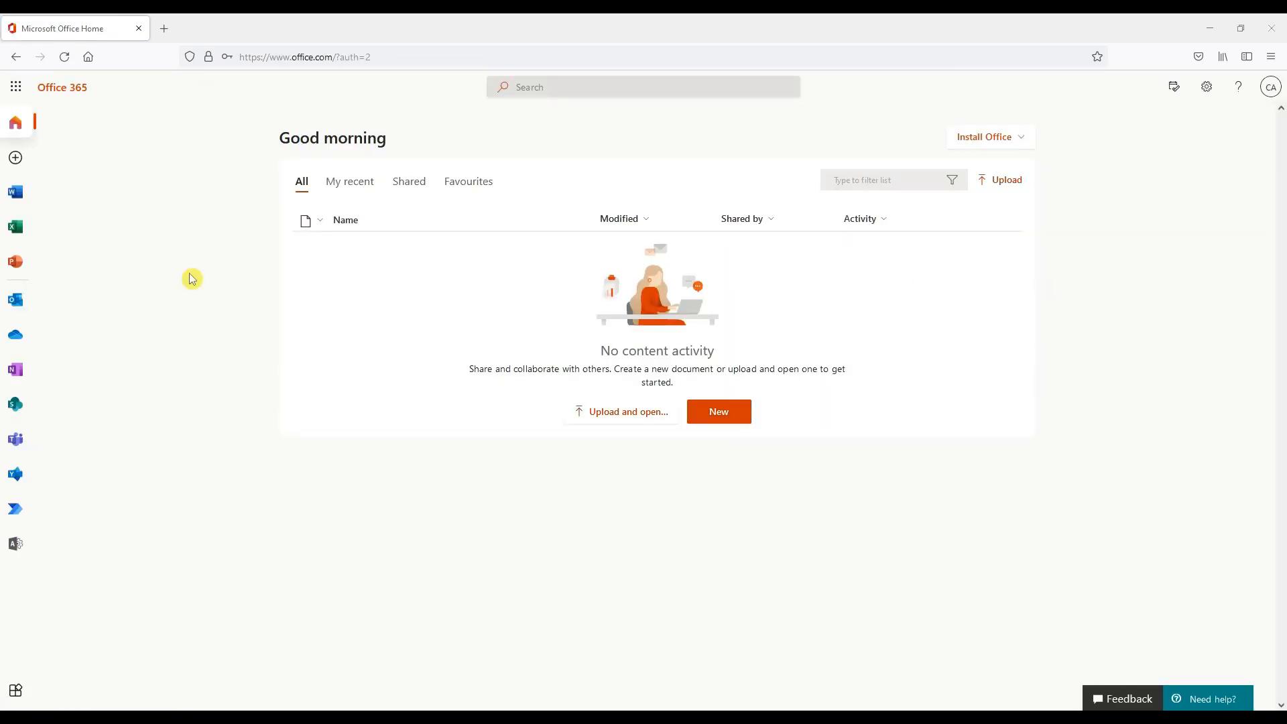
Open Power Automate from the app bar and browse all 506 connector services.
left_click(15, 87)
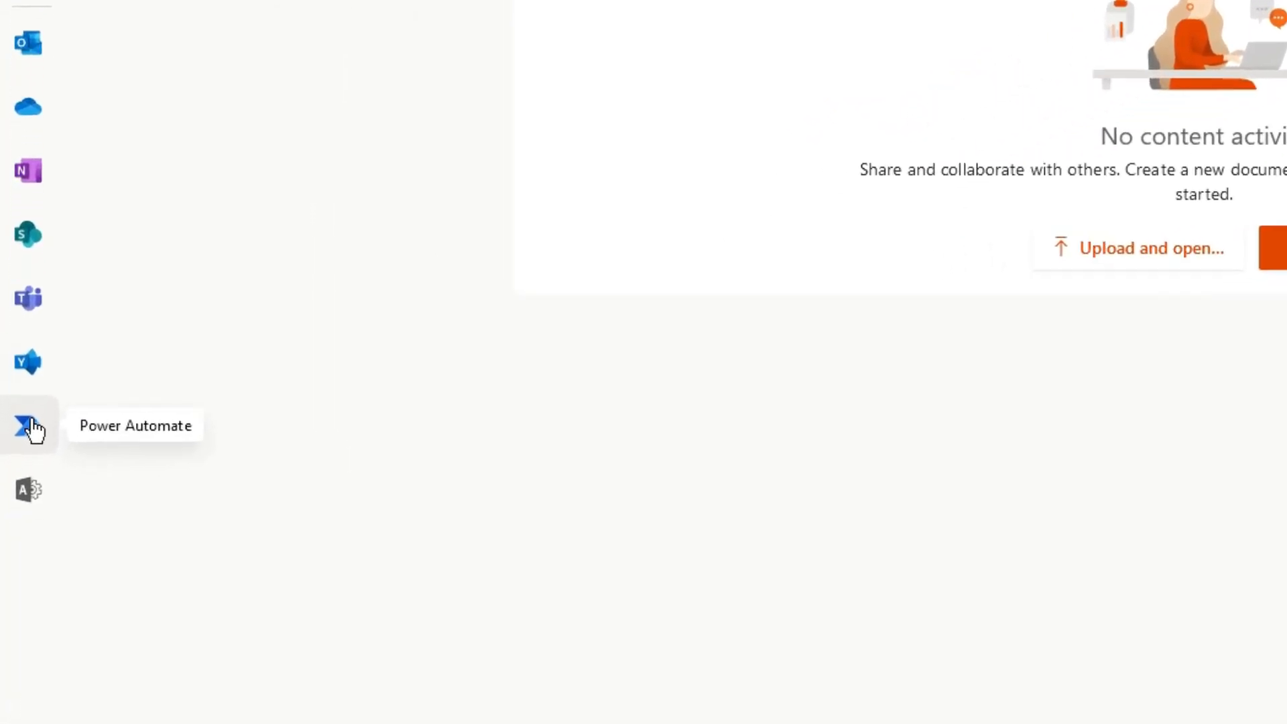
scroll("down", 3)
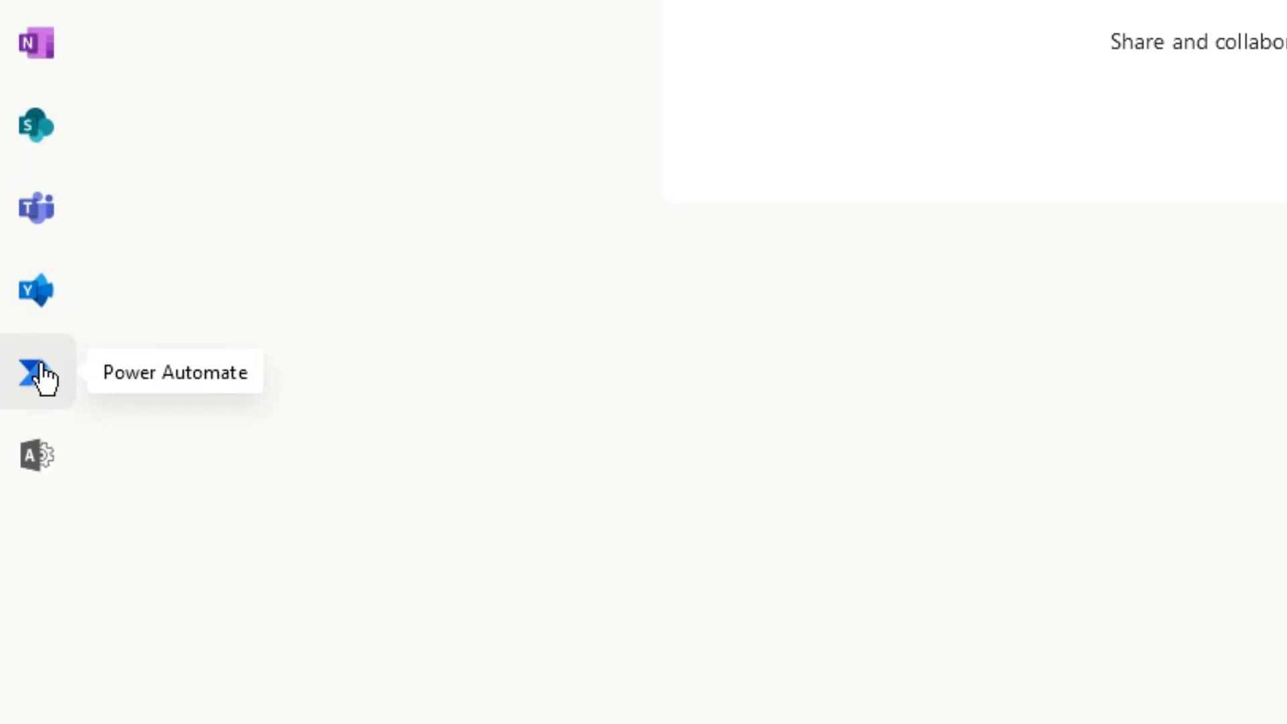
left_click(36, 374)
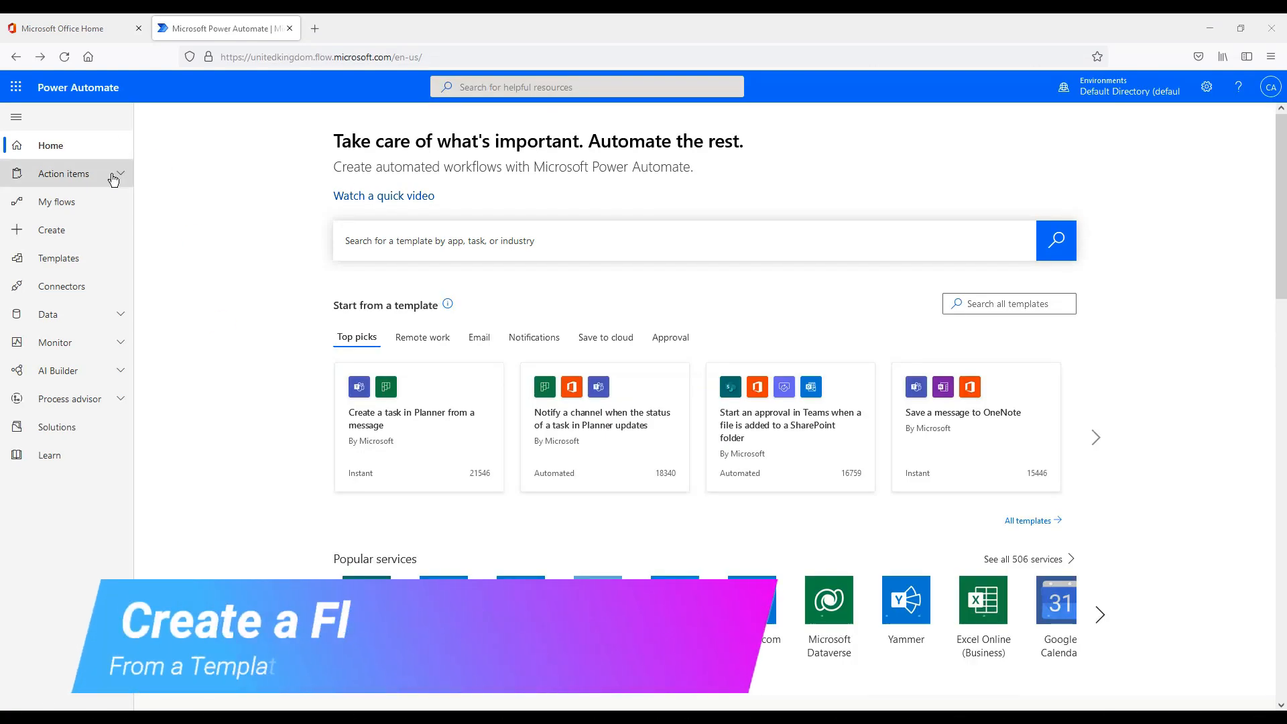
mouse_move(1196, 479)
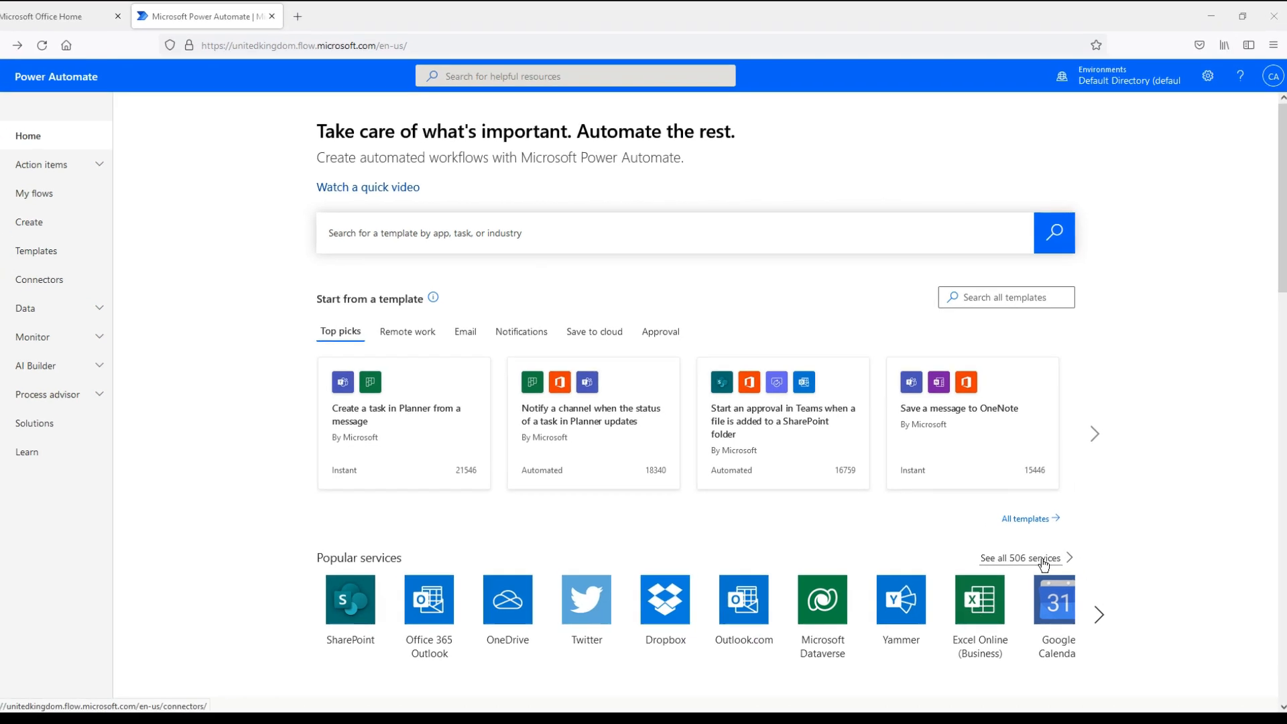
scroll("down", 3)
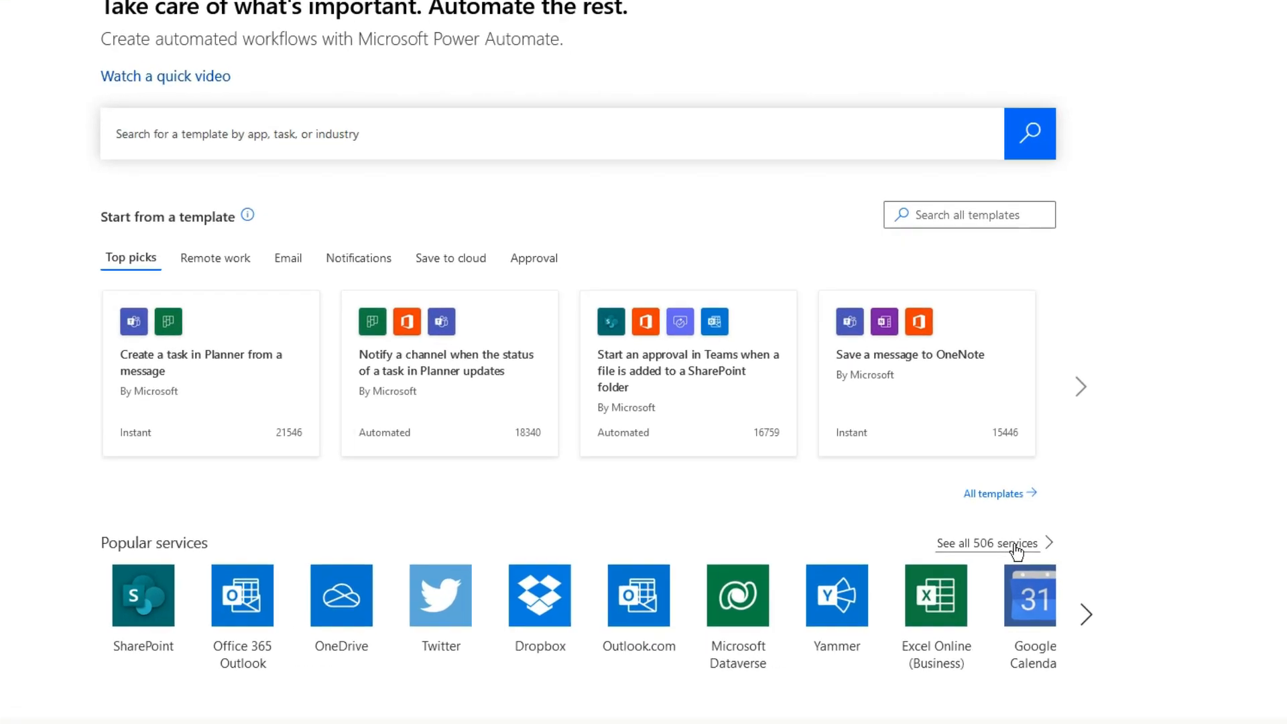
scroll("down", 3)
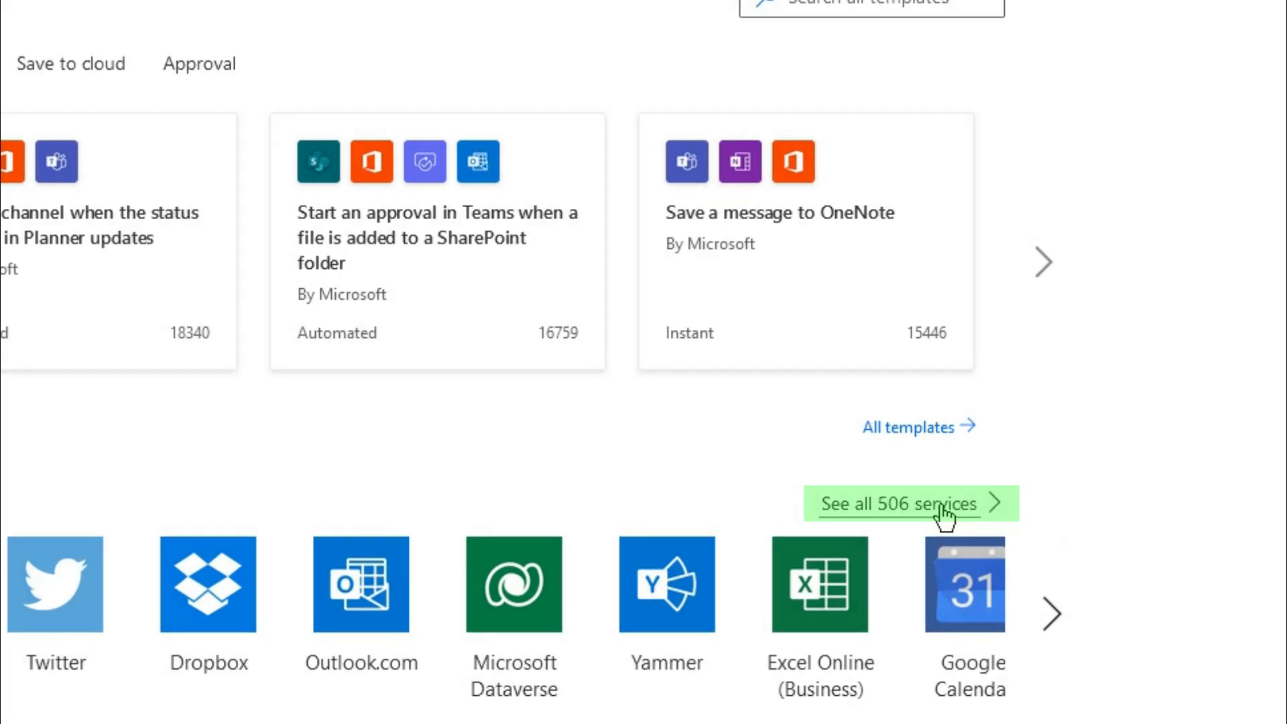
left_click(908, 504)
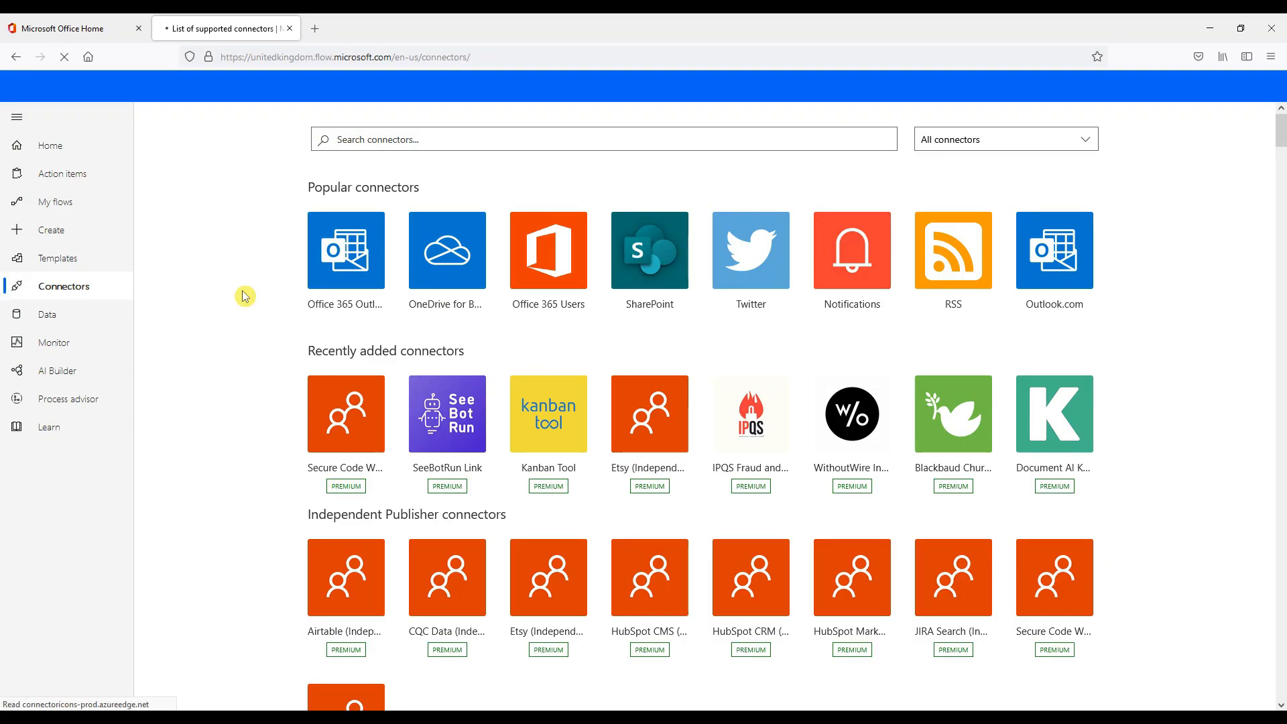
scroll("down", 3)
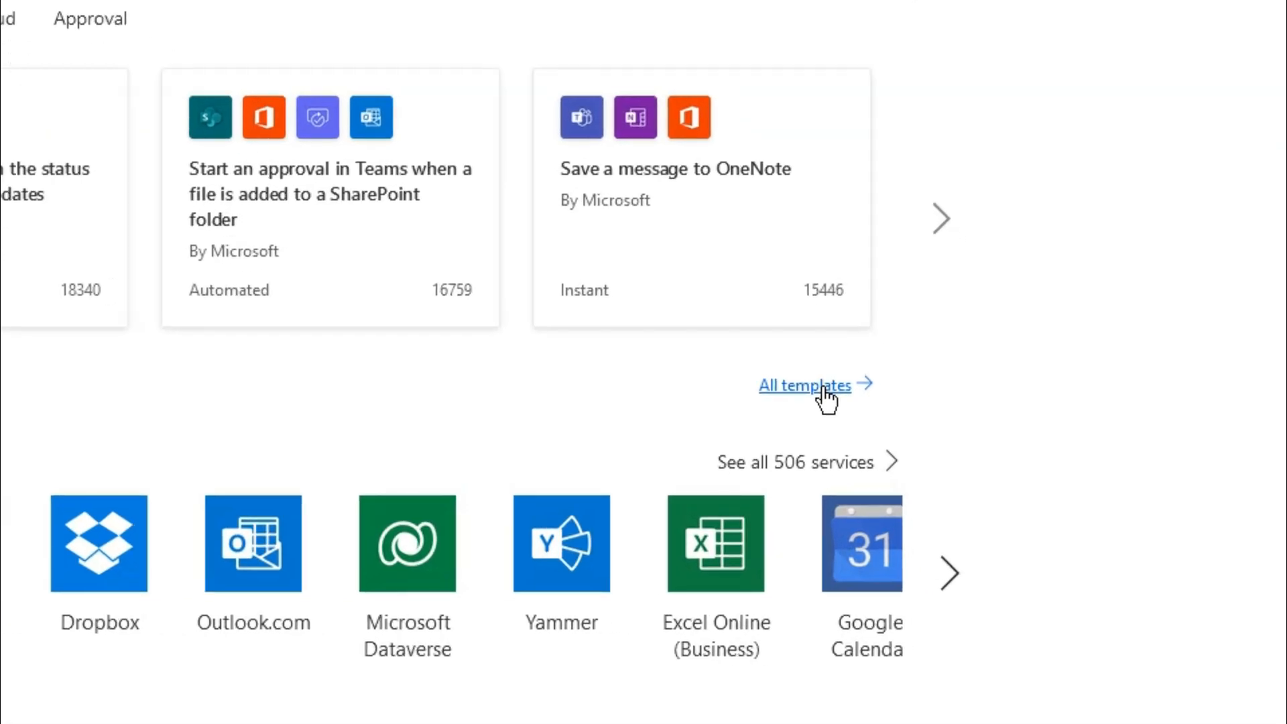
mouse_move(825, 386)
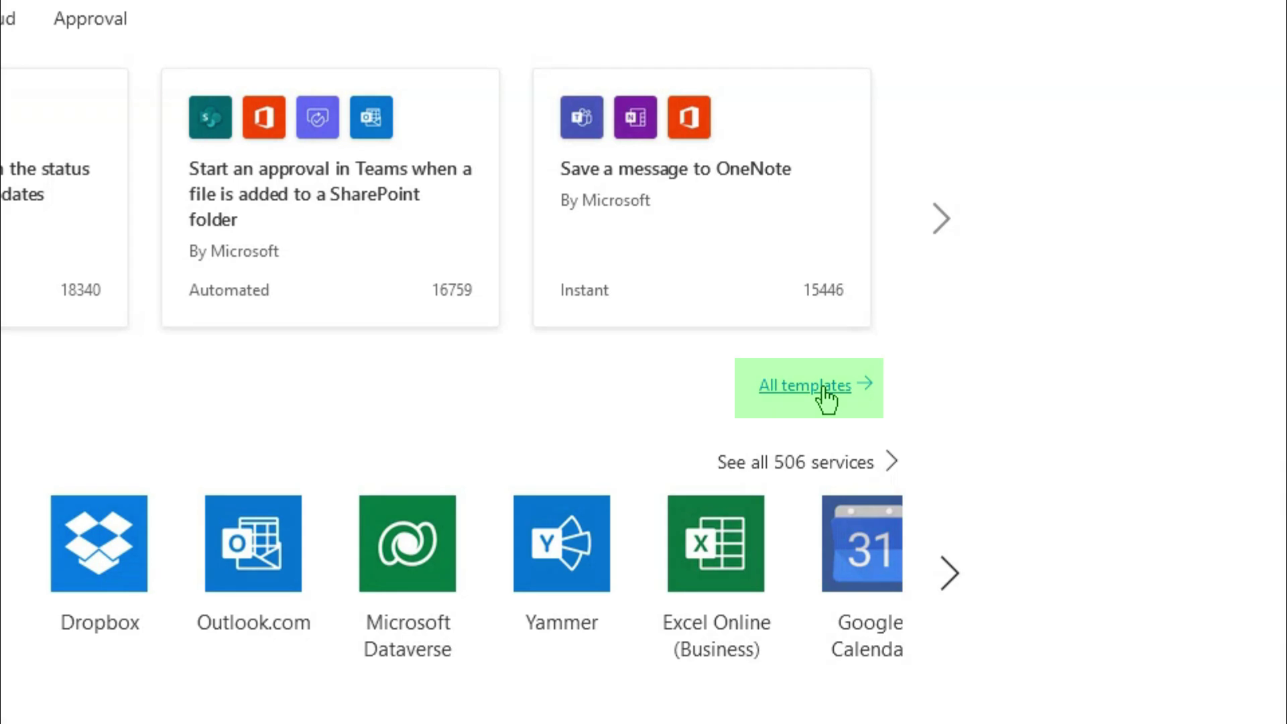
Browse the featured templates, then search all templates for 'sharepoint teams'.
left_click(807, 384)
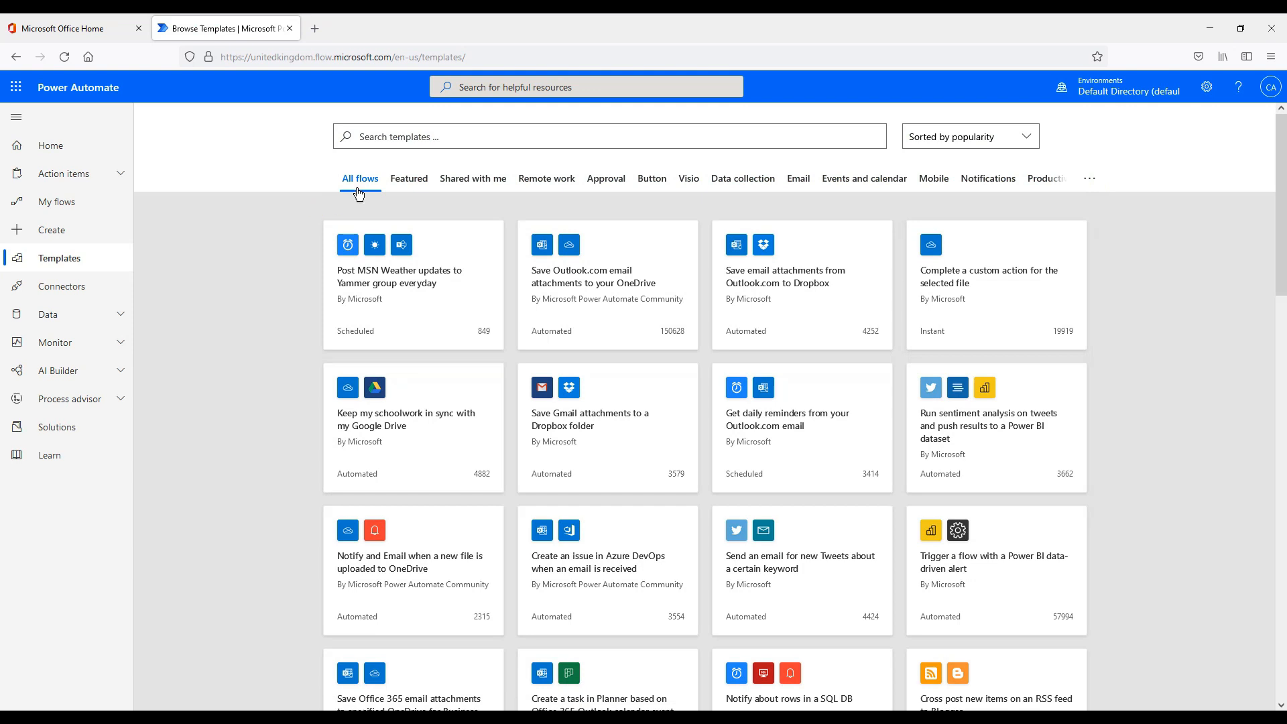
mouse_move(545, 178)
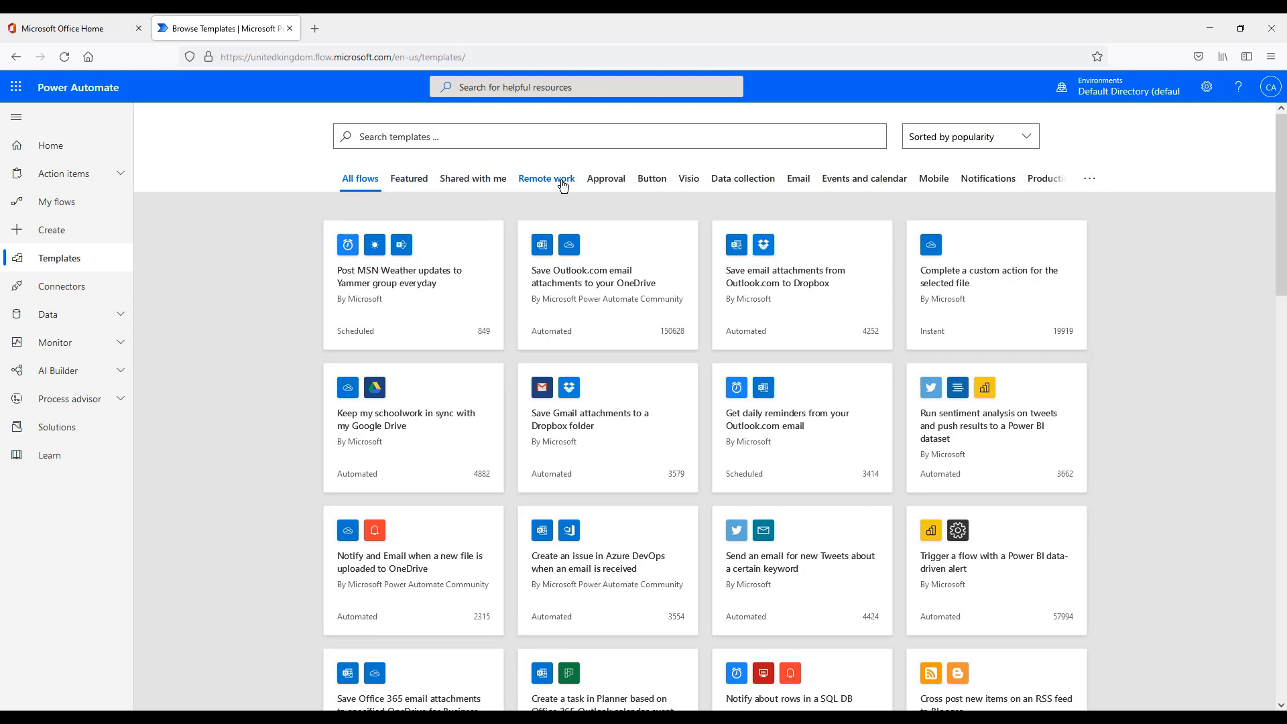
mouse_move(650, 208)
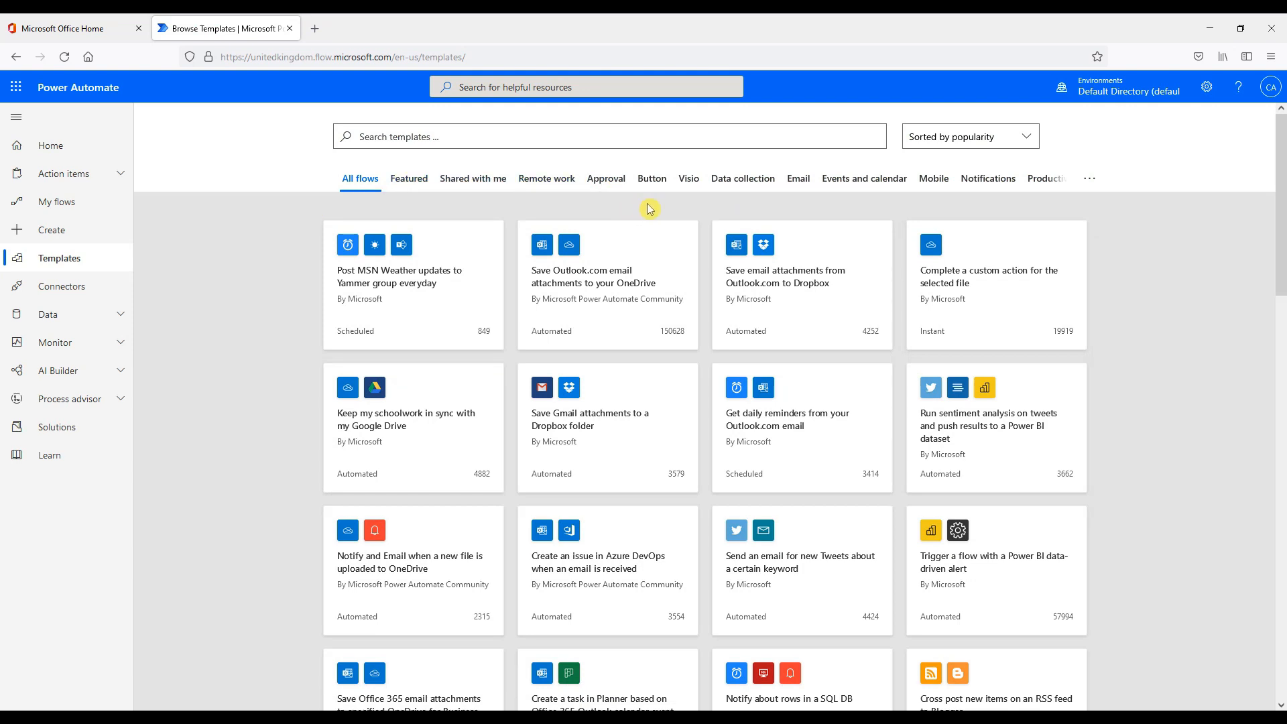
mouse_move(396, 204)
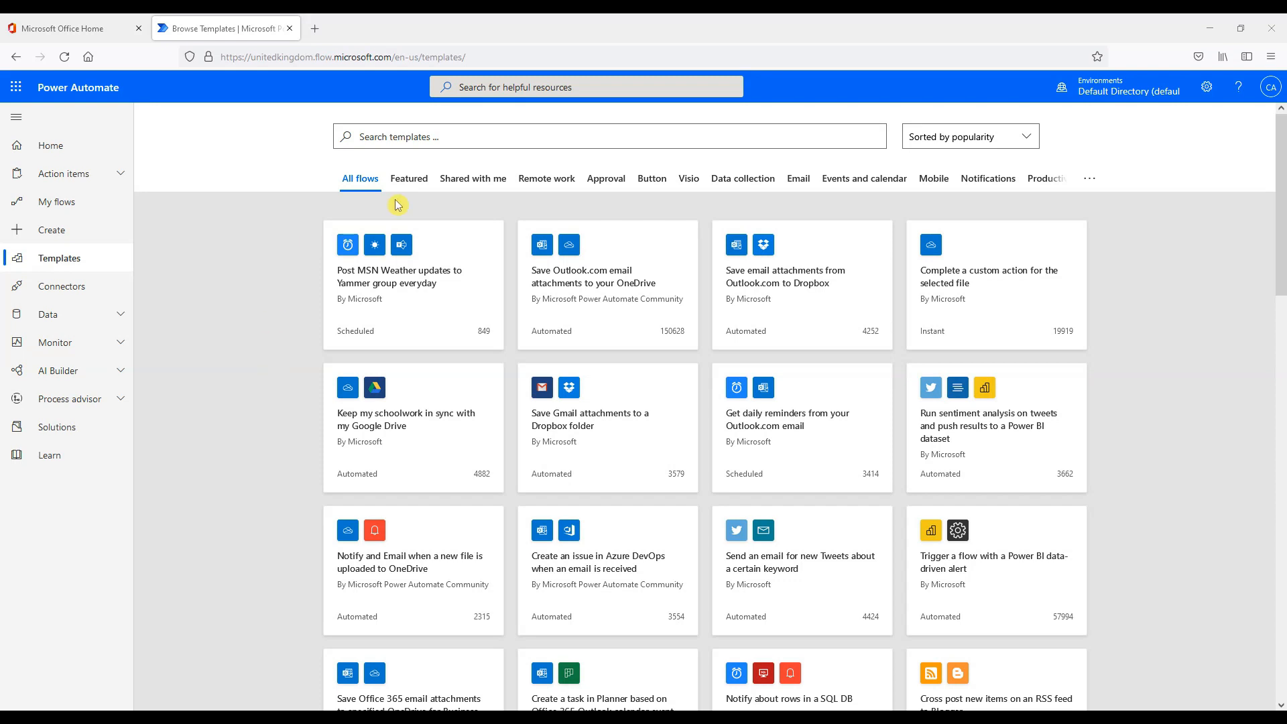
left_click(408, 179)
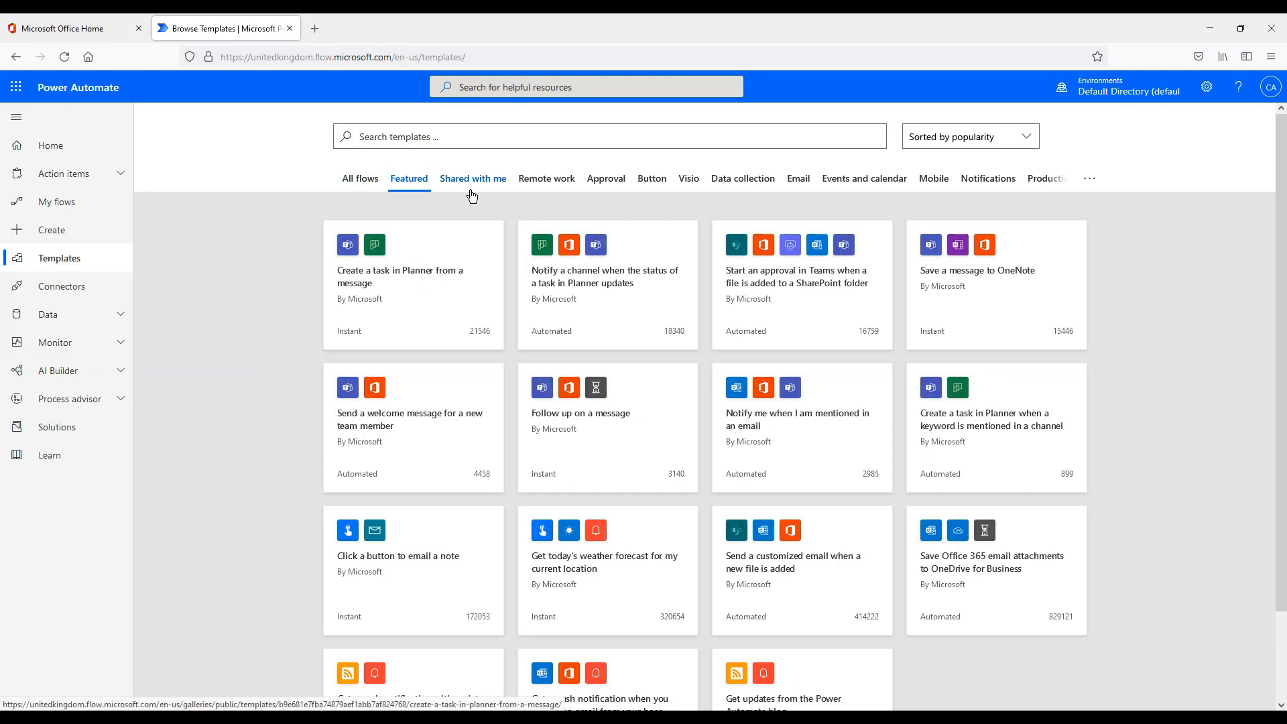
left_click(359, 179)
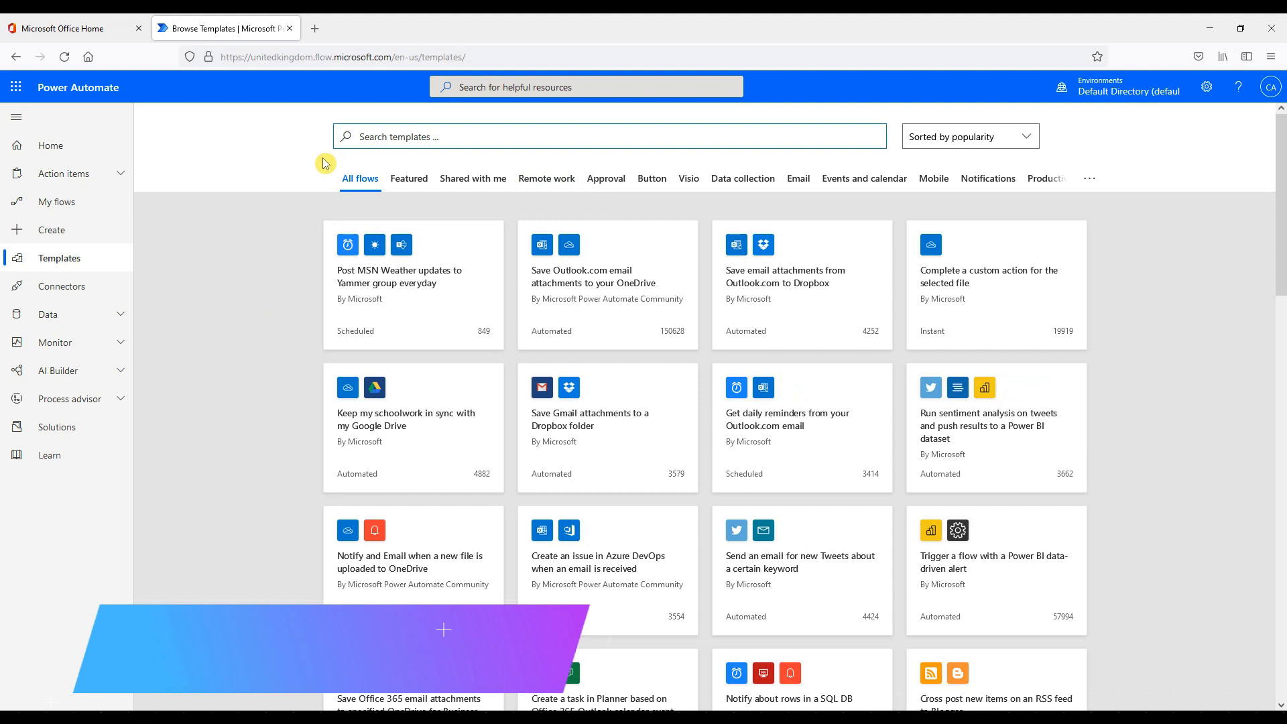
type("sharepoint teams")
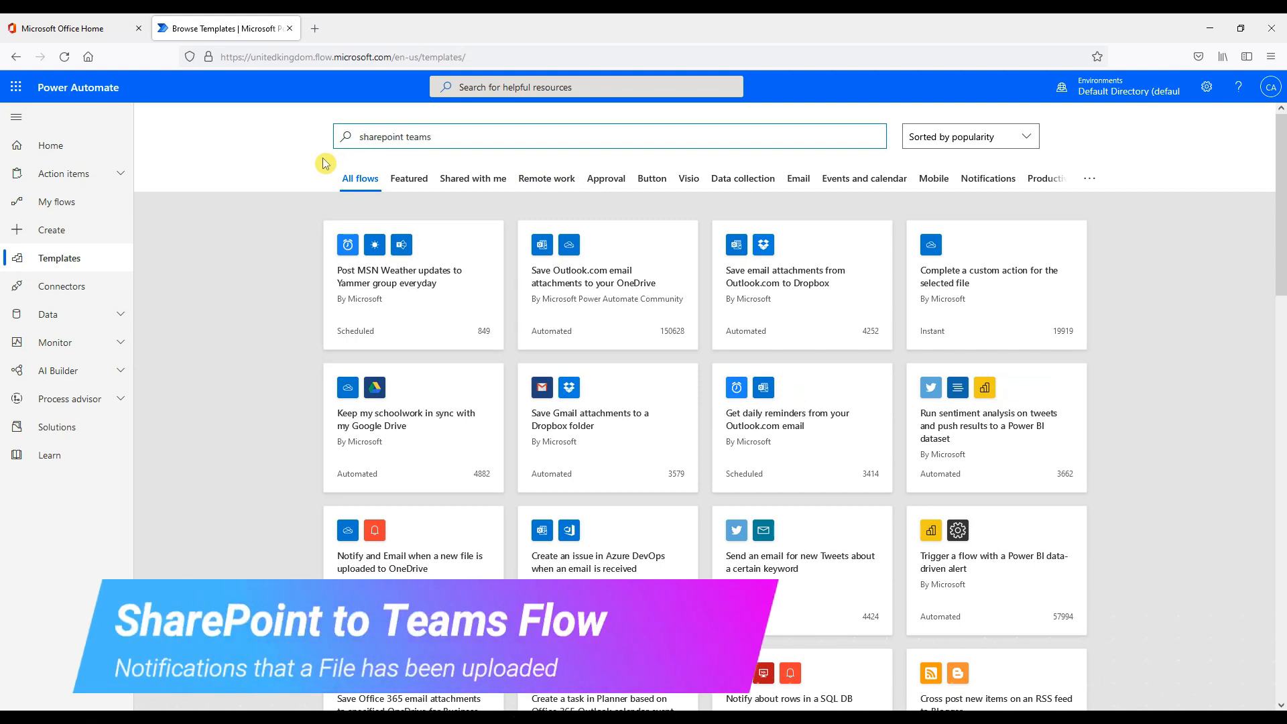
key("Return")
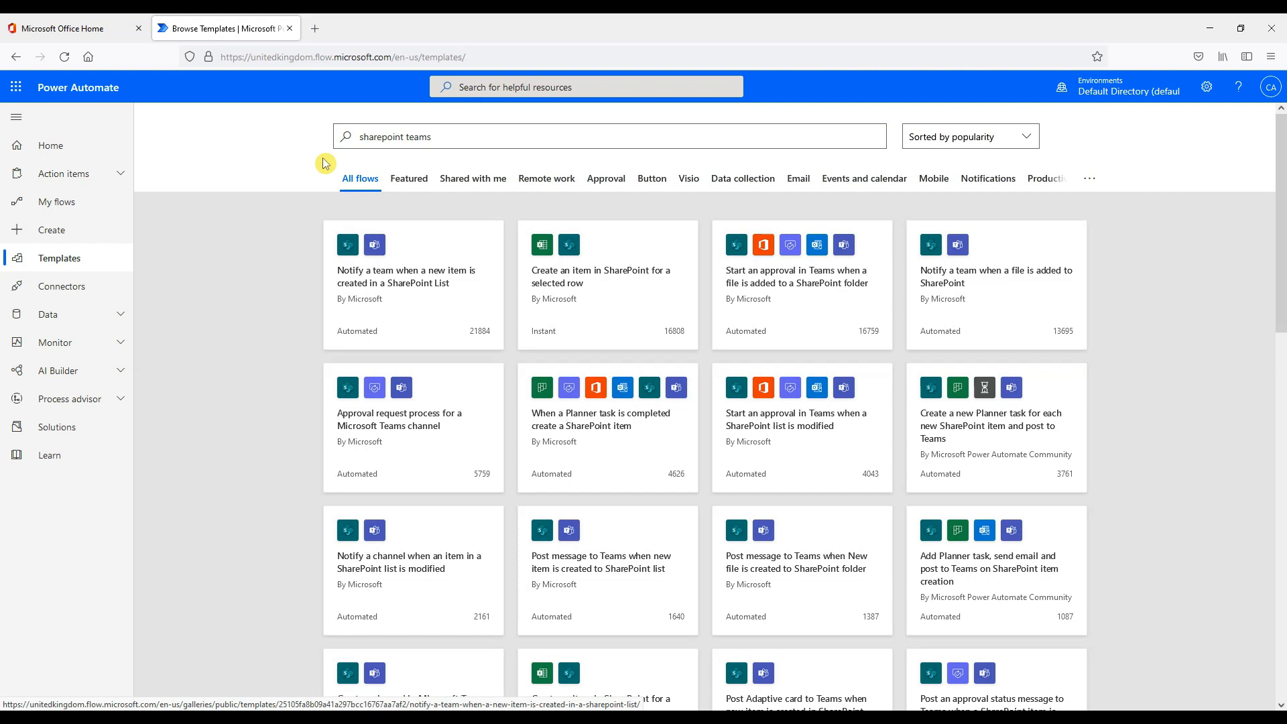
mouse_move(471, 313)
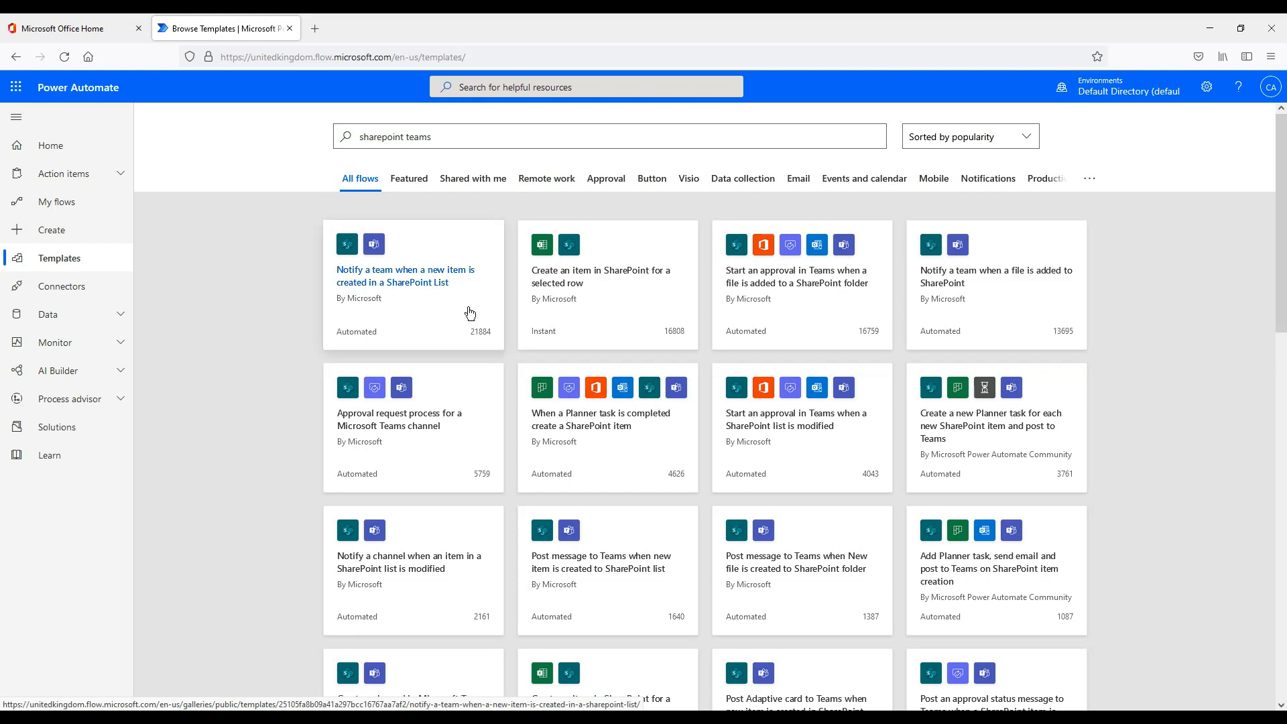
mouse_move(577, 314)
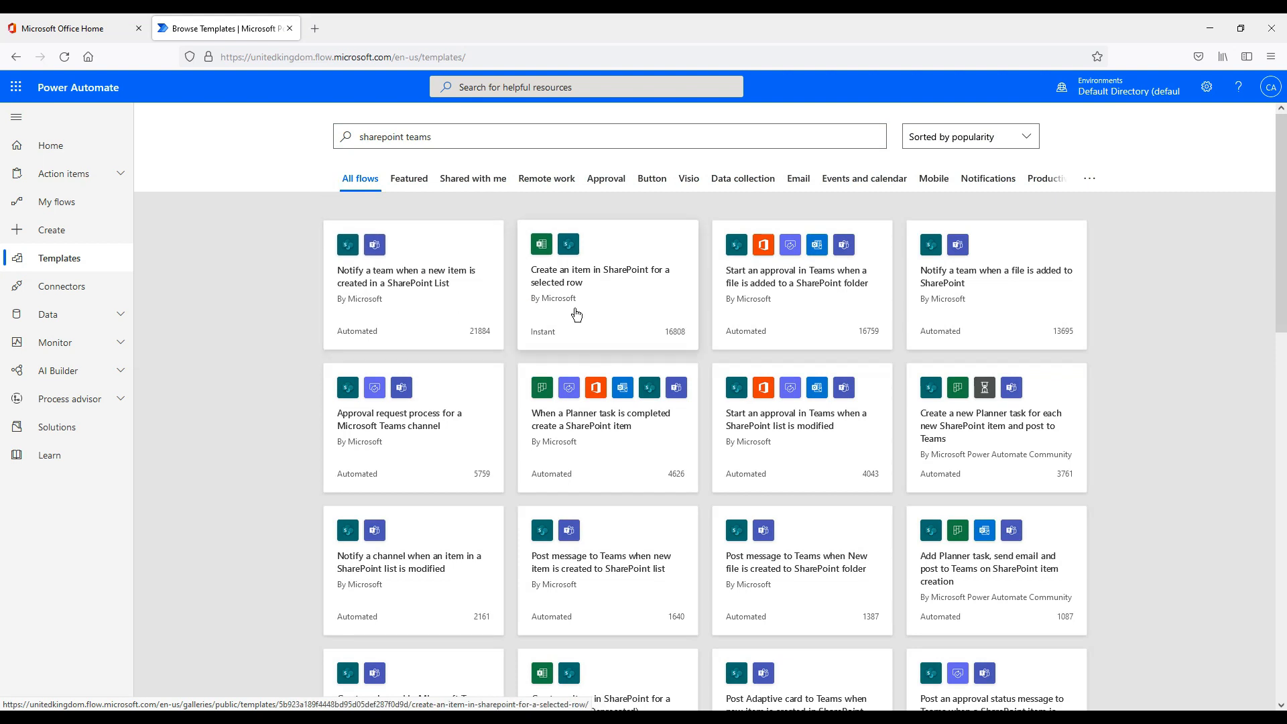
mouse_move(1020, 310)
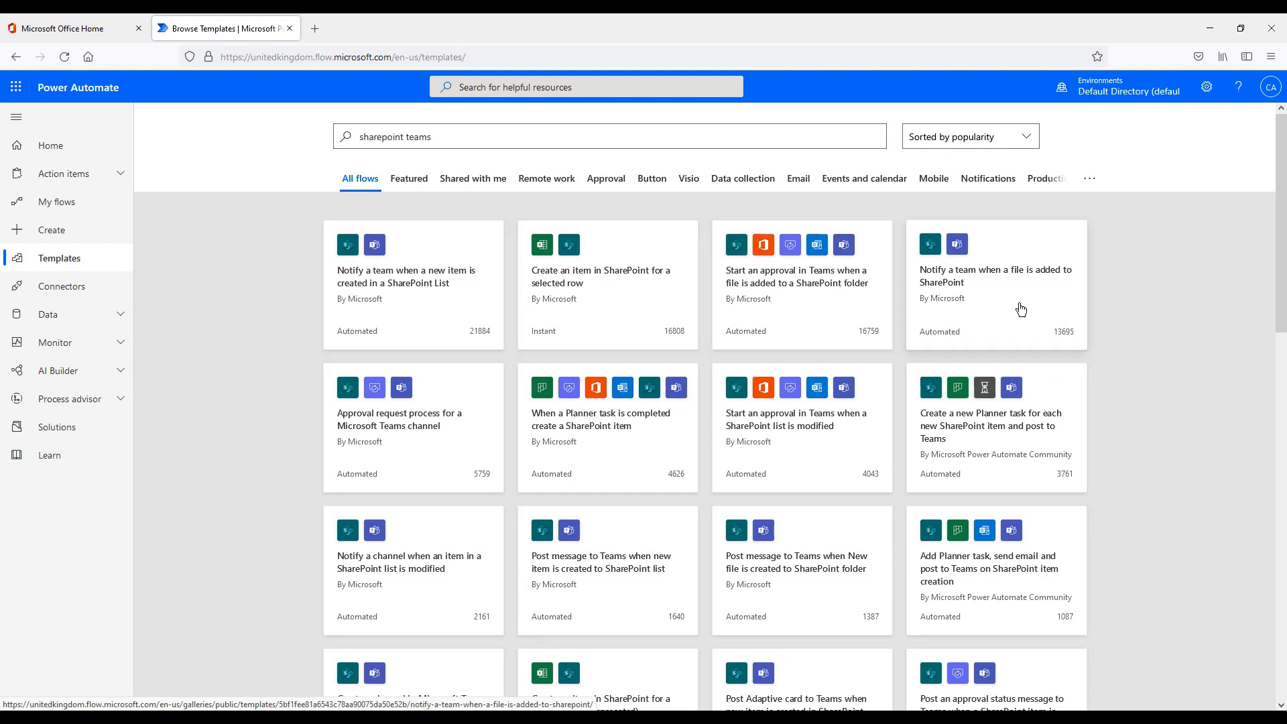
mouse_move(988, 289)
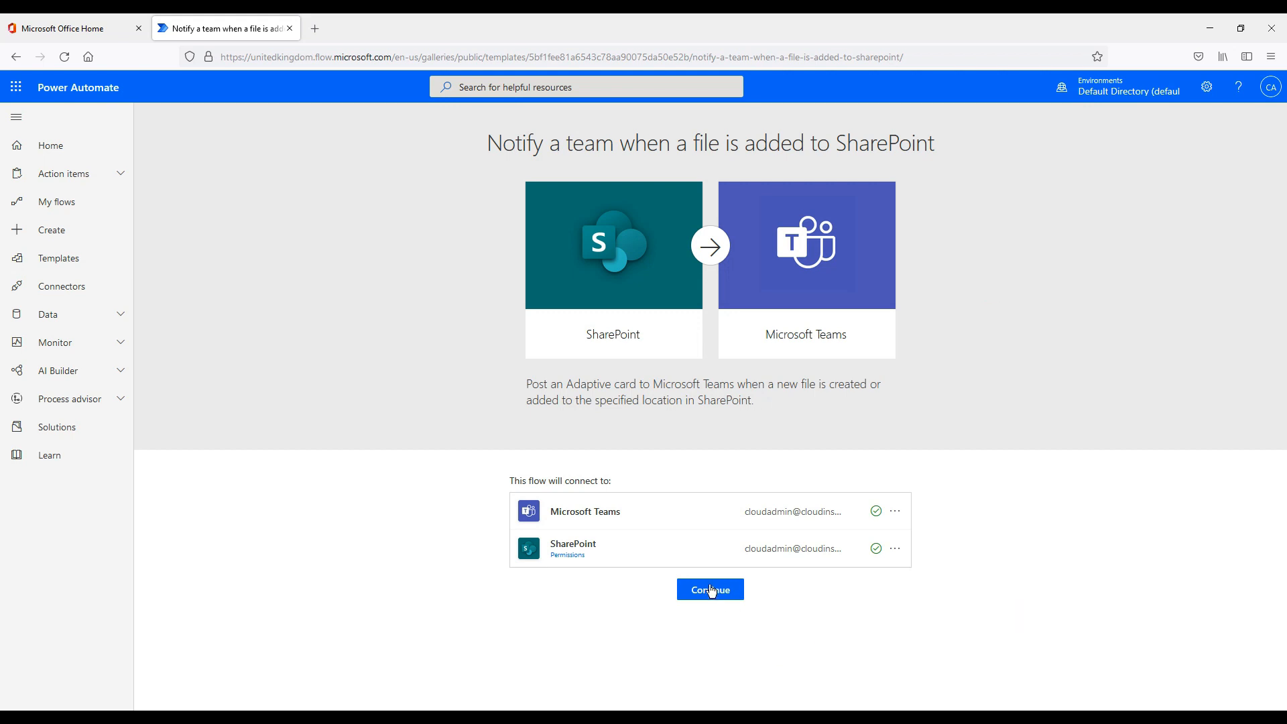
Create the template flow watching the Documents library and posting to Company Team's General channel.
left_click(709, 589)
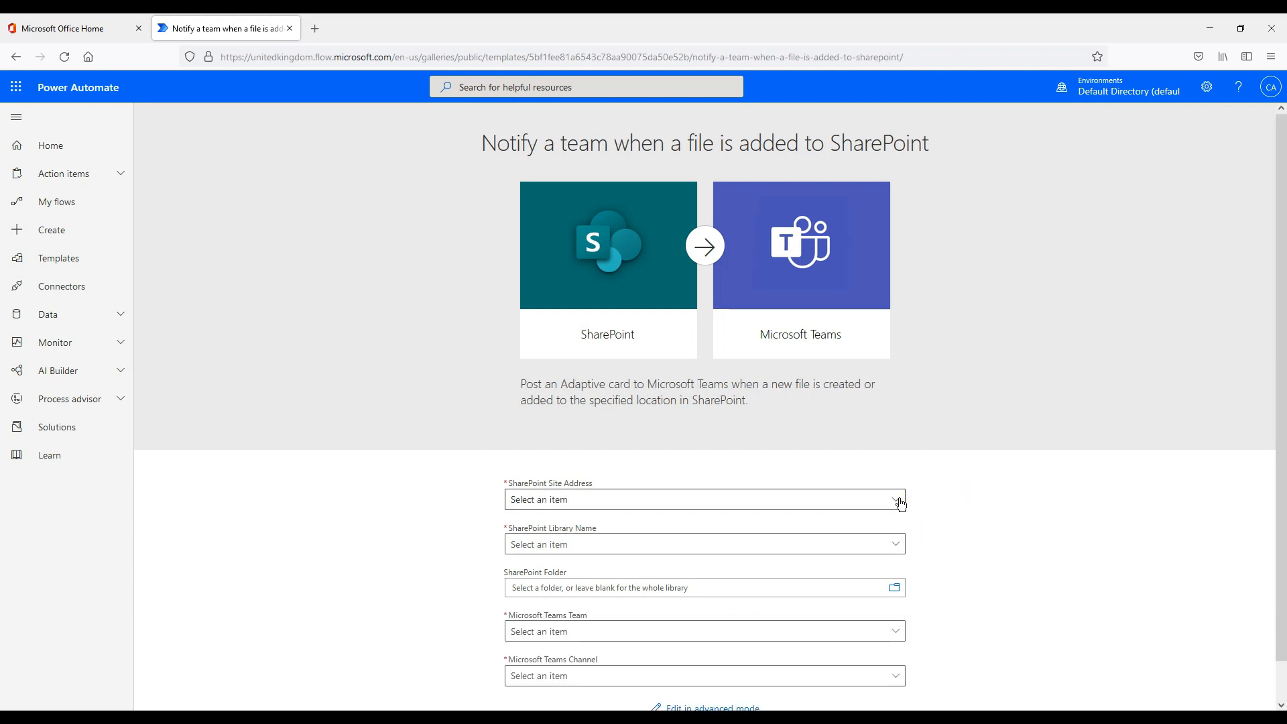
left_click(899, 499)
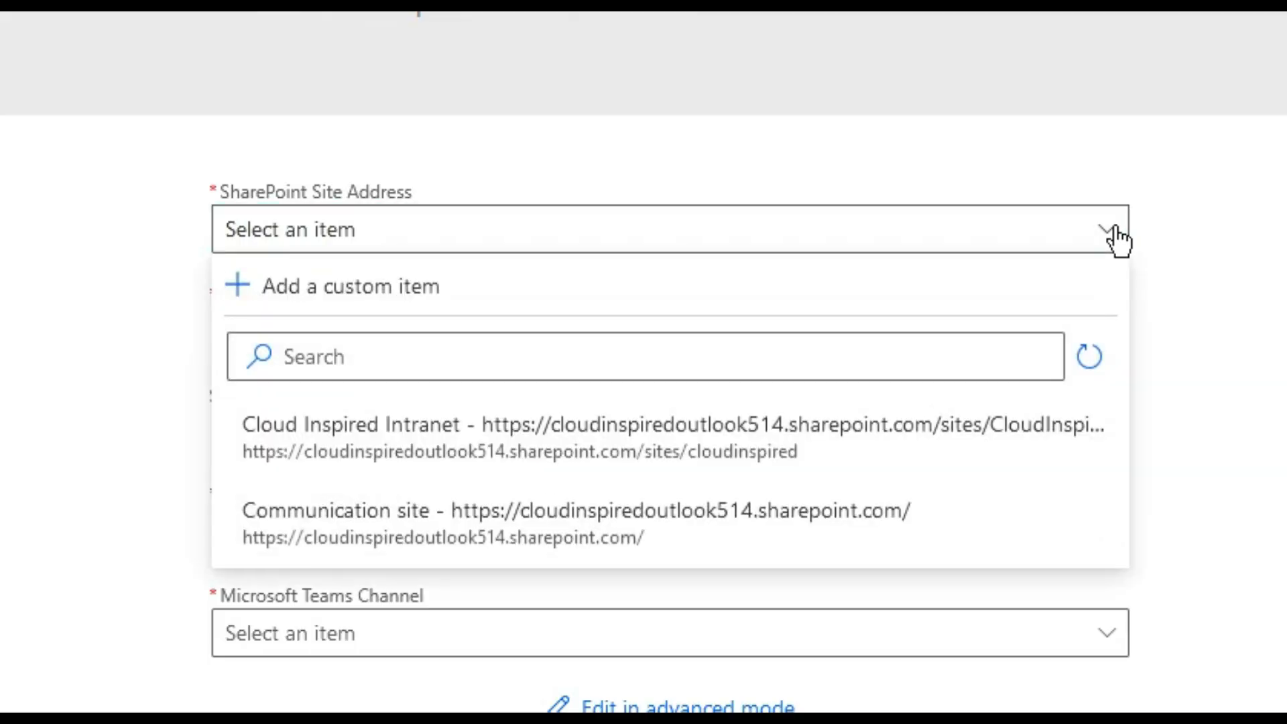
mouse_move(1063, 431)
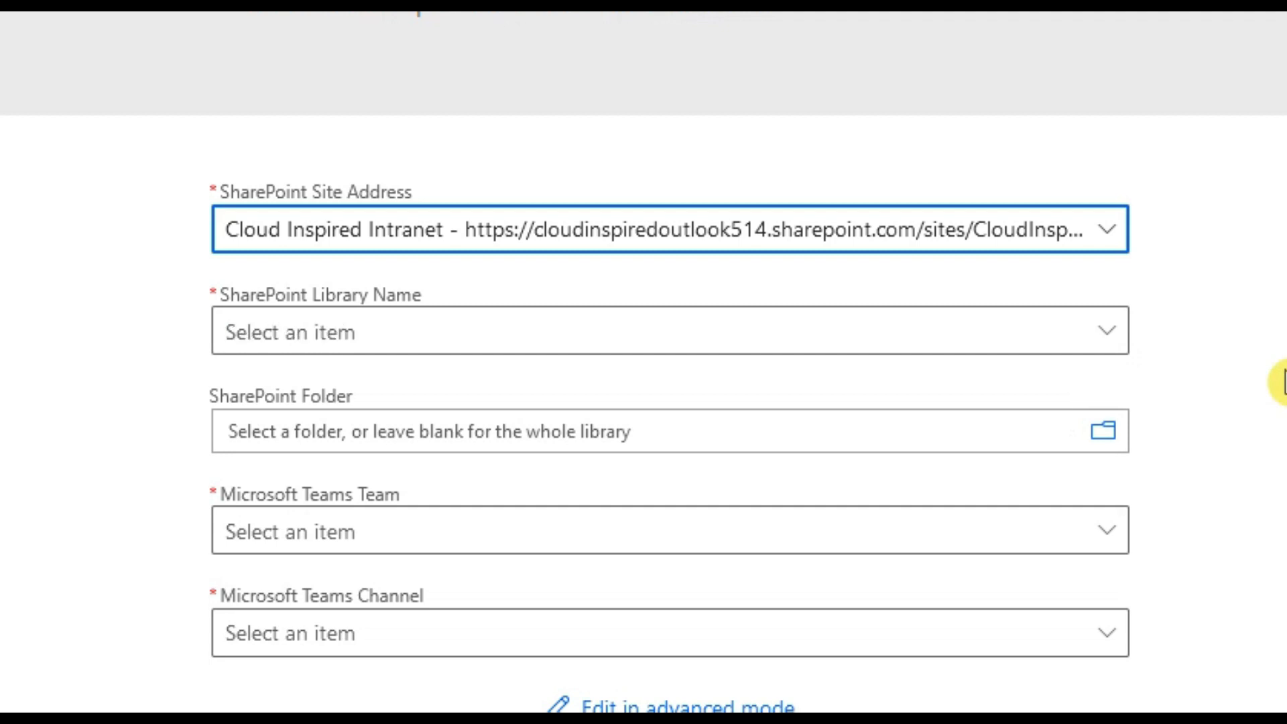
left_click(1105, 331)
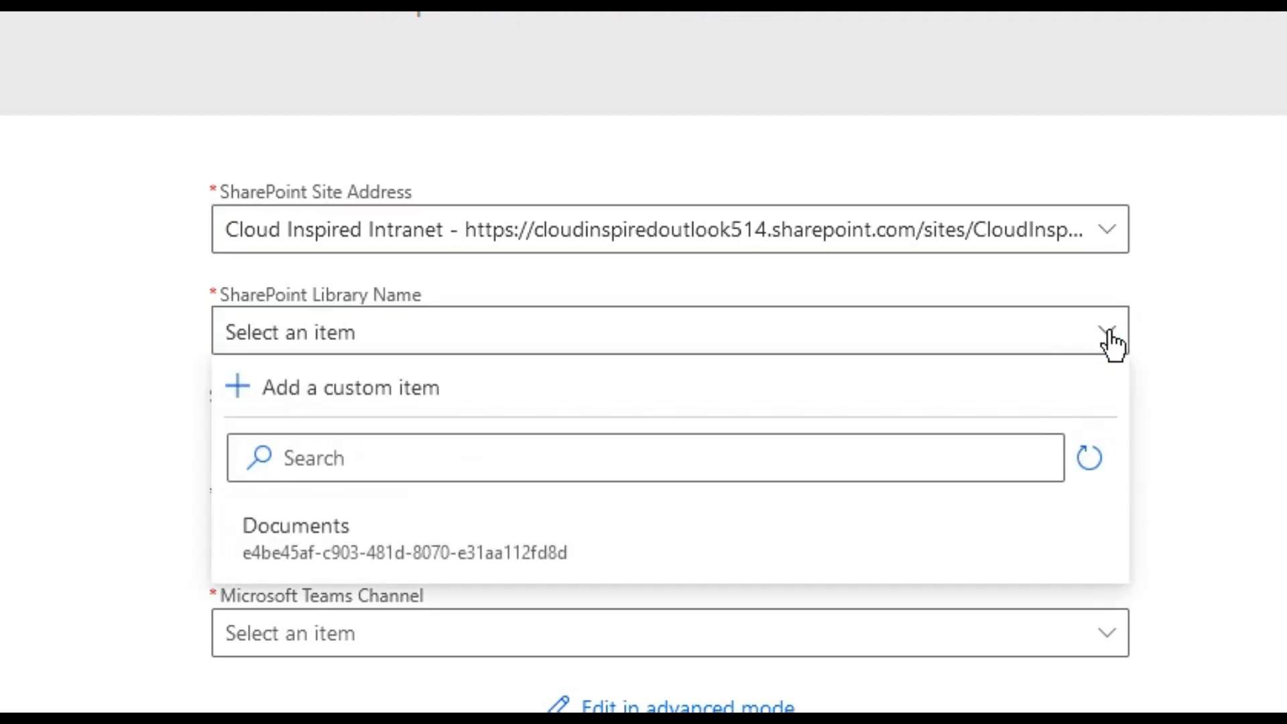
left_click(296, 526)
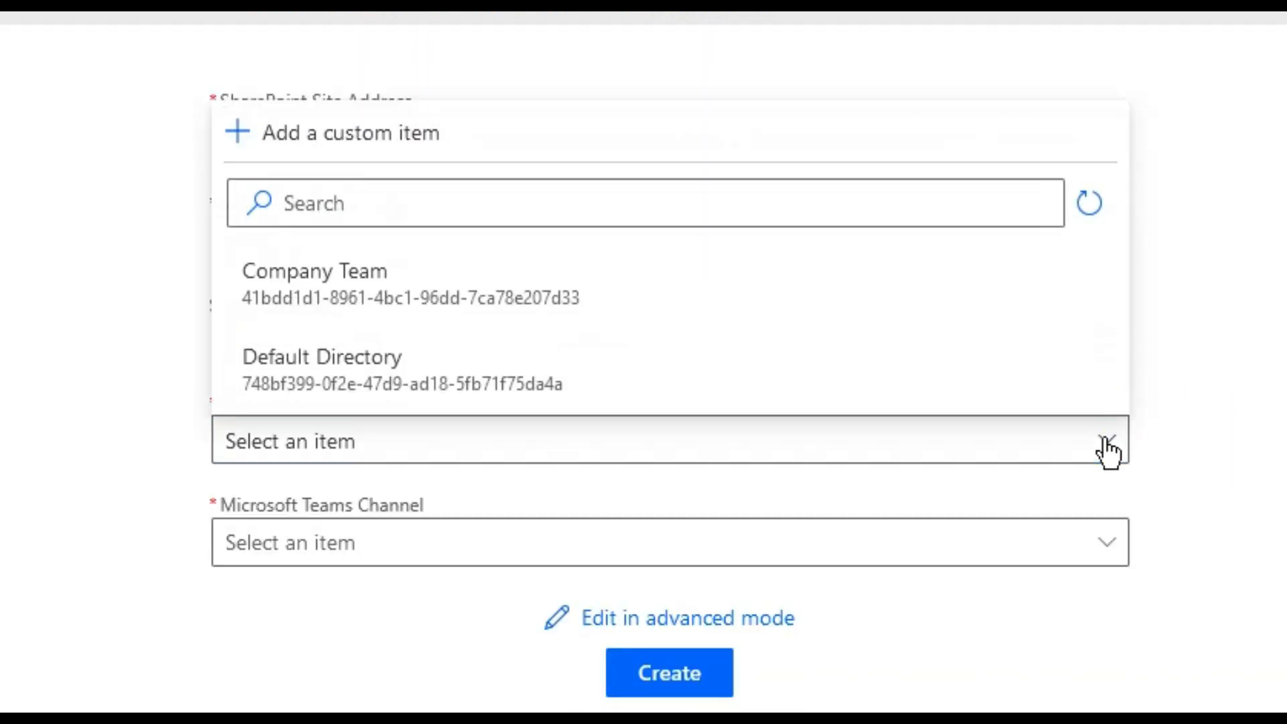
mouse_move(984, 296)
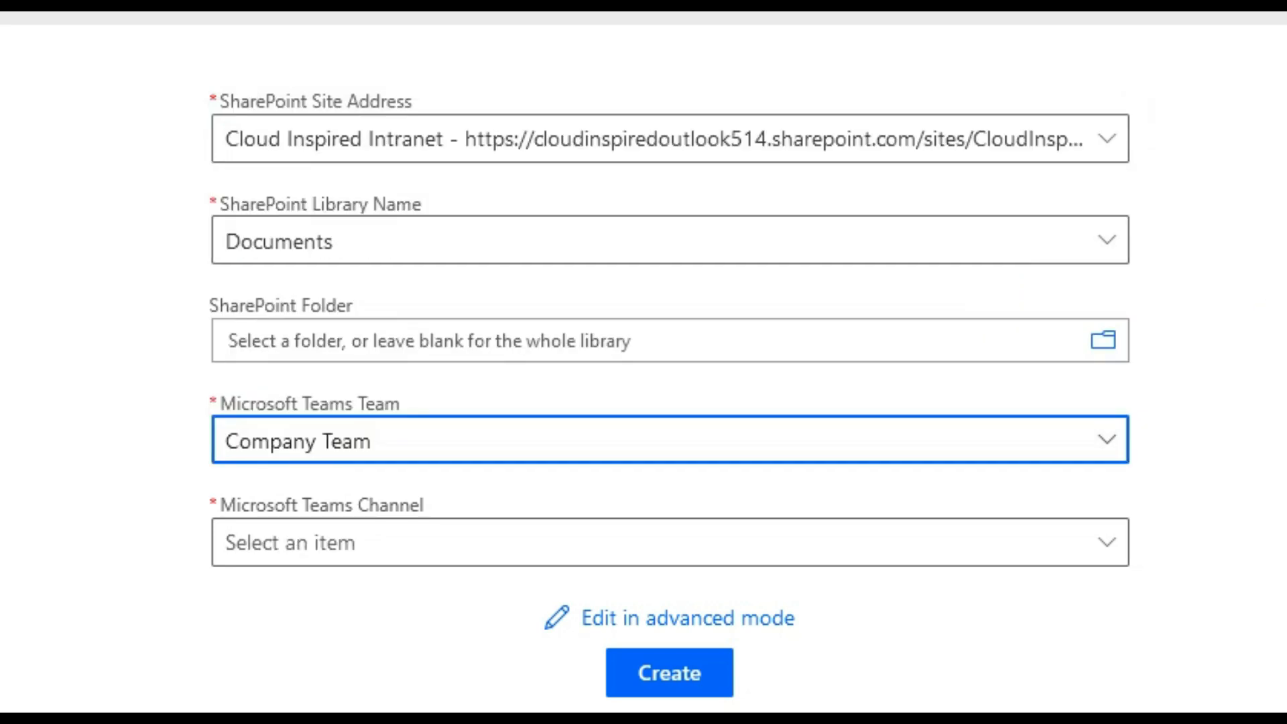
left_click(1108, 543)
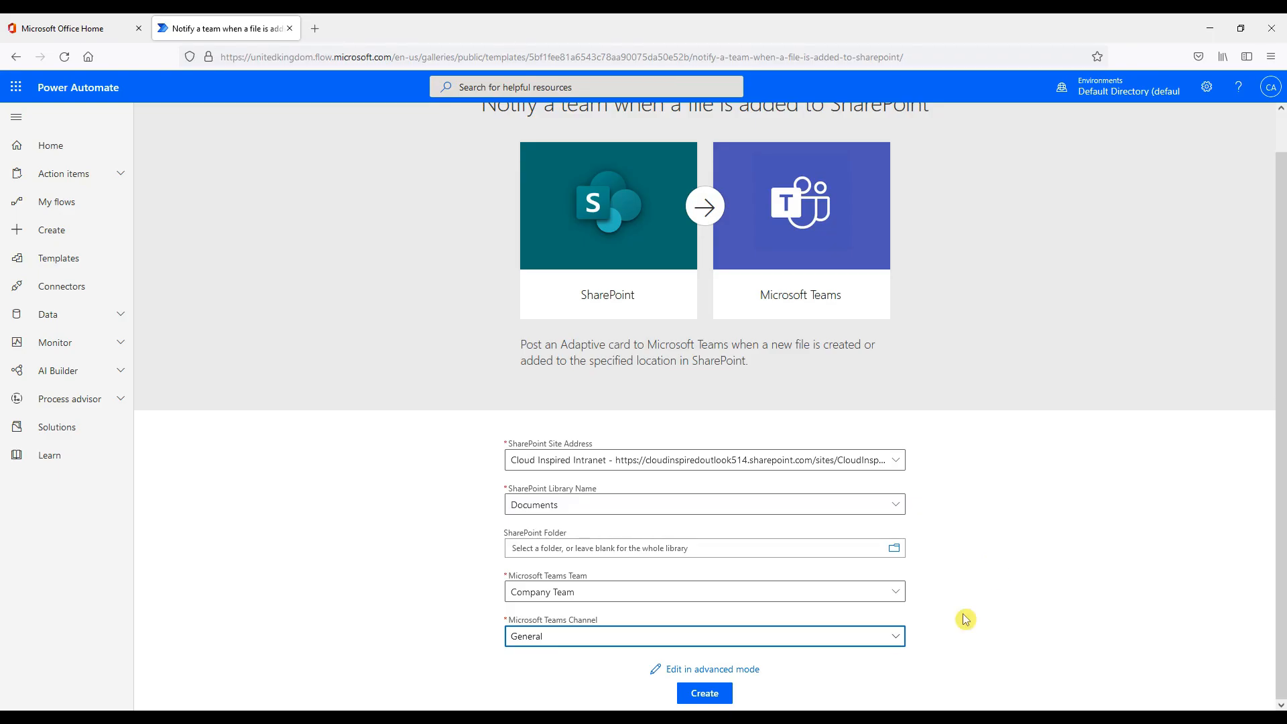
left_click(58, 201)
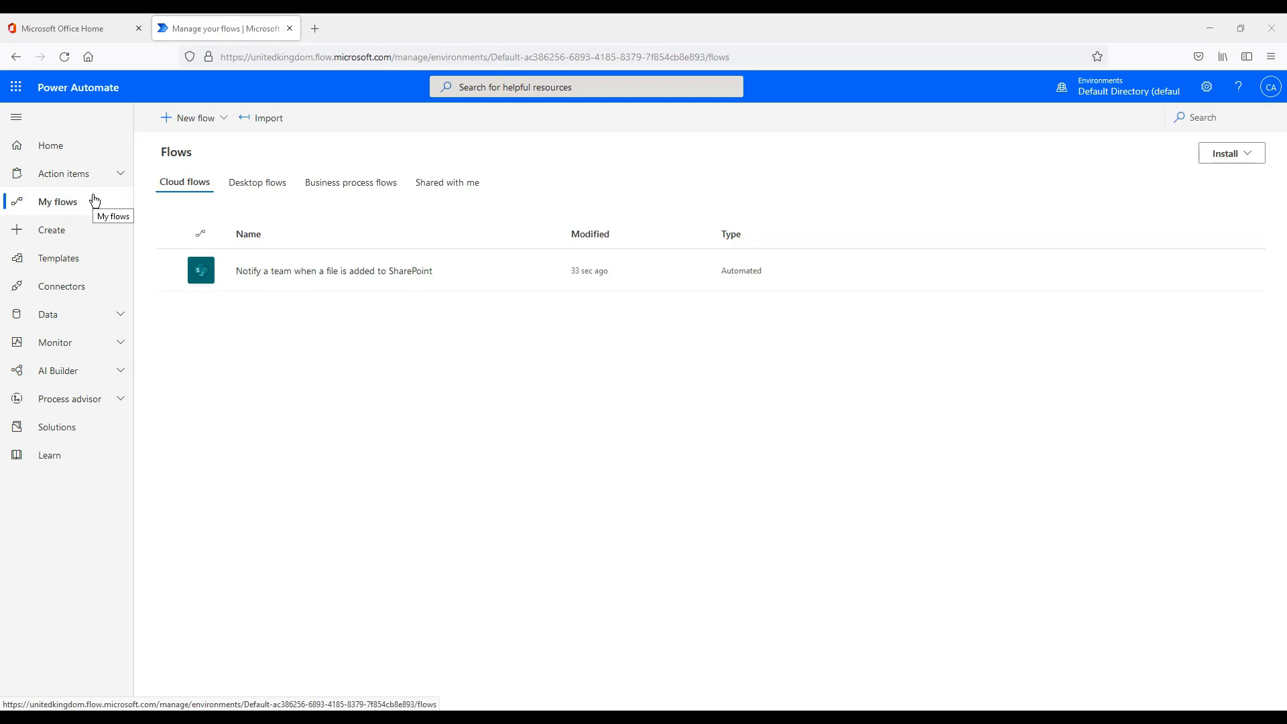
mouse_move(831, 352)
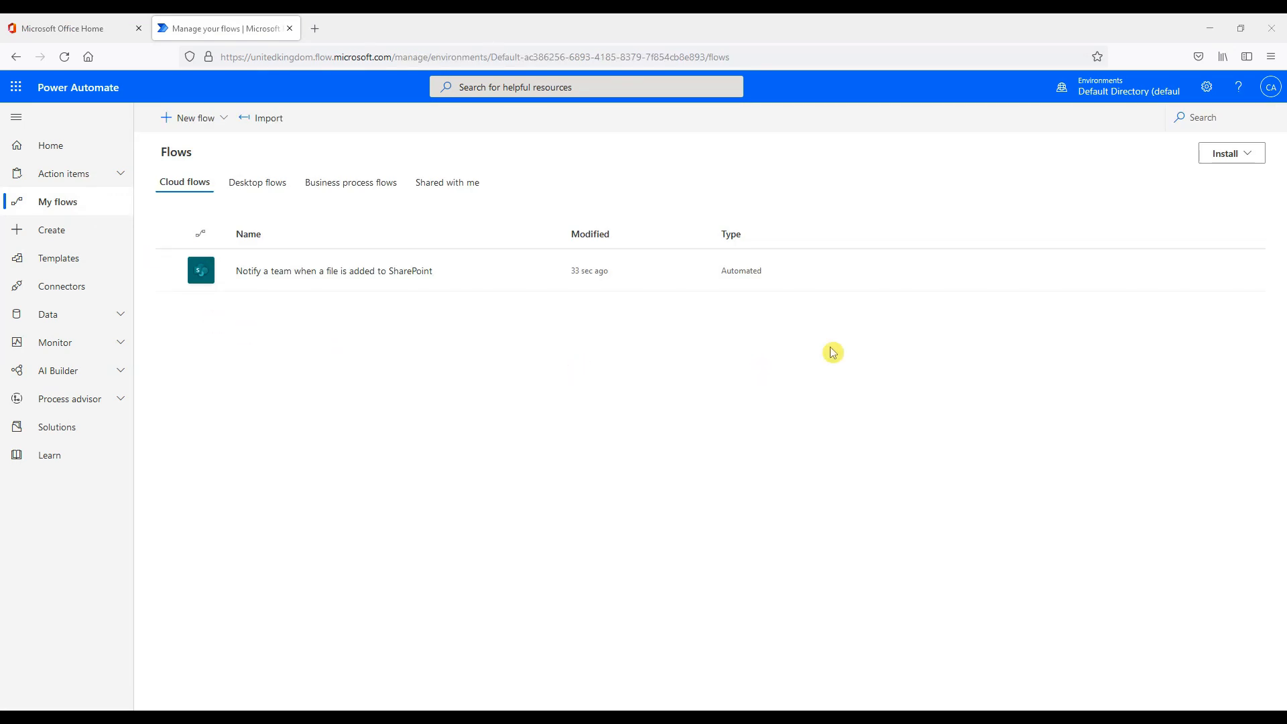
mouse_move(73, 28)
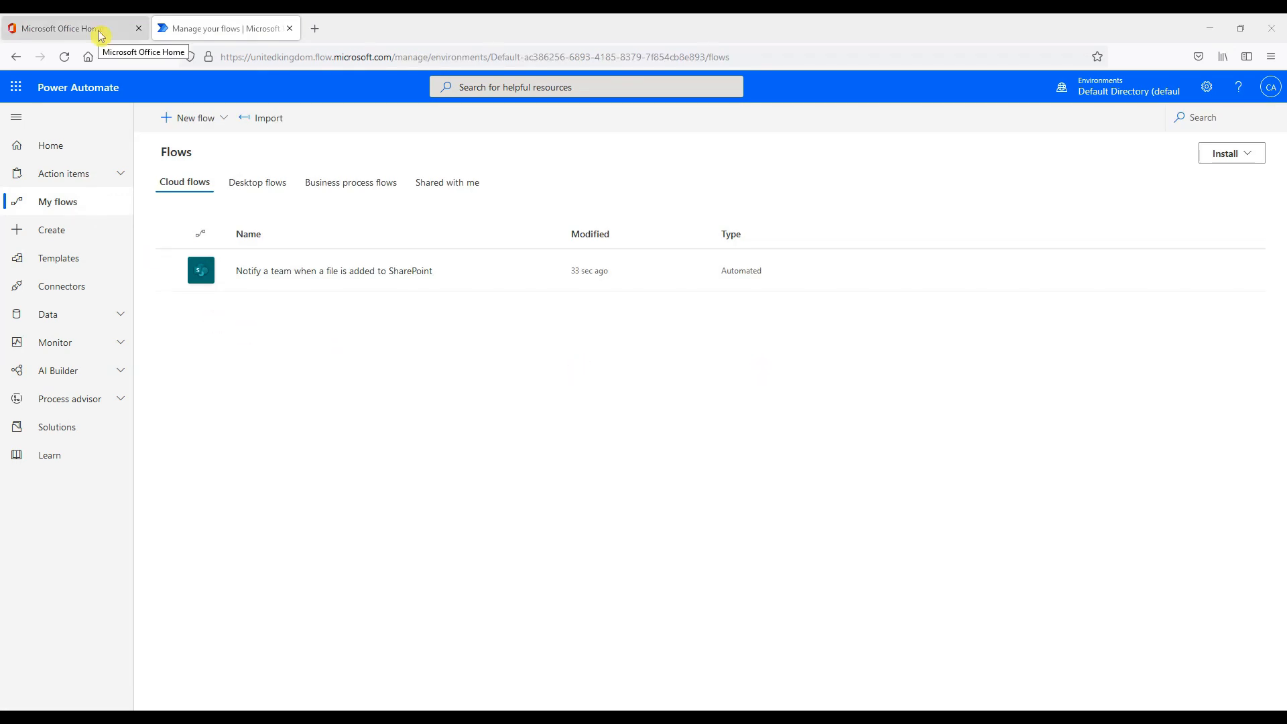
Switch back to the Microsoft 365 home page tab.
left_click(58, 28)
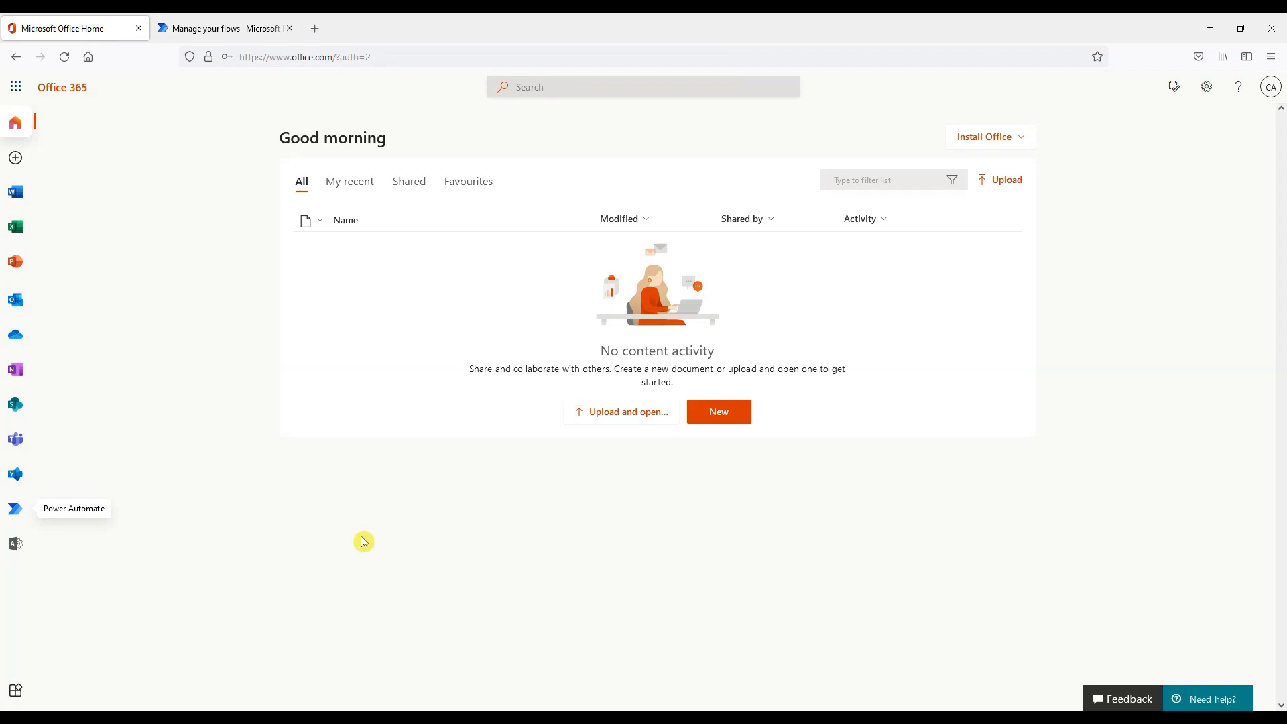
mouse_move(14, 405)
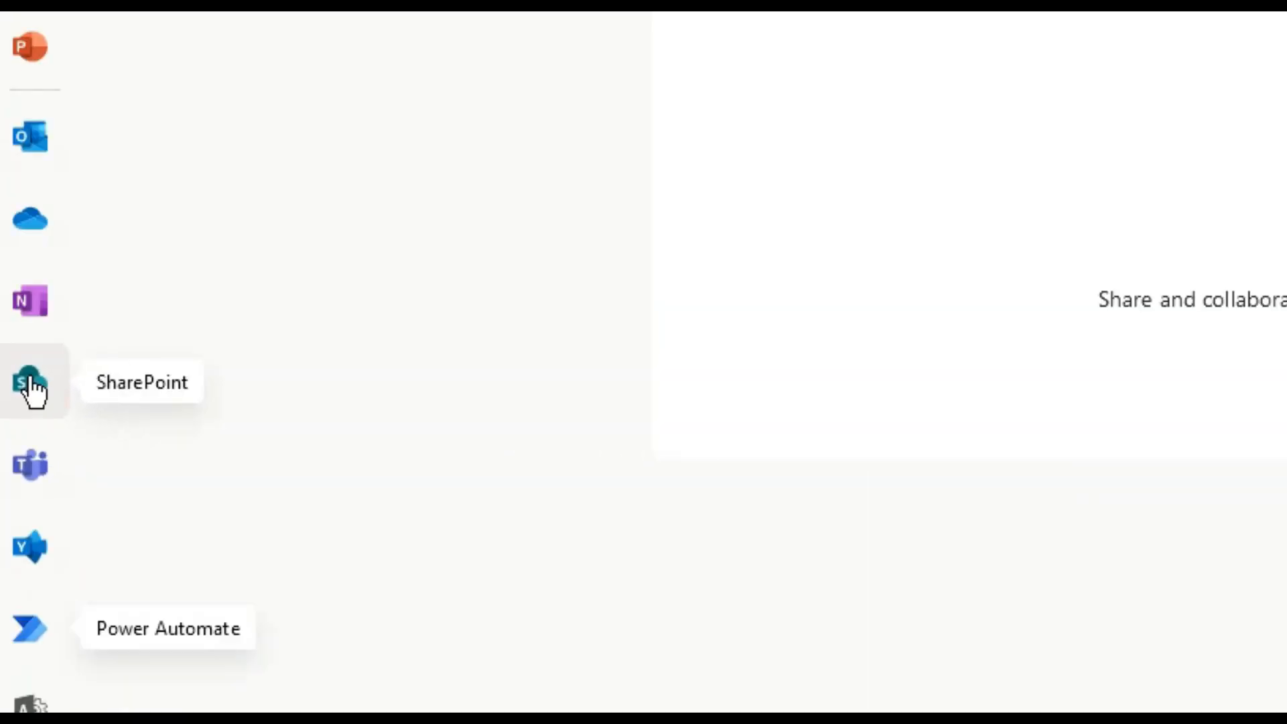
Upload Company-Logo-Mug-v1.0.png to the intranet Documents library, then return to Office Home.
left_click(32, 381)
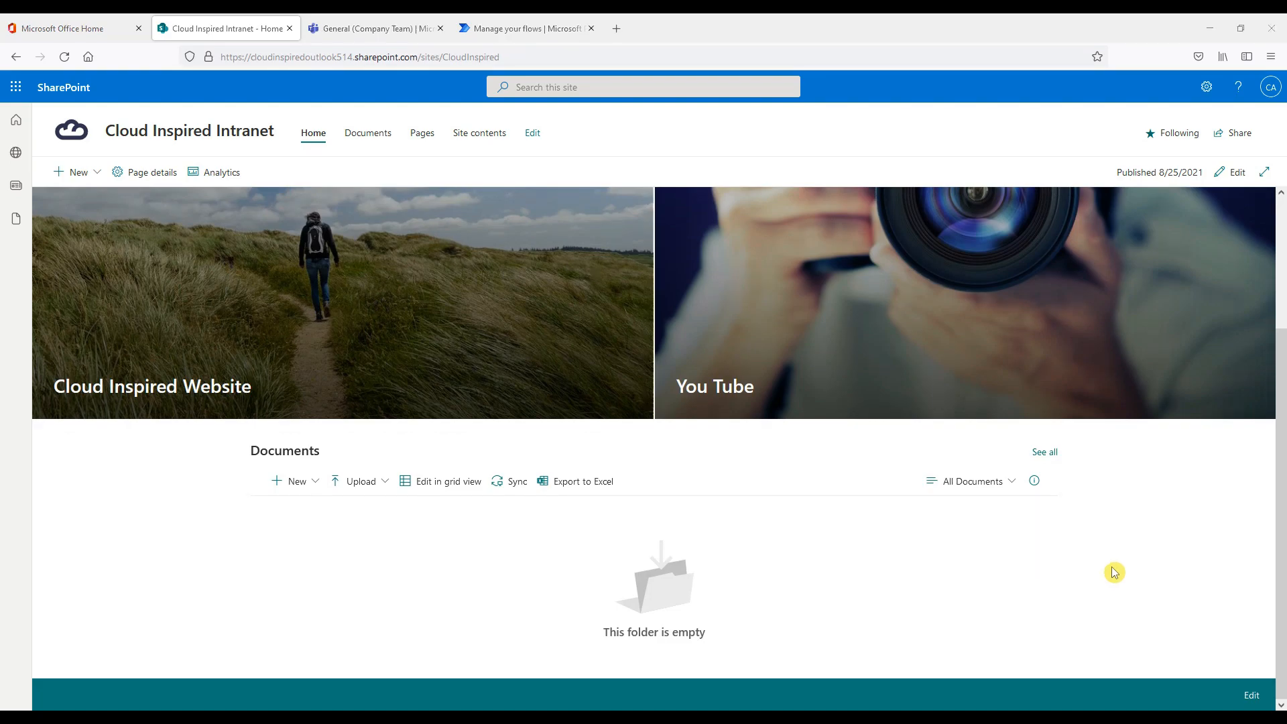
left_click(361, 481)
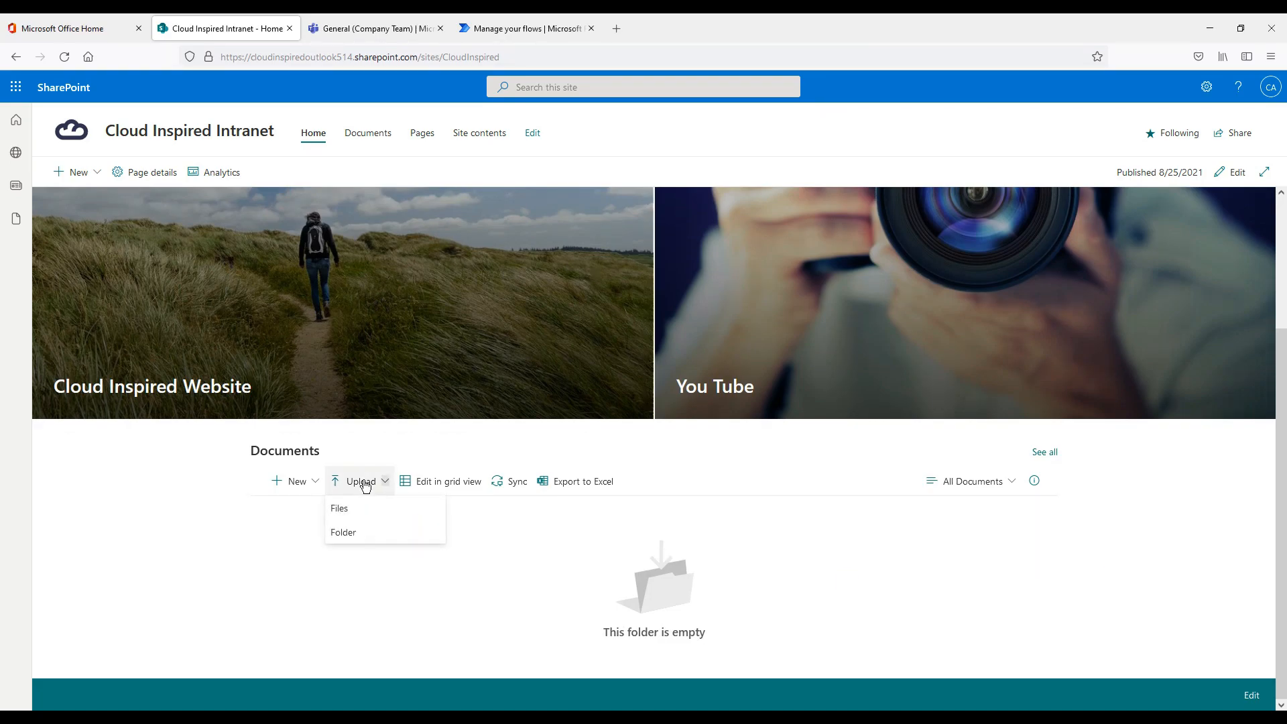
left_click(339, 508)
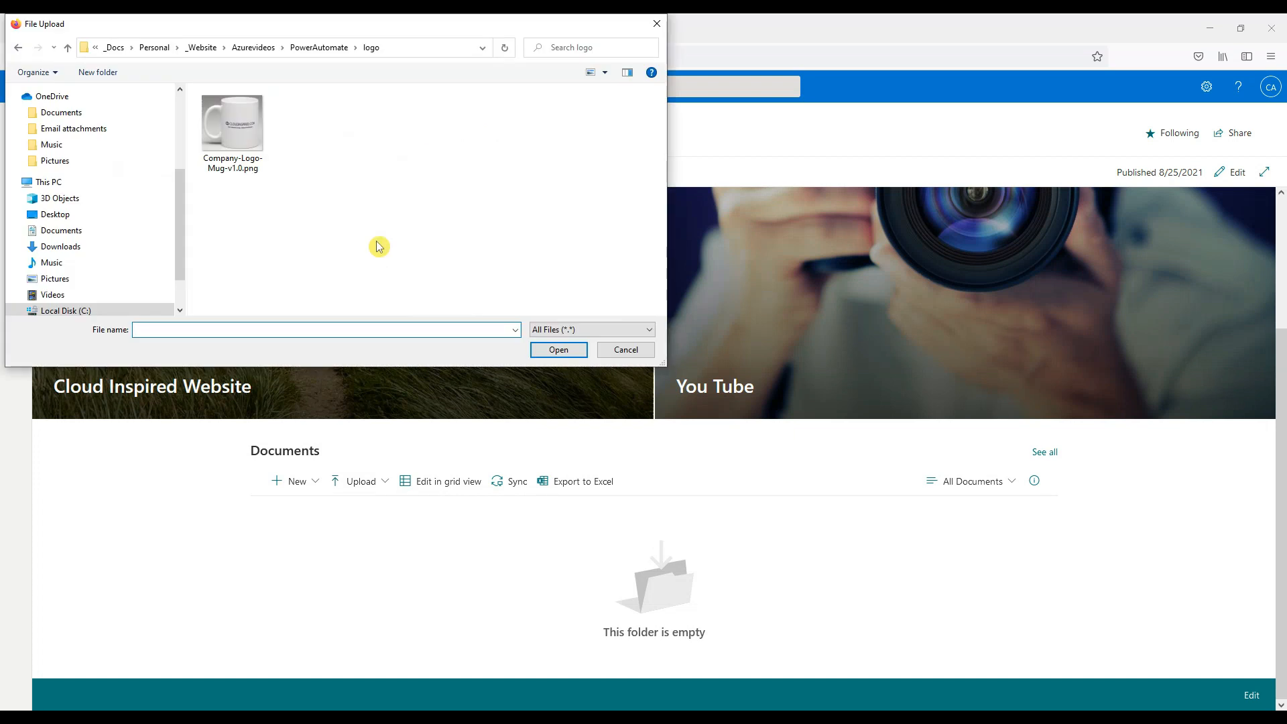
left_click(624, 349)
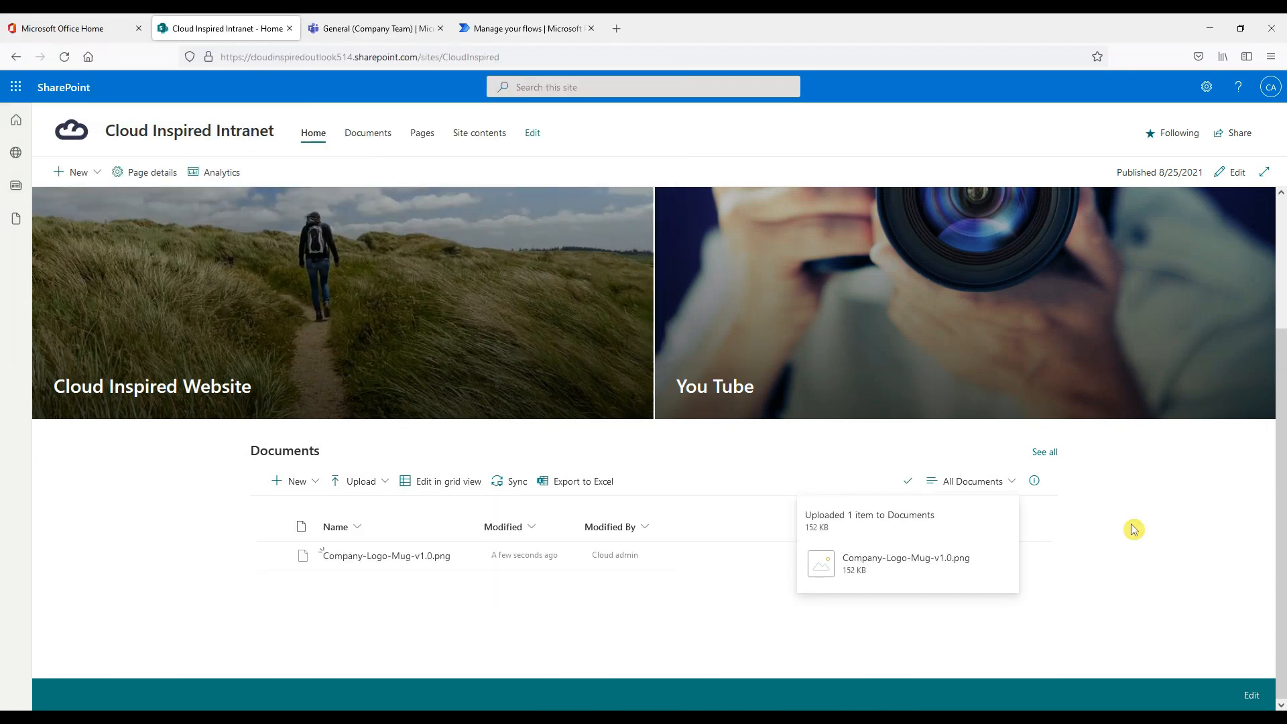
left_click(289, 28)
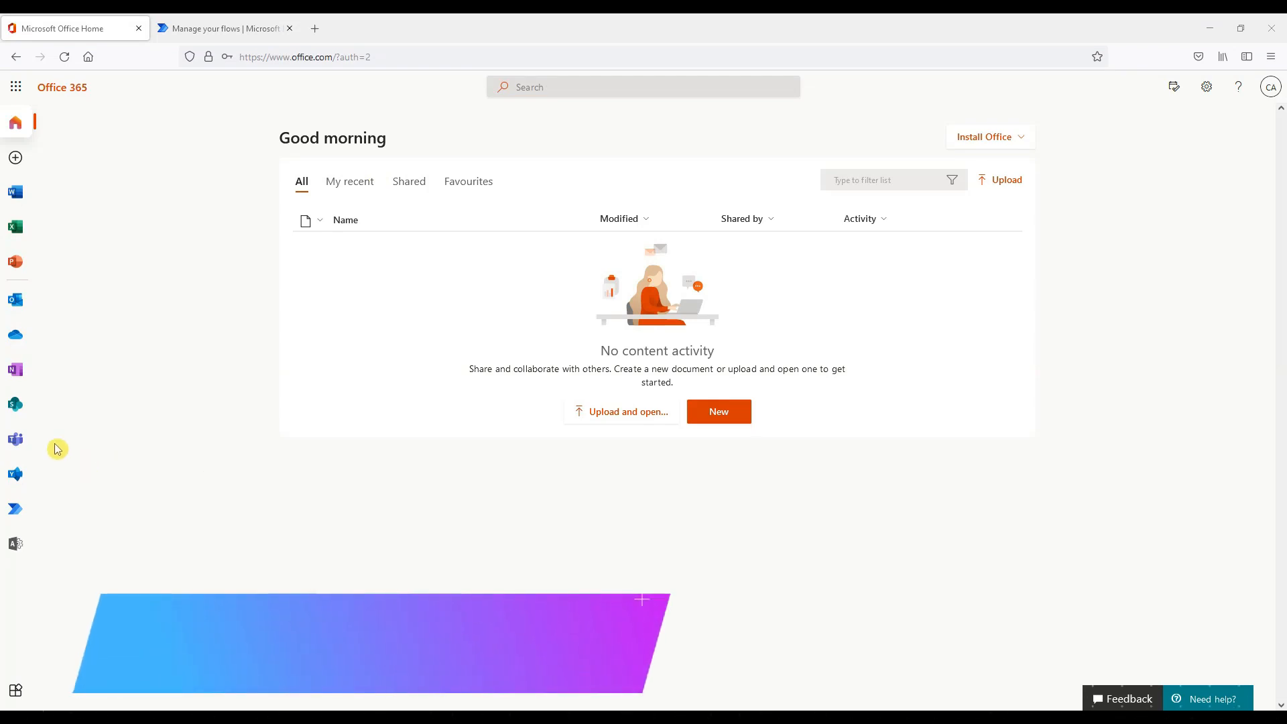
mouse_move(15, 437)
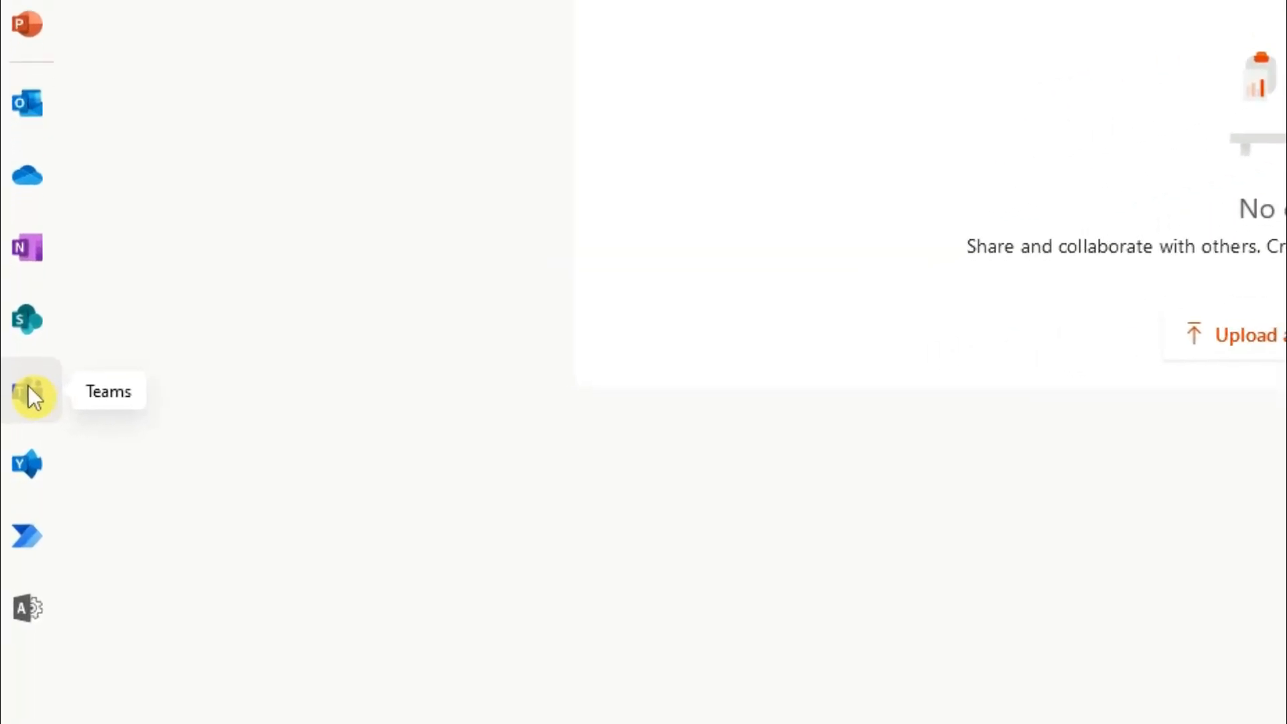
Check Teams General channel for the logo file post, then return to Power Automate.
left_click(26, 395)
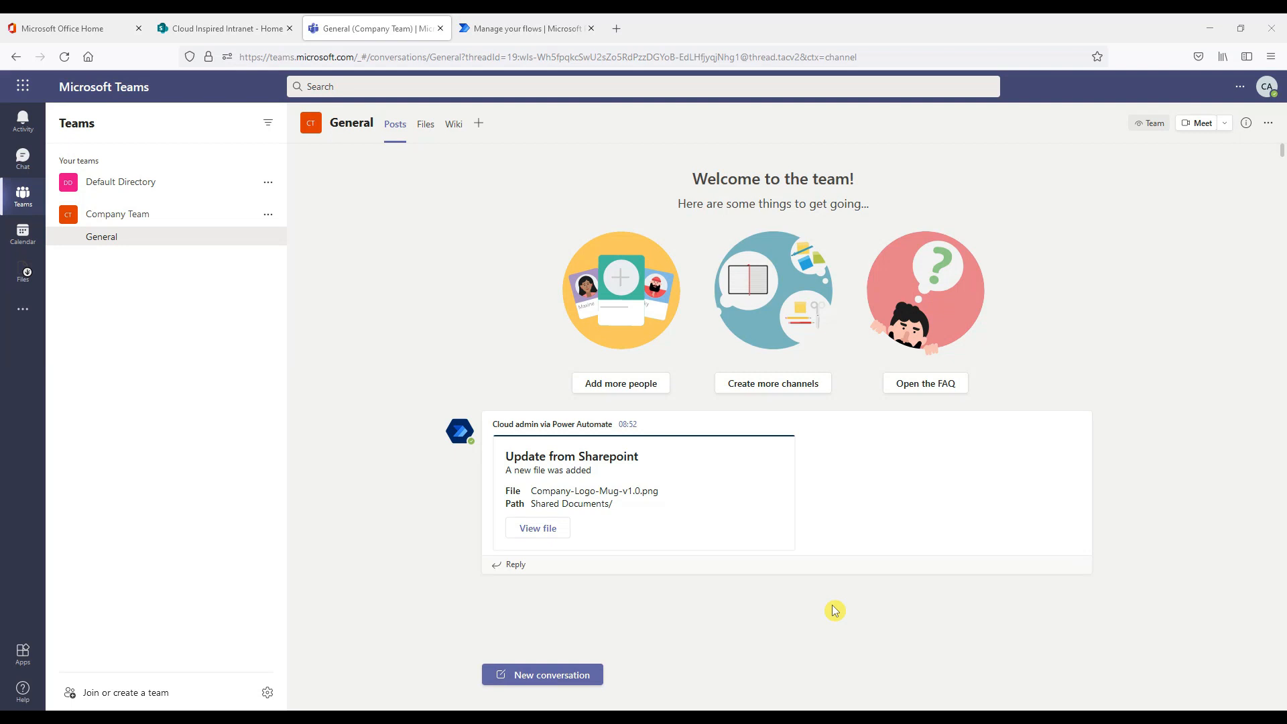
mouse_move(755, 607)
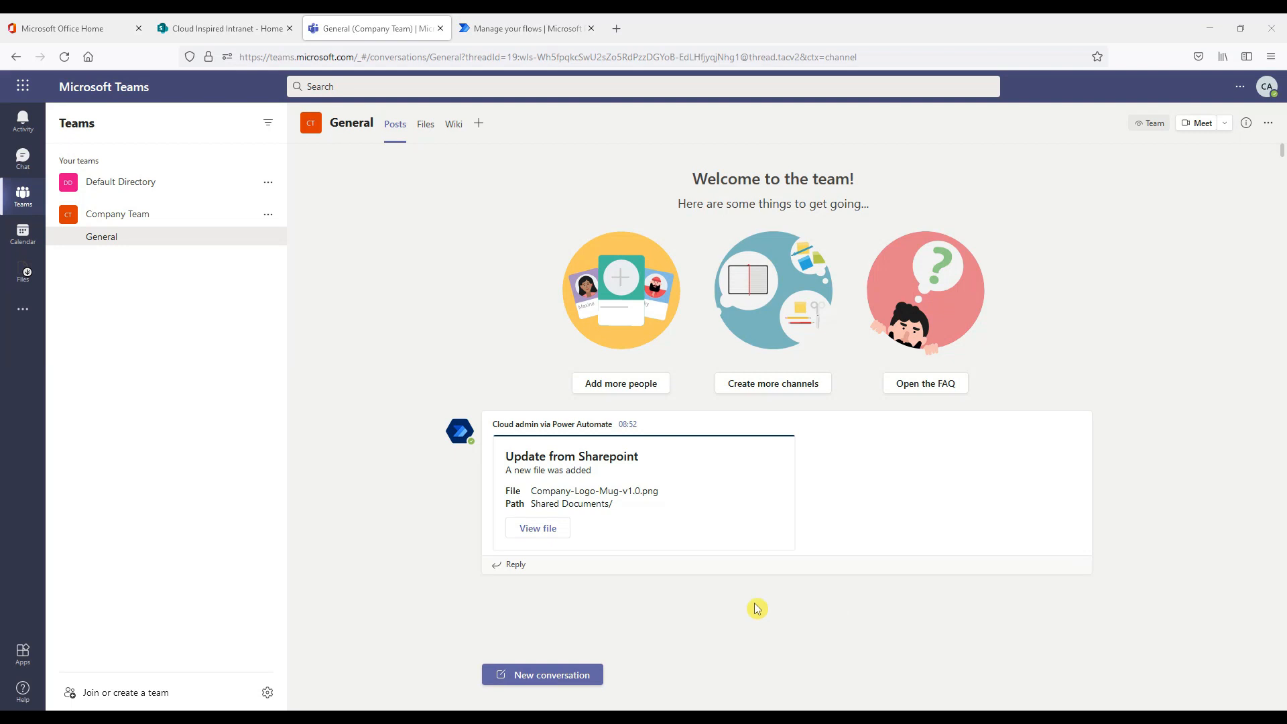
left_click(538, 527)
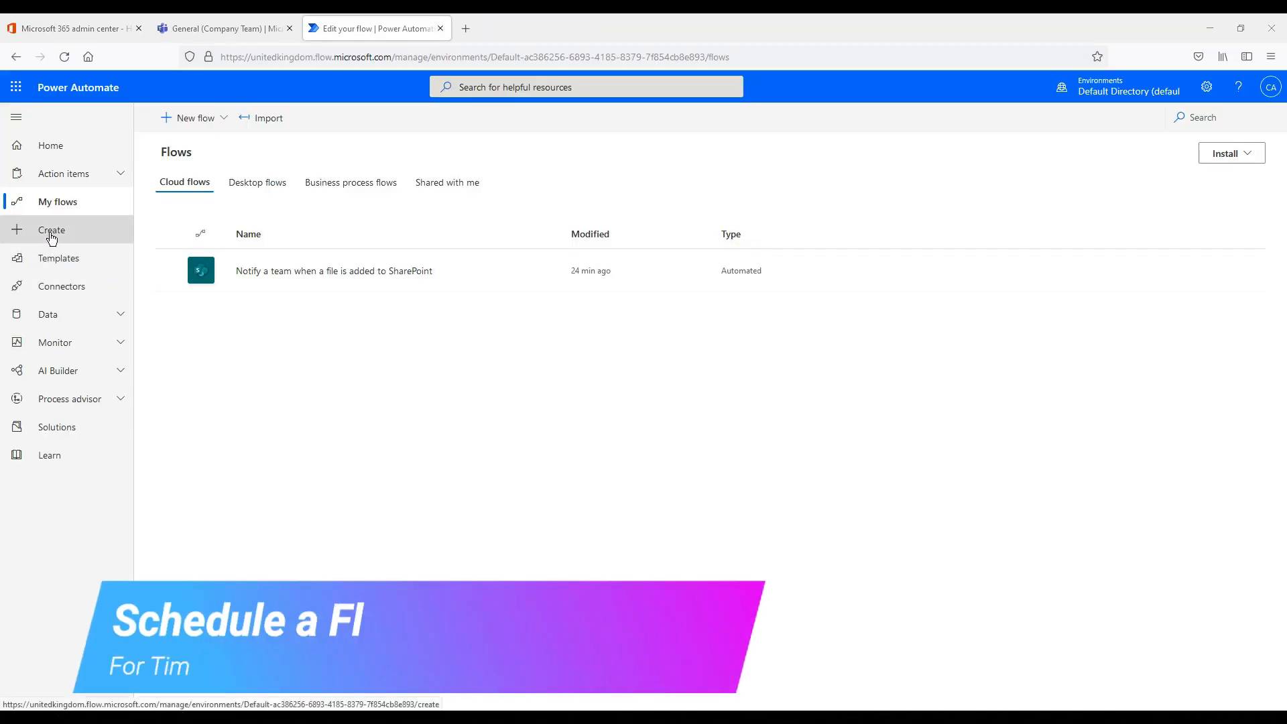
Start a blank Scheduled cloud flow from the Create page.
left_click(51, 230)
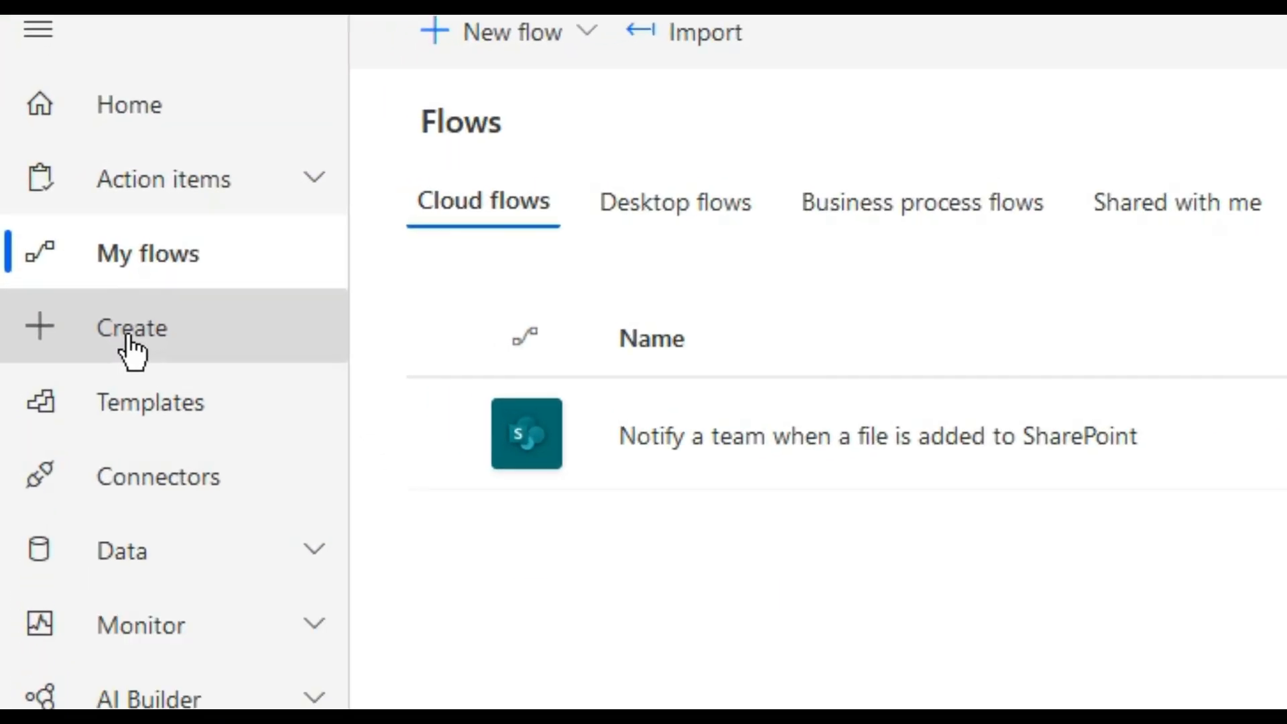
left_click(131, 328)
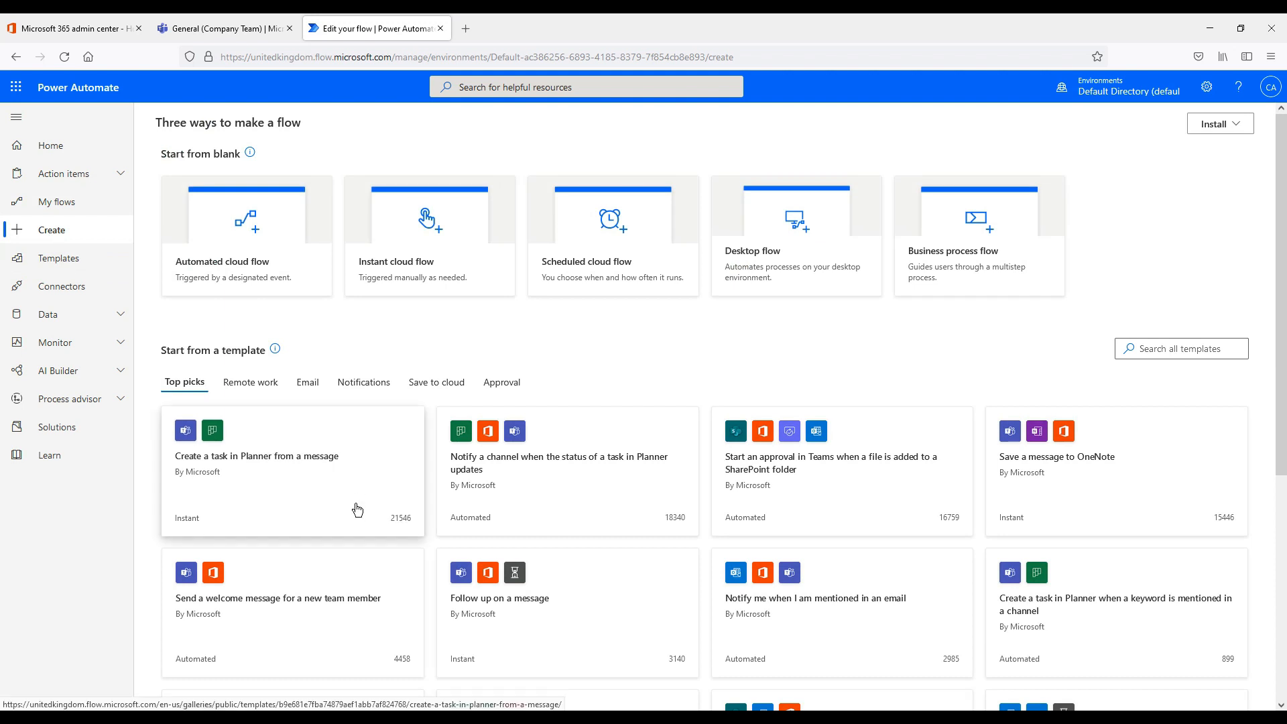
mouse_move(304, 296)
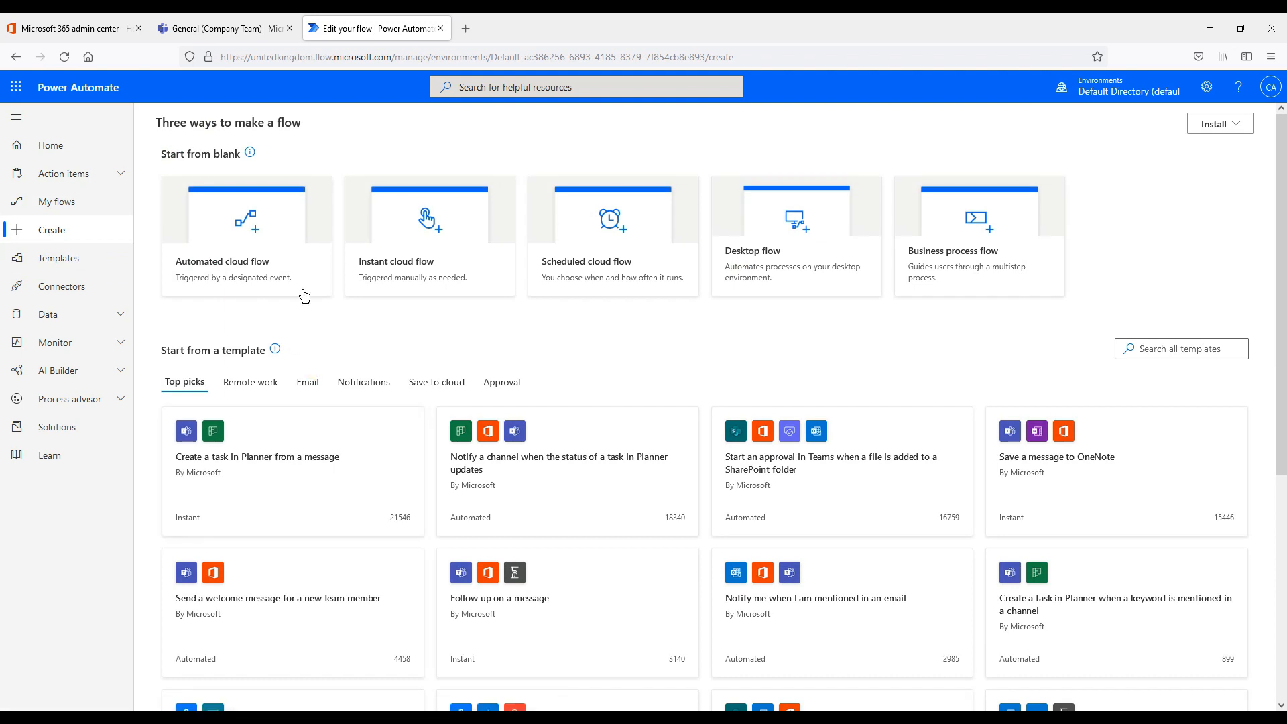
mouse_move(343, 329)
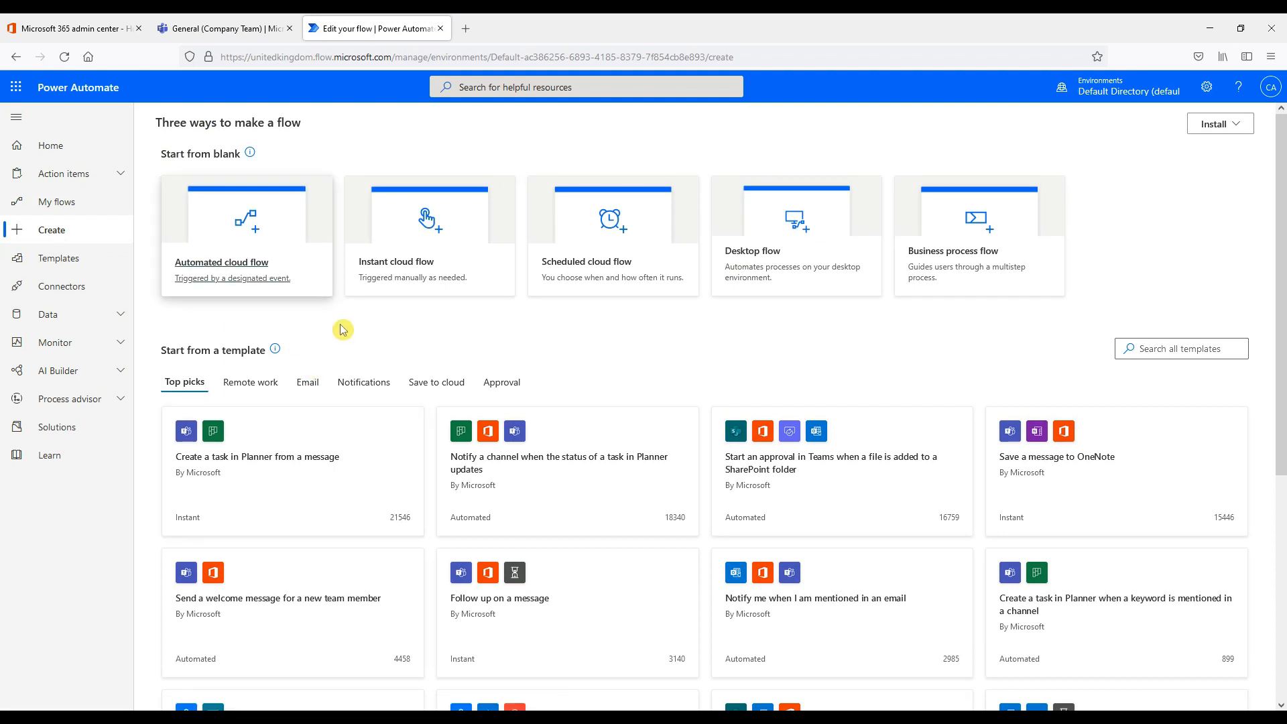
mouse_move(478, 282)
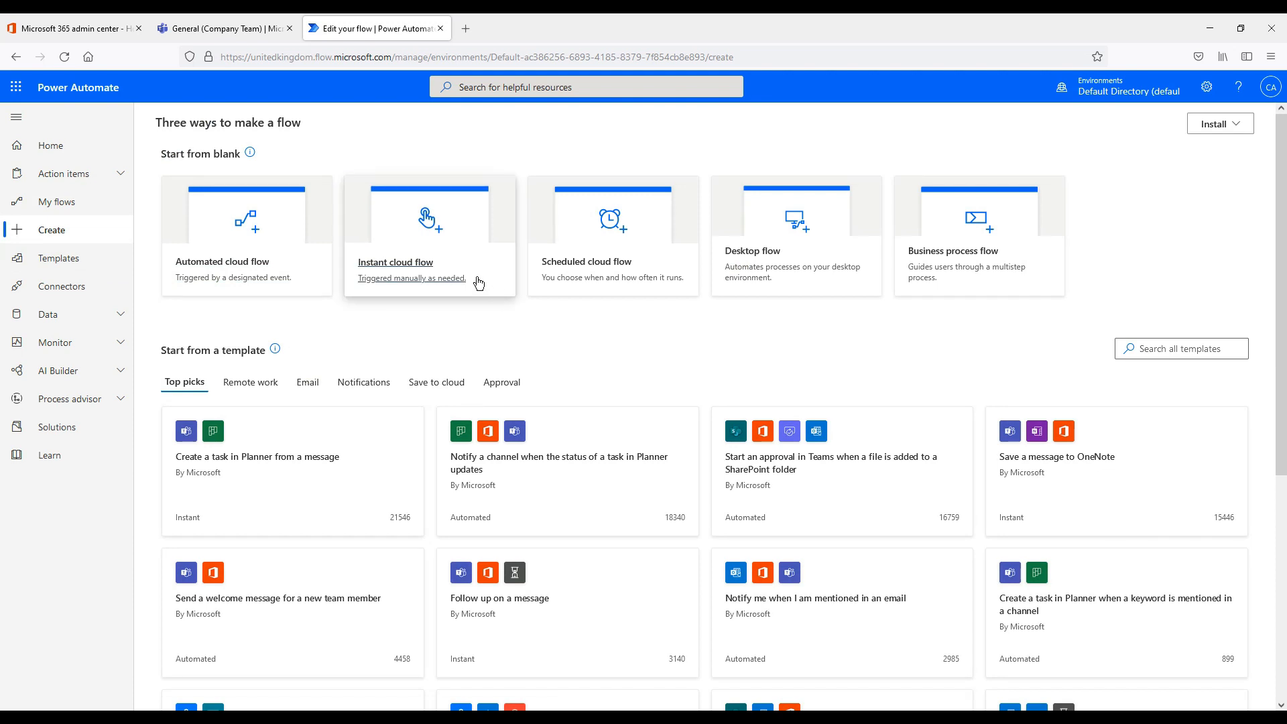
mouse_move(692, 300)
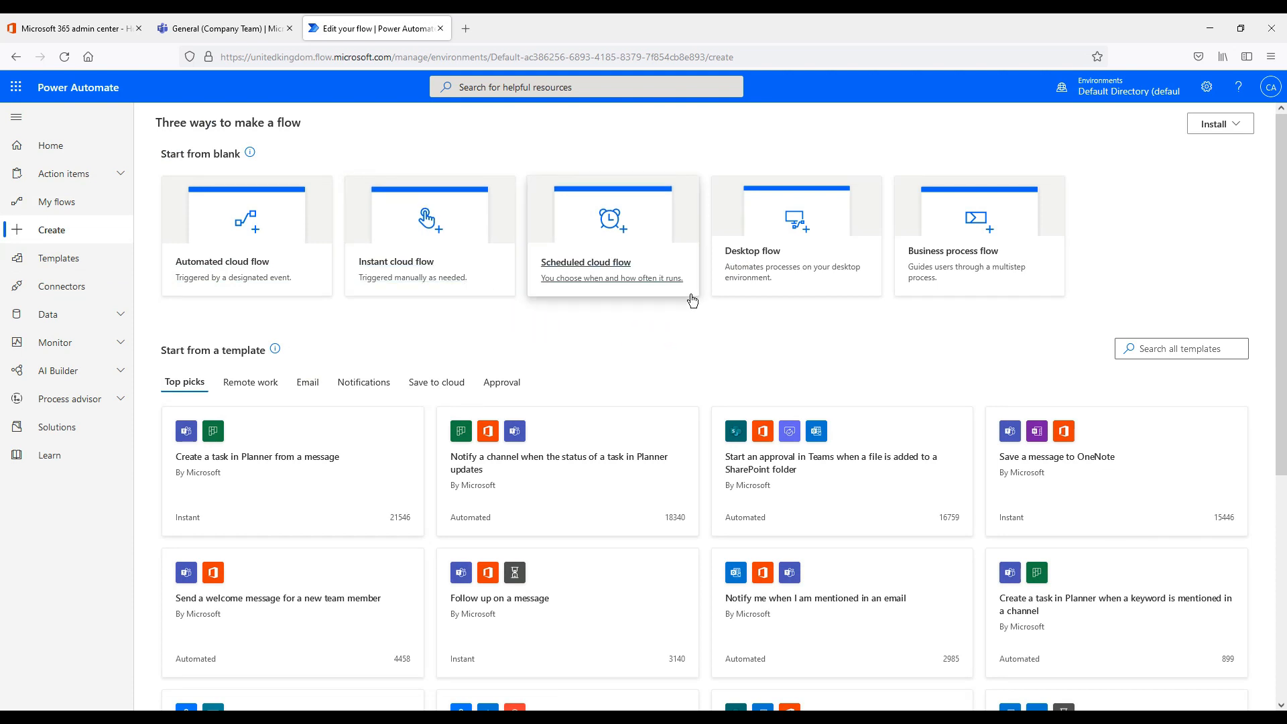
mouse_move(603, 351)
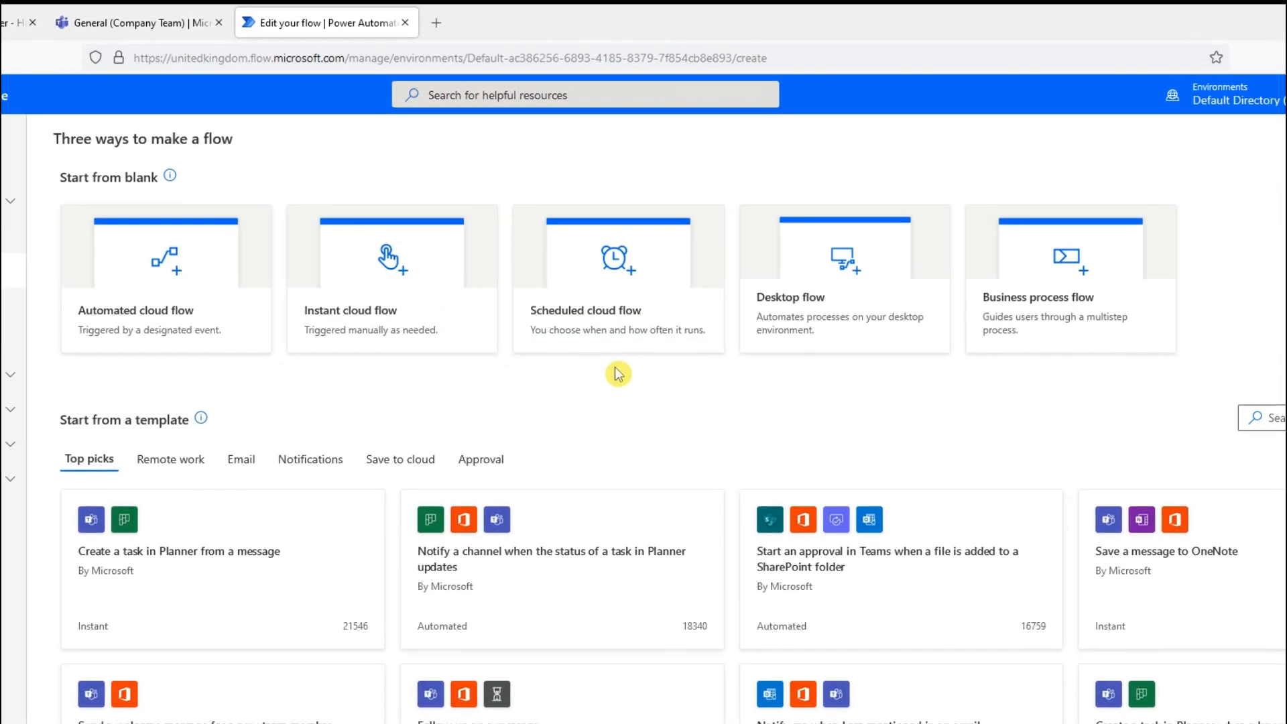
left_click(618, 279)
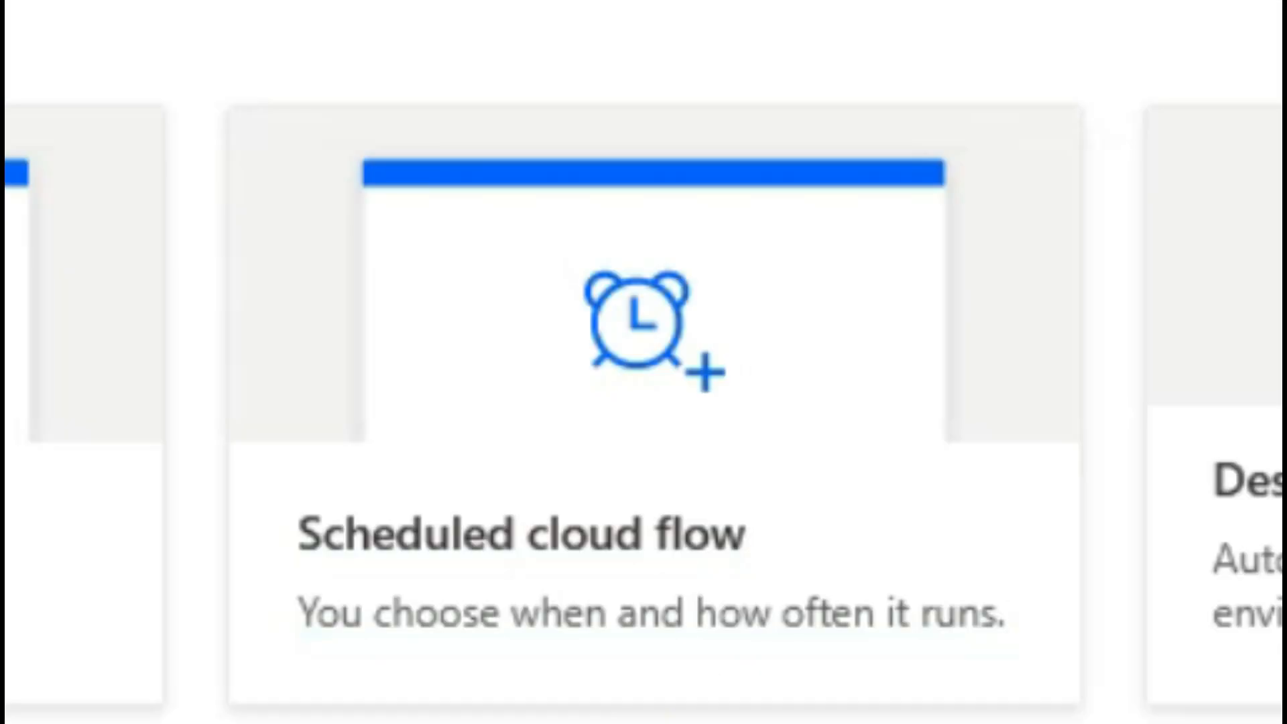
left_click(648, 329)
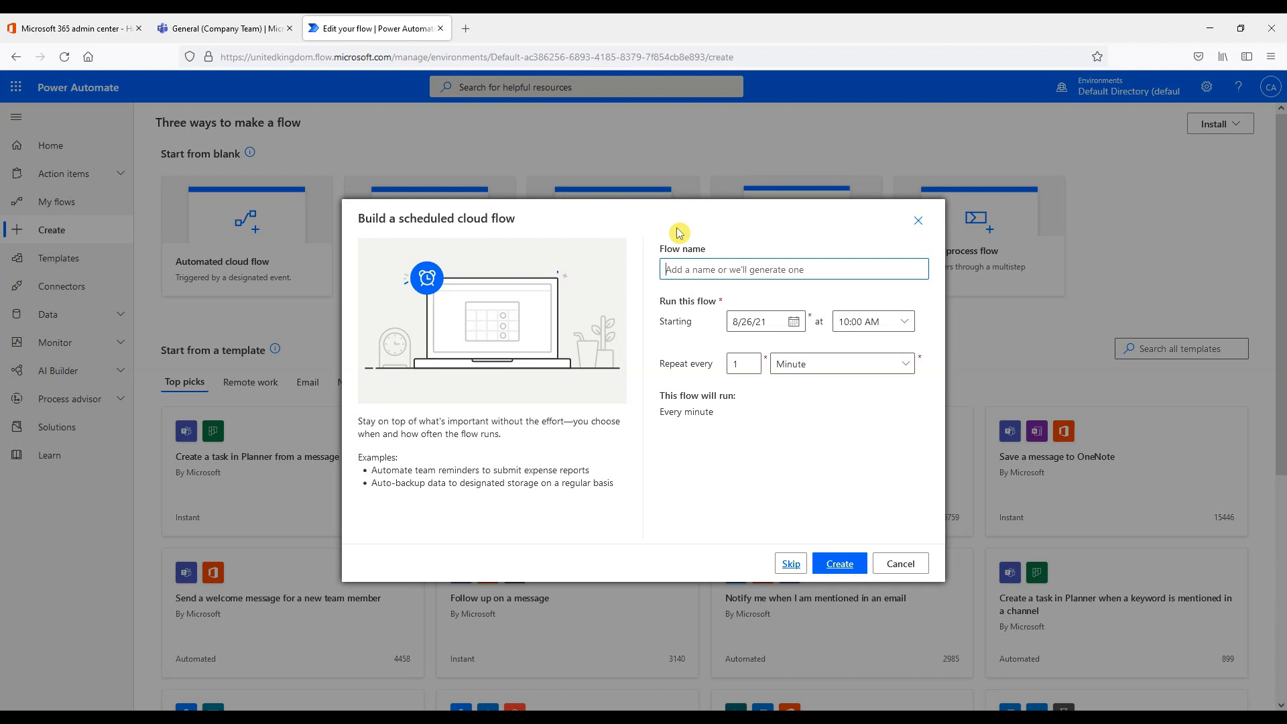
Name the flow 'Timesheet Reminder', start 8/27/21, repeat every 1 week, and create it.
type("Timesh")
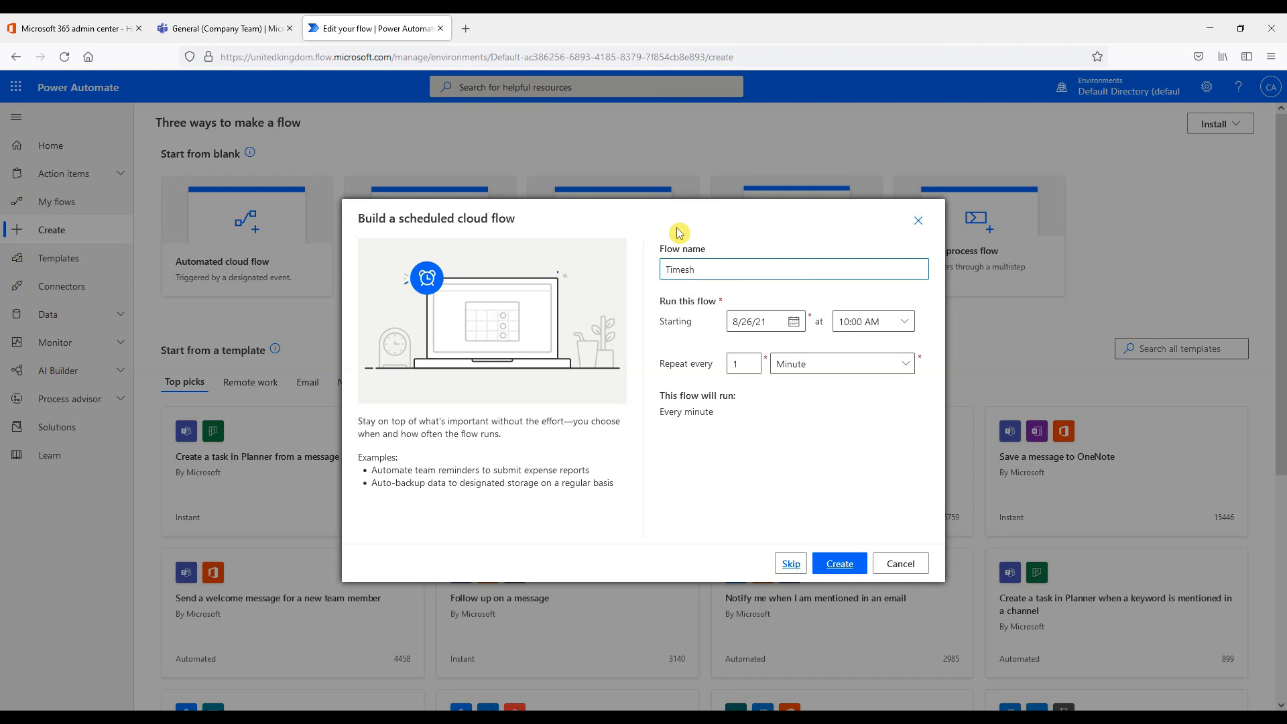
type("eet Remi")
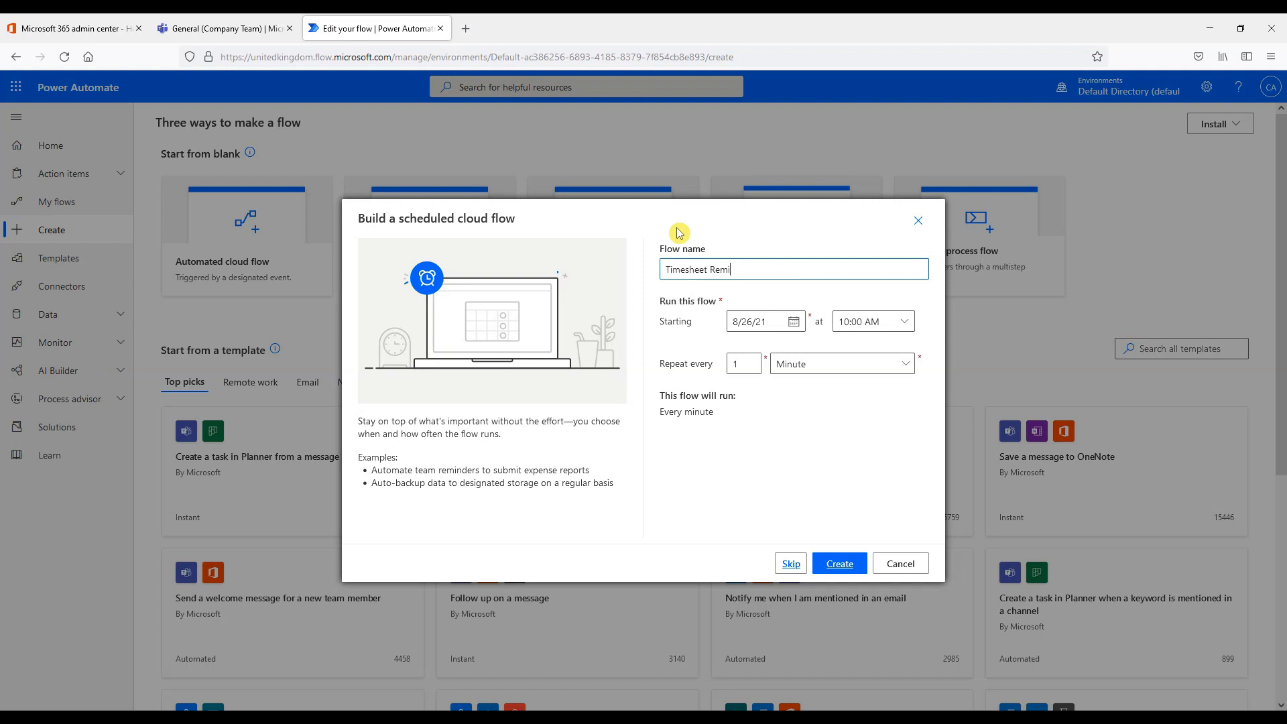
type("nder")
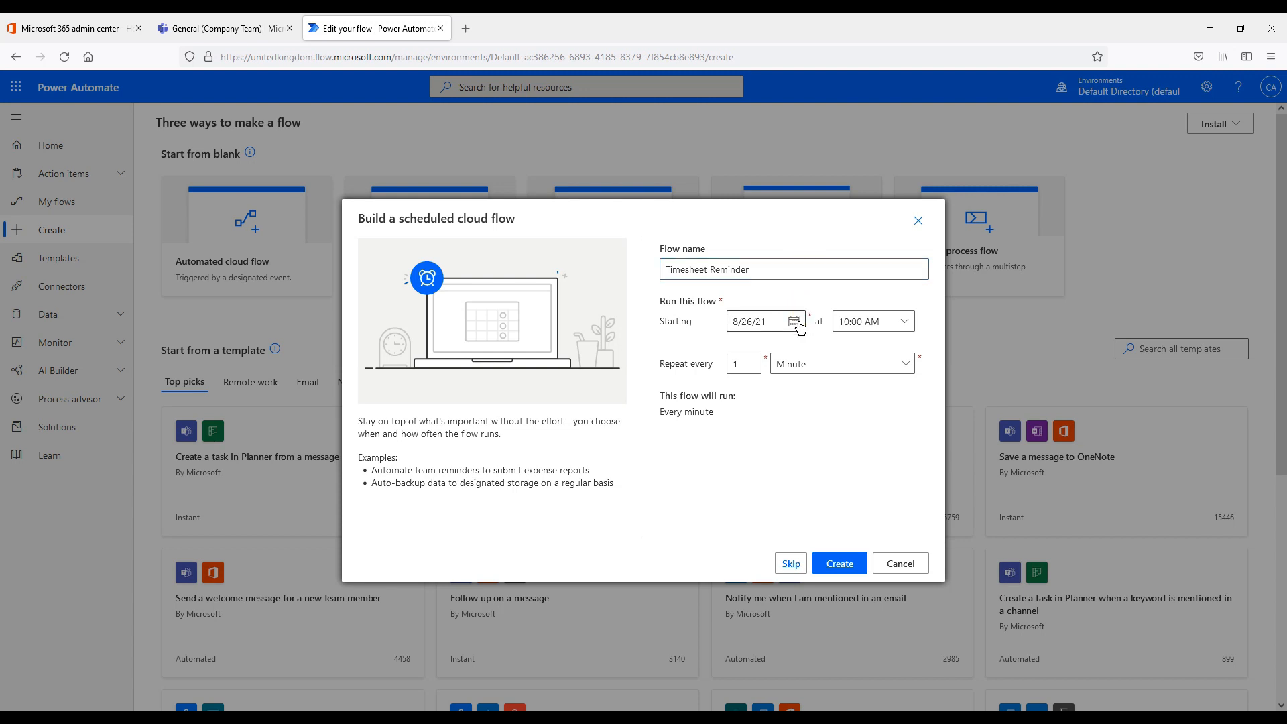
left_click(793, 321)
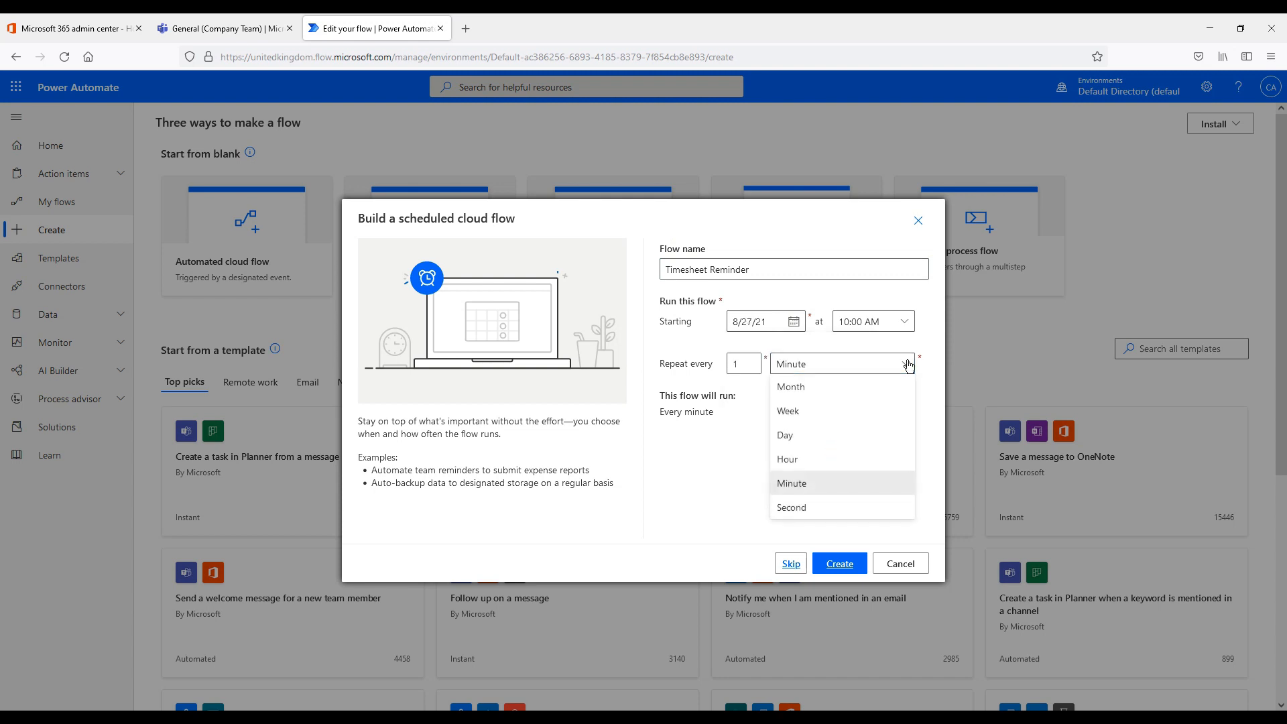
left_click(787, 411)
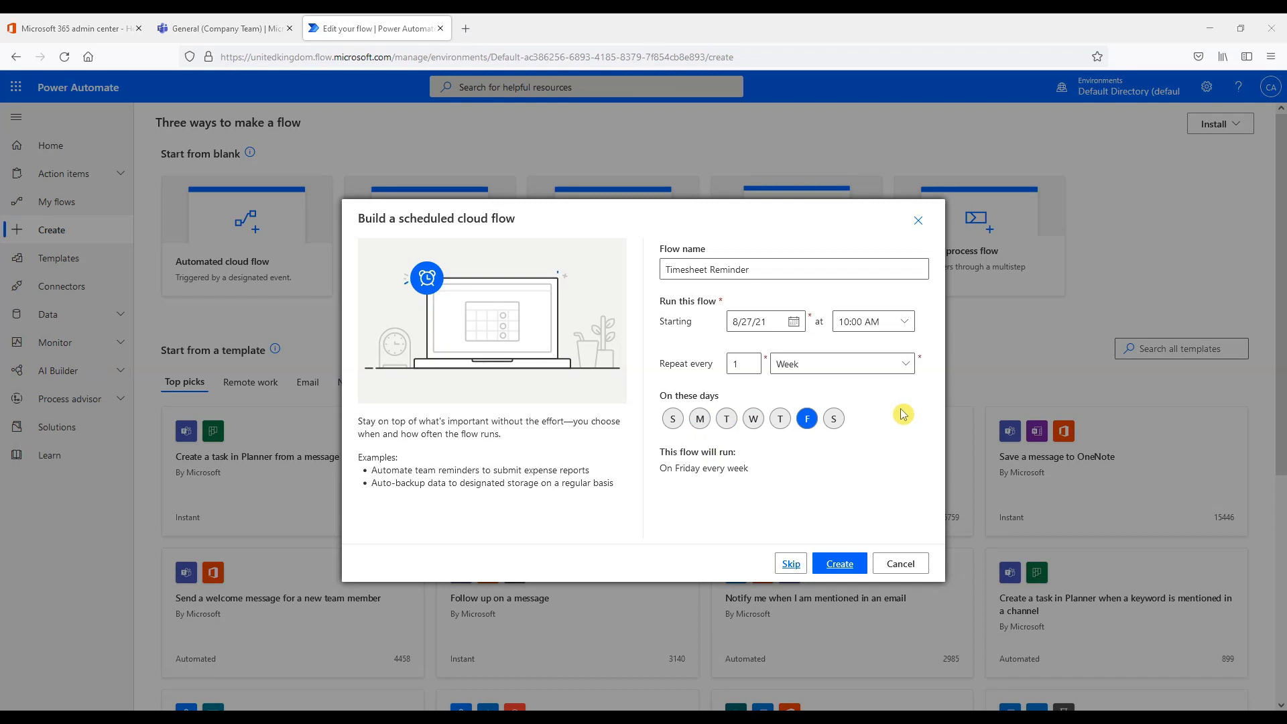
left_click(788, 563)
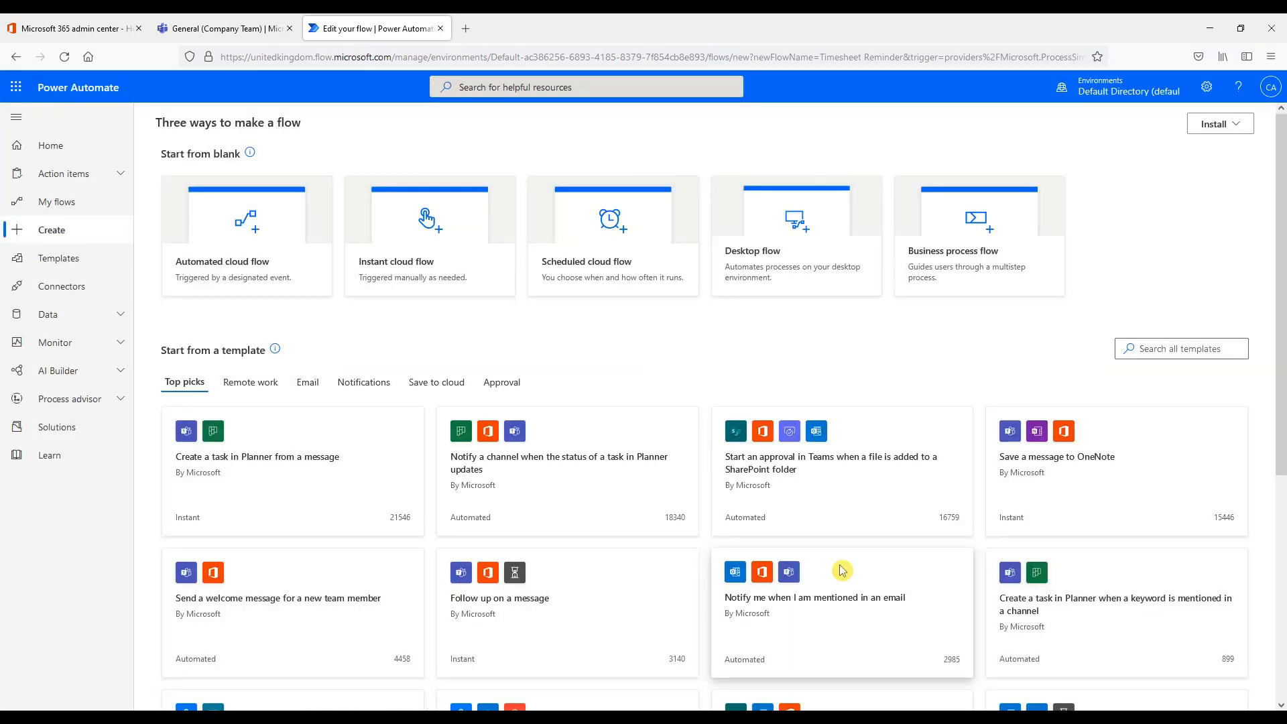
Add the Teams 'Post message in a chat or channel' action after the recurrence trigger.
left_click(611, 235)
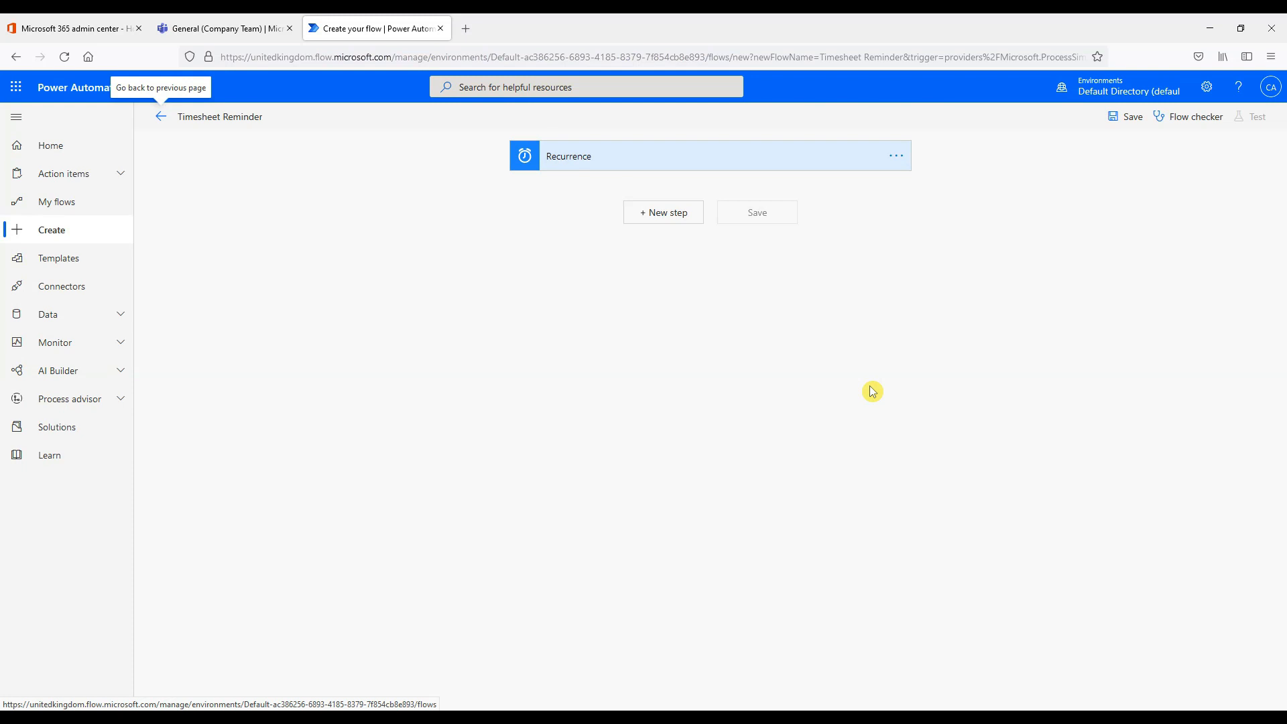
mouse_move(813, 161)
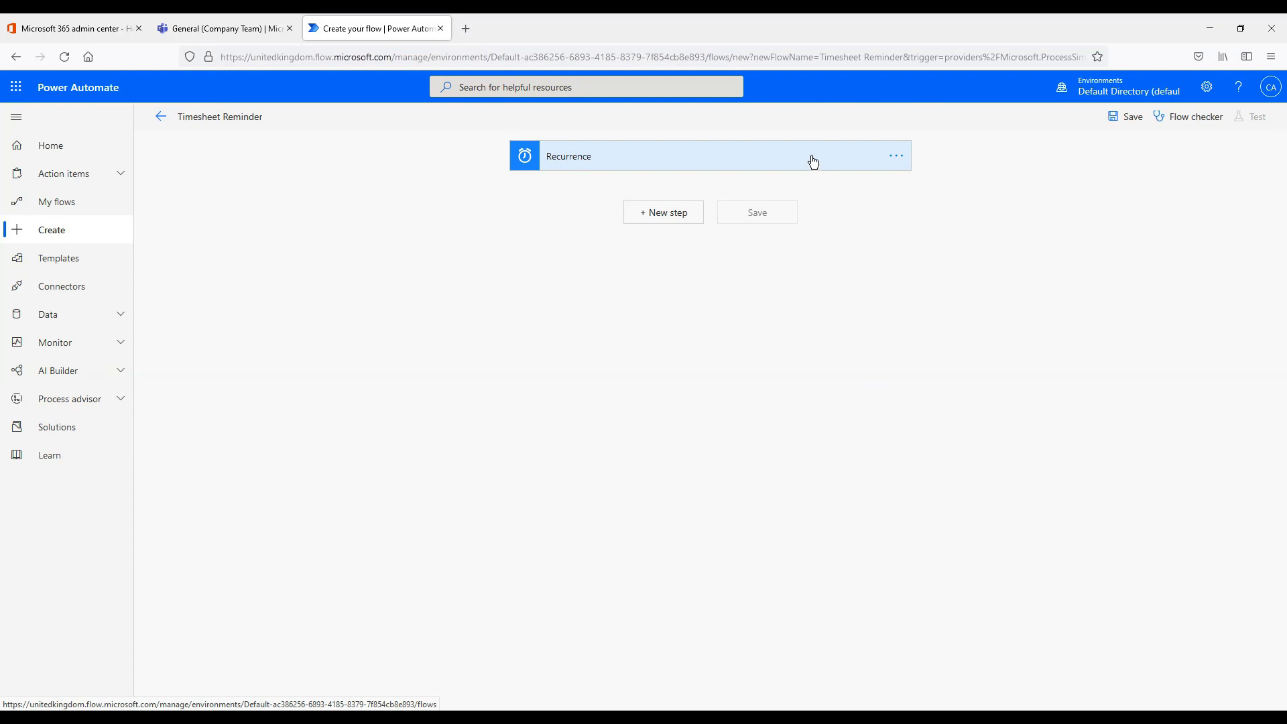
left_click(723, 156)
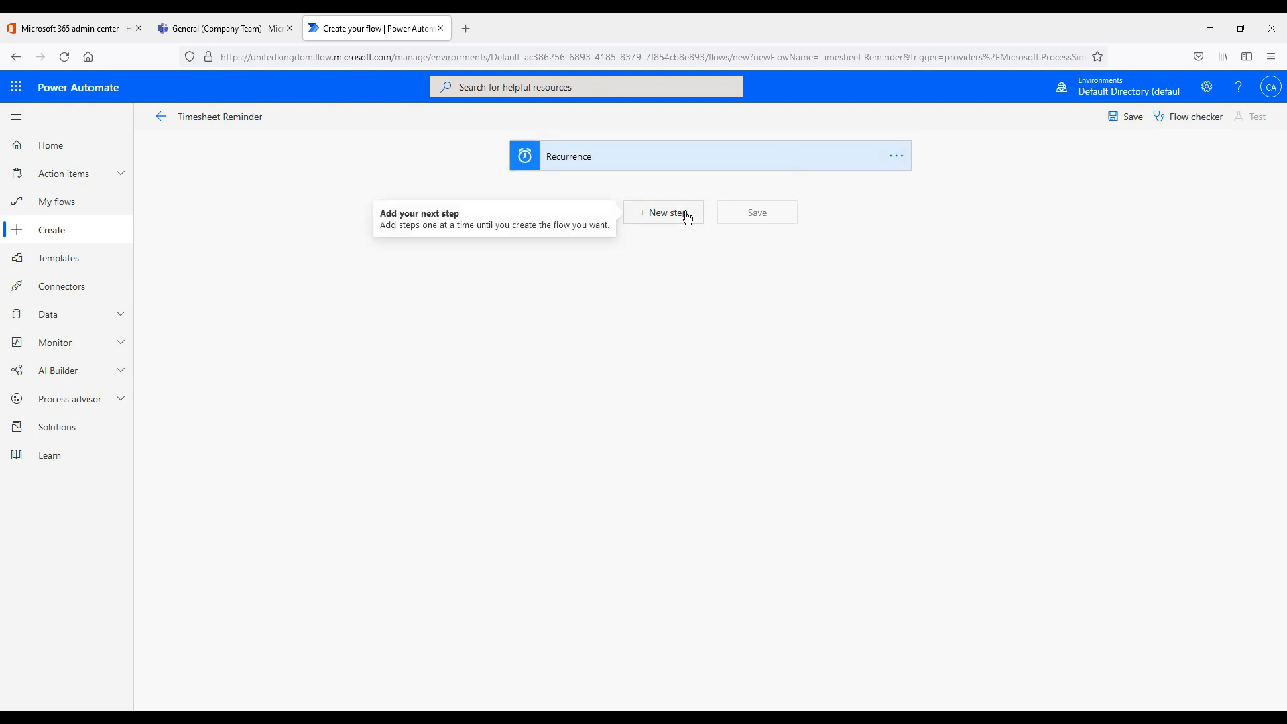
mouse_move(665, 215)
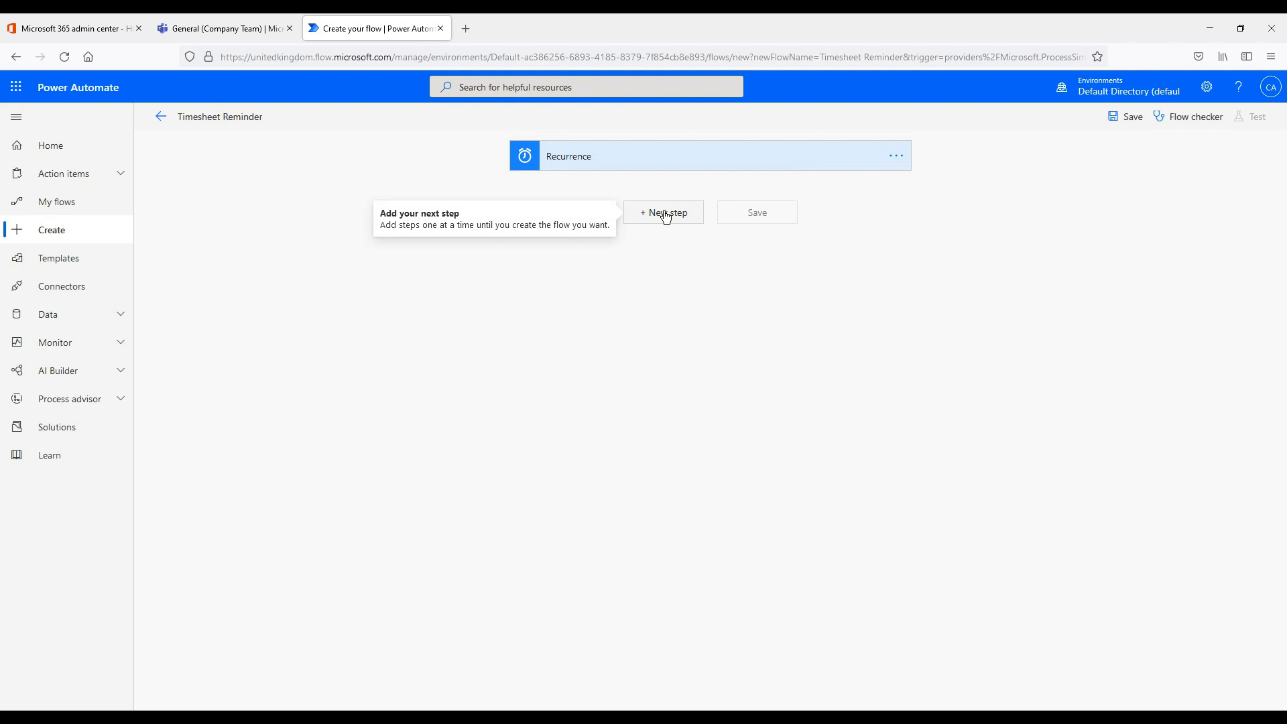
left_click(663, 211)
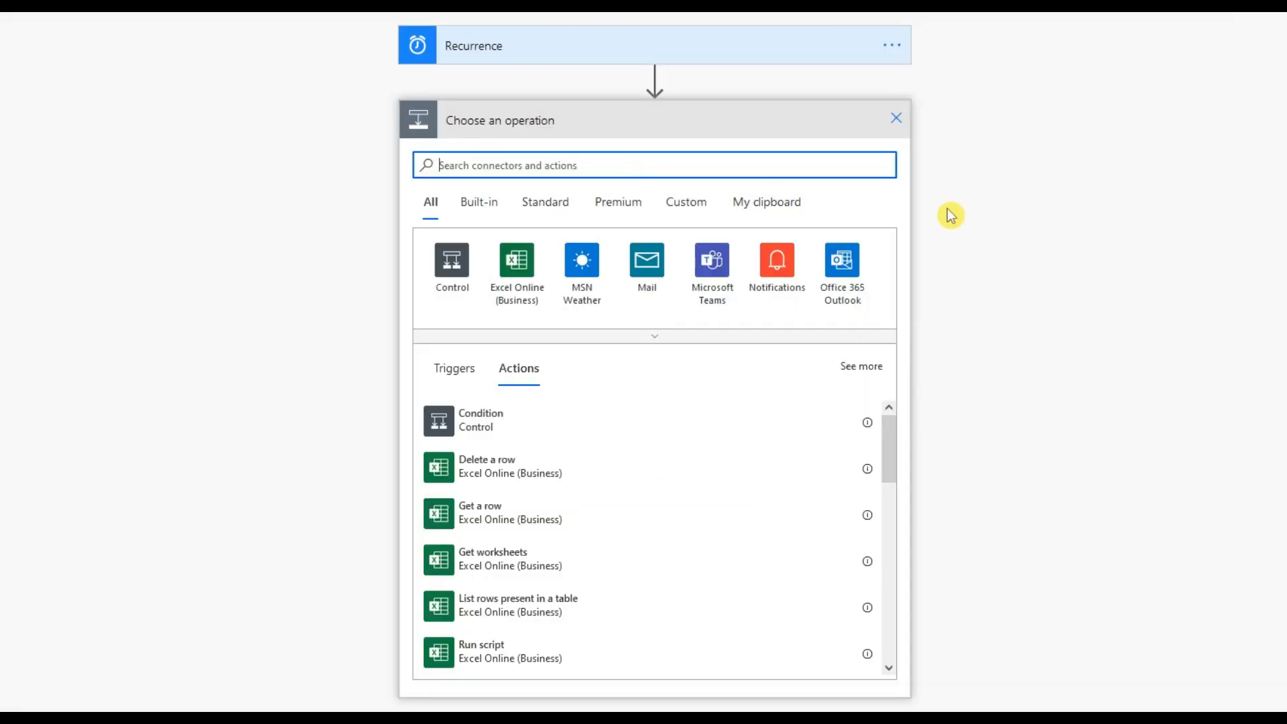
type("teams")
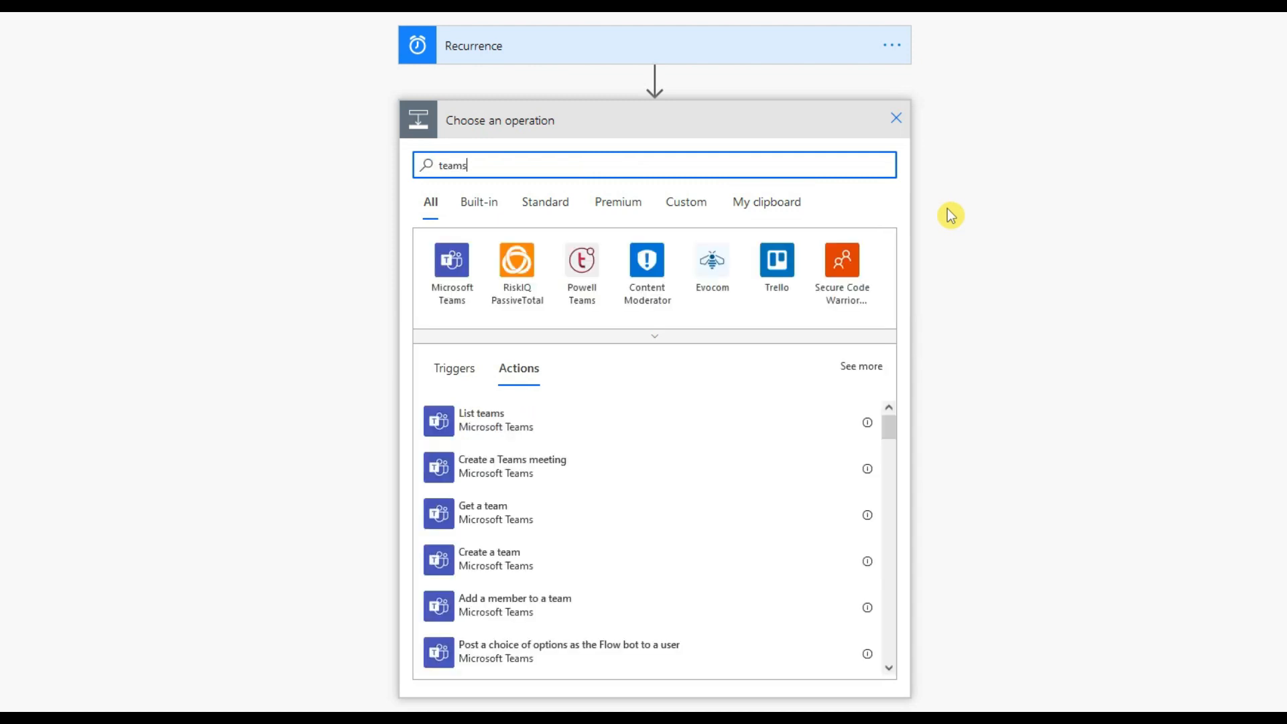
mouse_move(922, 446)
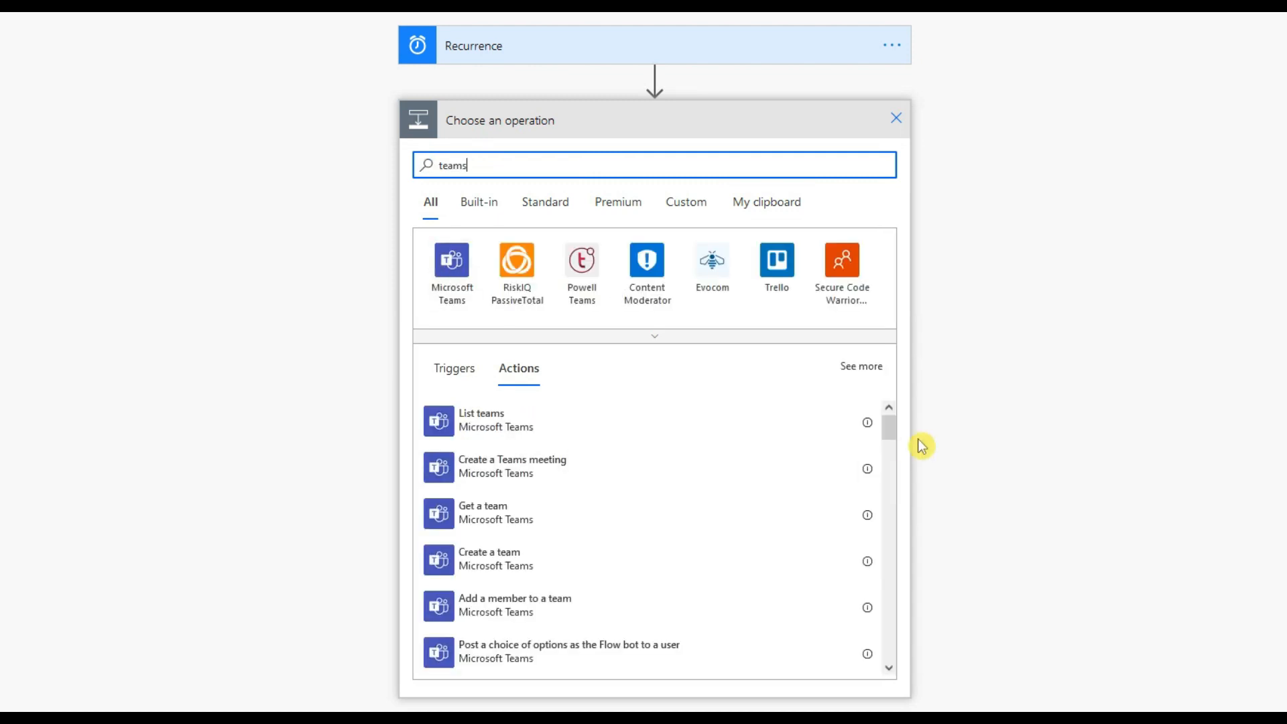
scroll("down", 3)
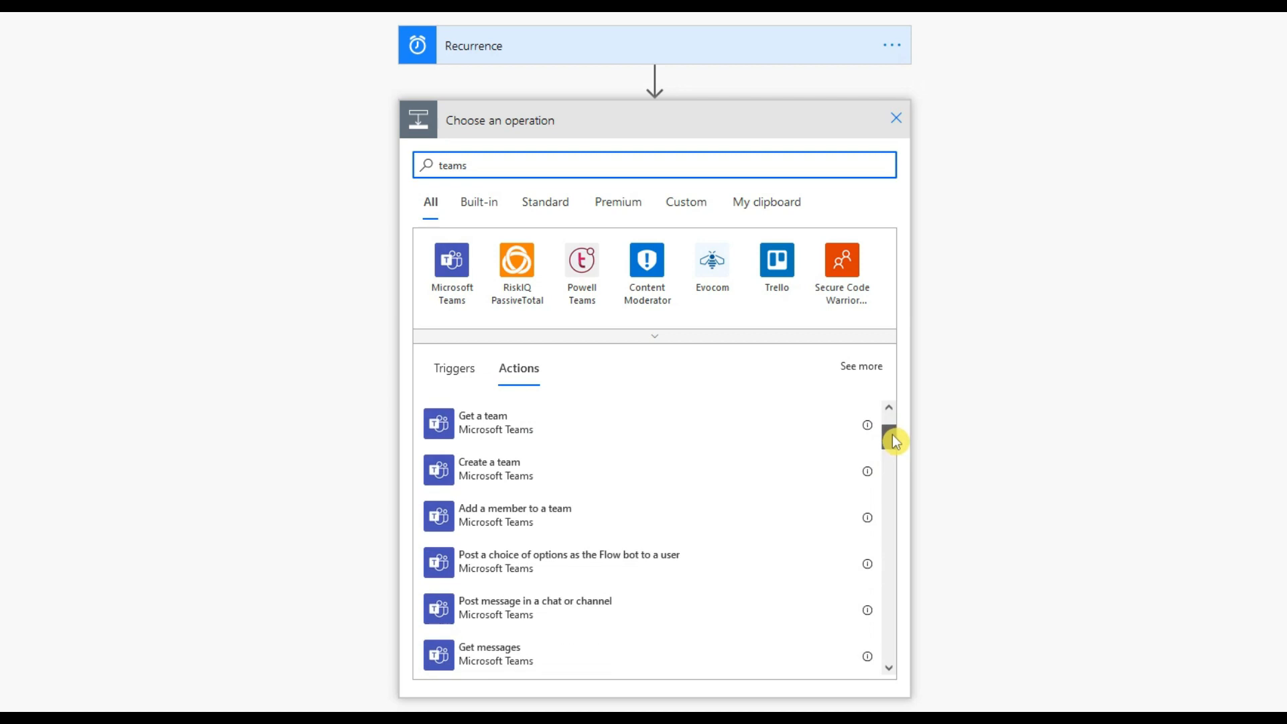
scroll("down", 3)
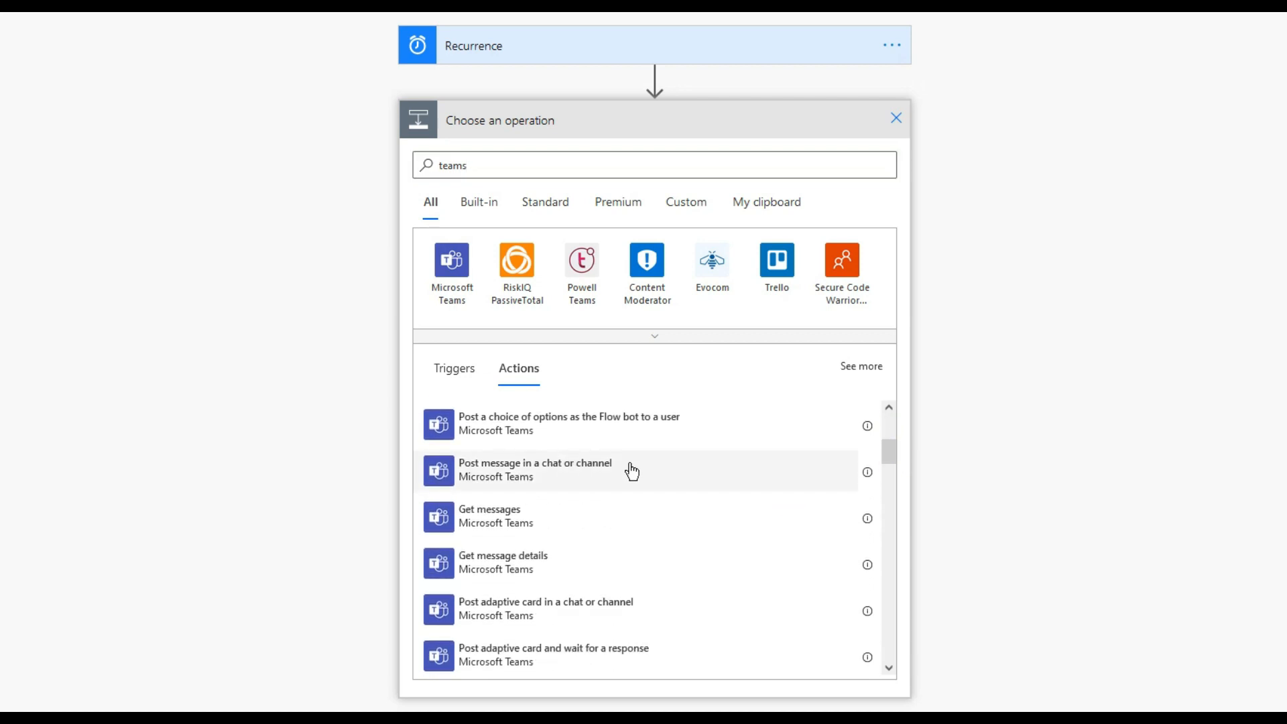
left_click(534, 469)
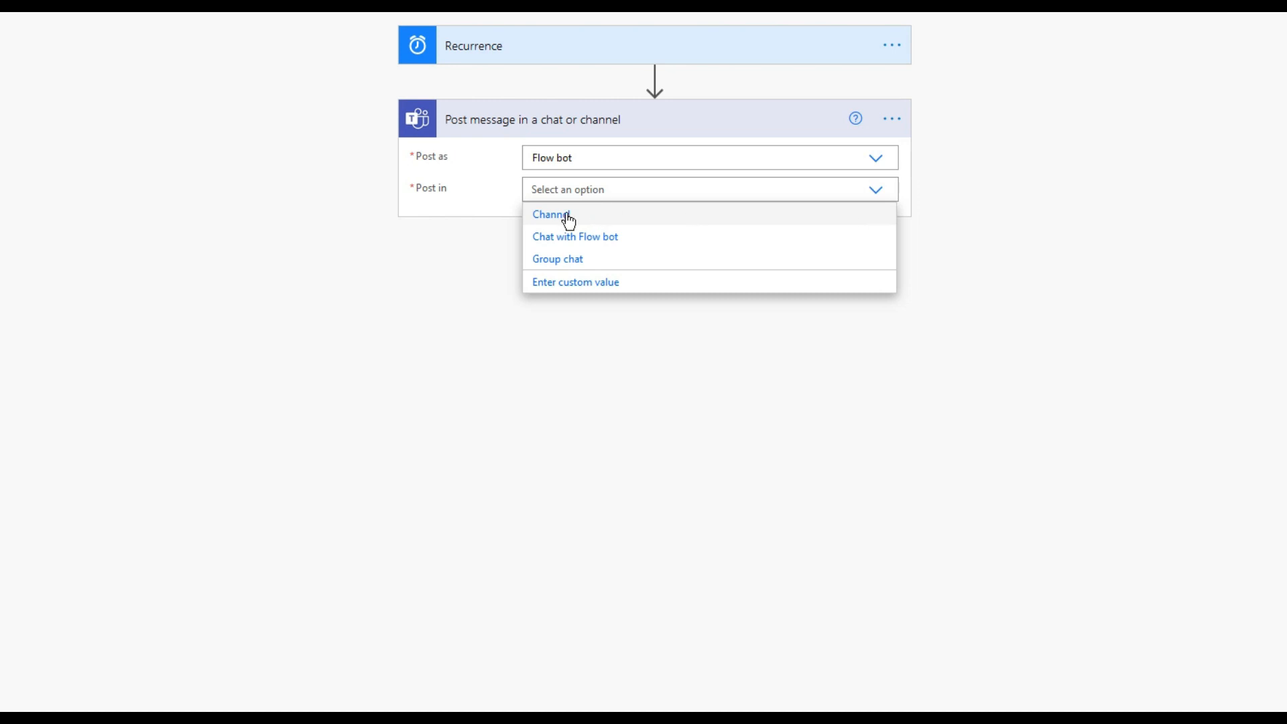
Post to Company Team's General channel: timesheet submission deadline is today at 15:00.
left_click(551, 215)
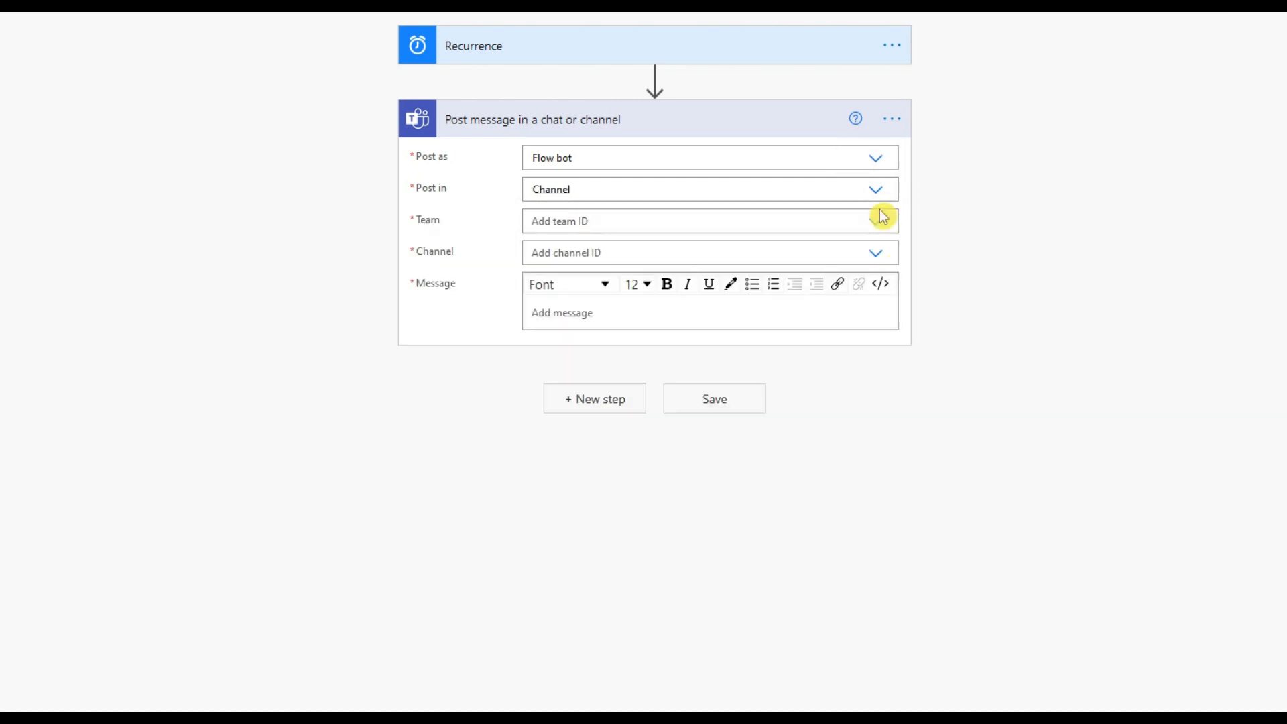
left_click(701, 220)
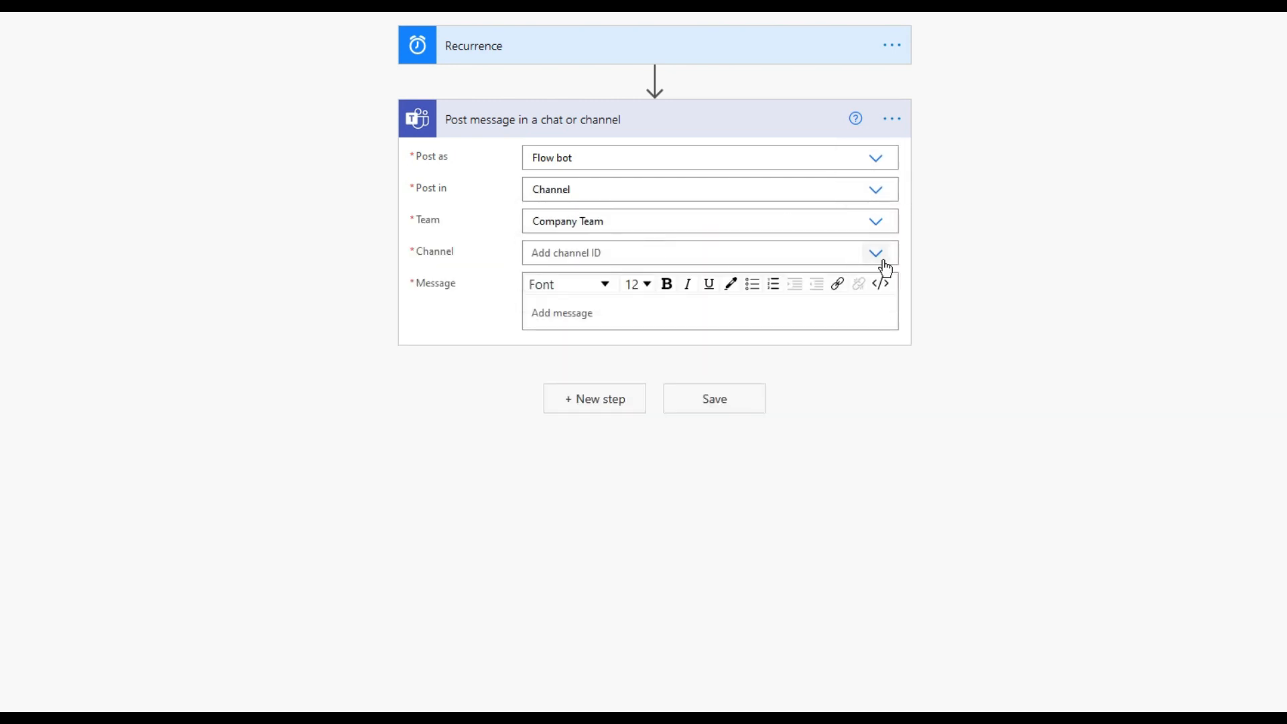
left_click(874, 252)
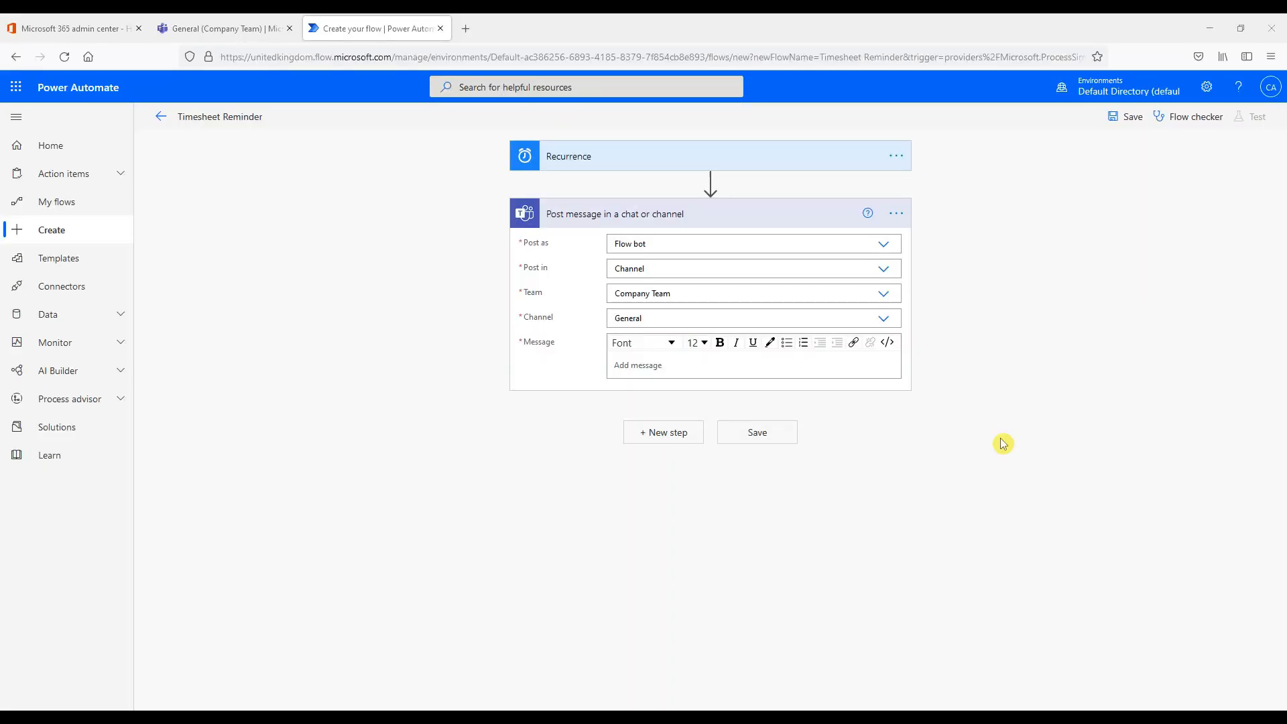
type("Hi everyone, please remember the deadline for timesheet submission is today at 15:00. Thank you!")
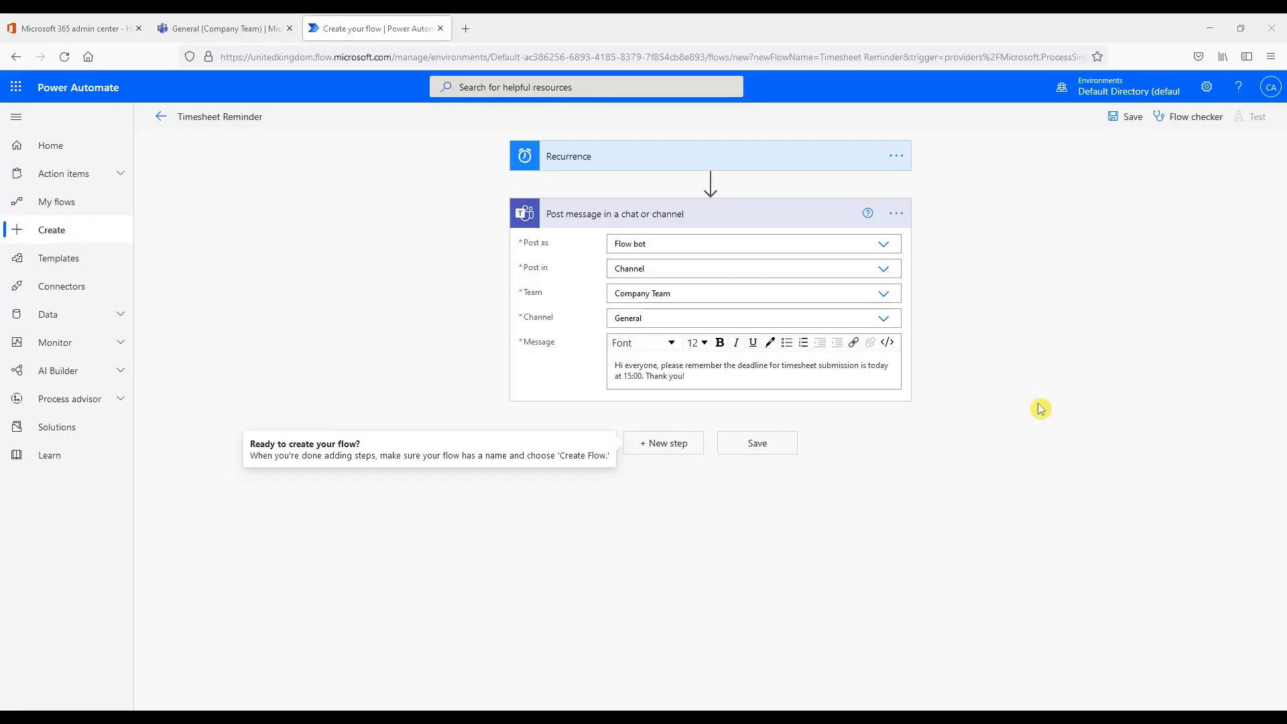
left_click(662, 442)
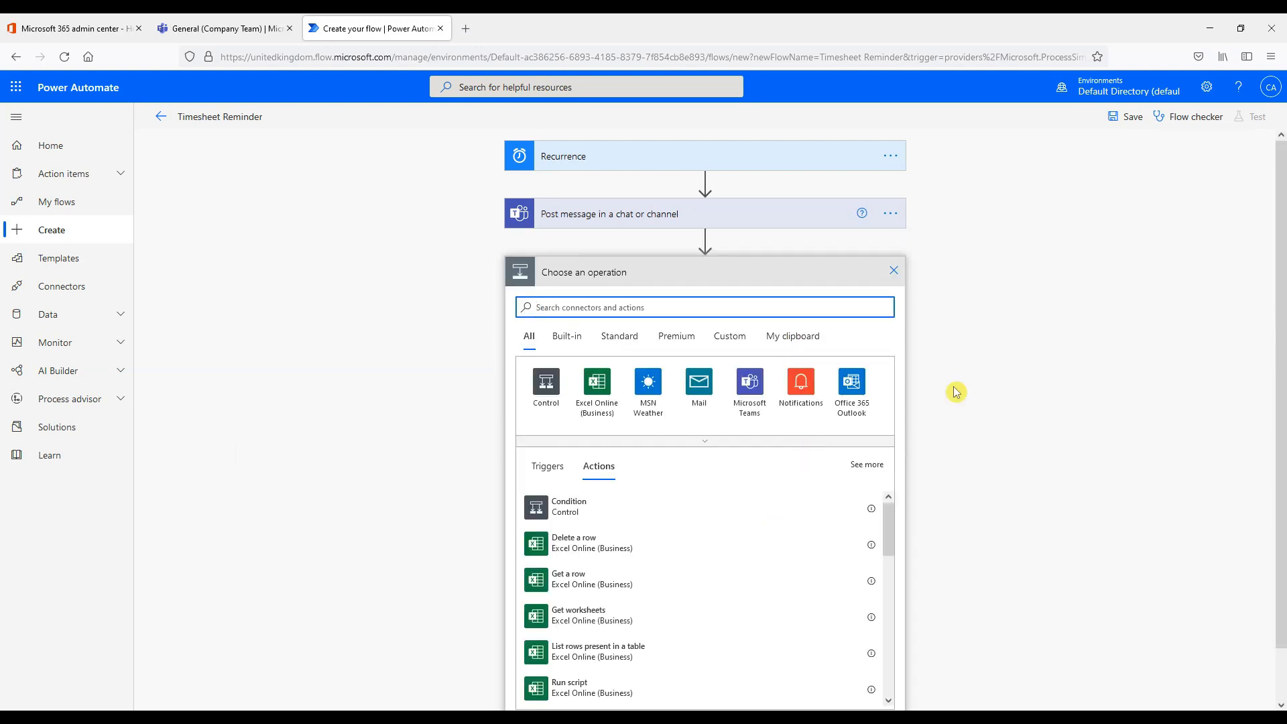
Add an Outlook Send an email (V2) to All Company, subject 'TimeSheet Reminder', then return to My flows.
left_click(852, 384)
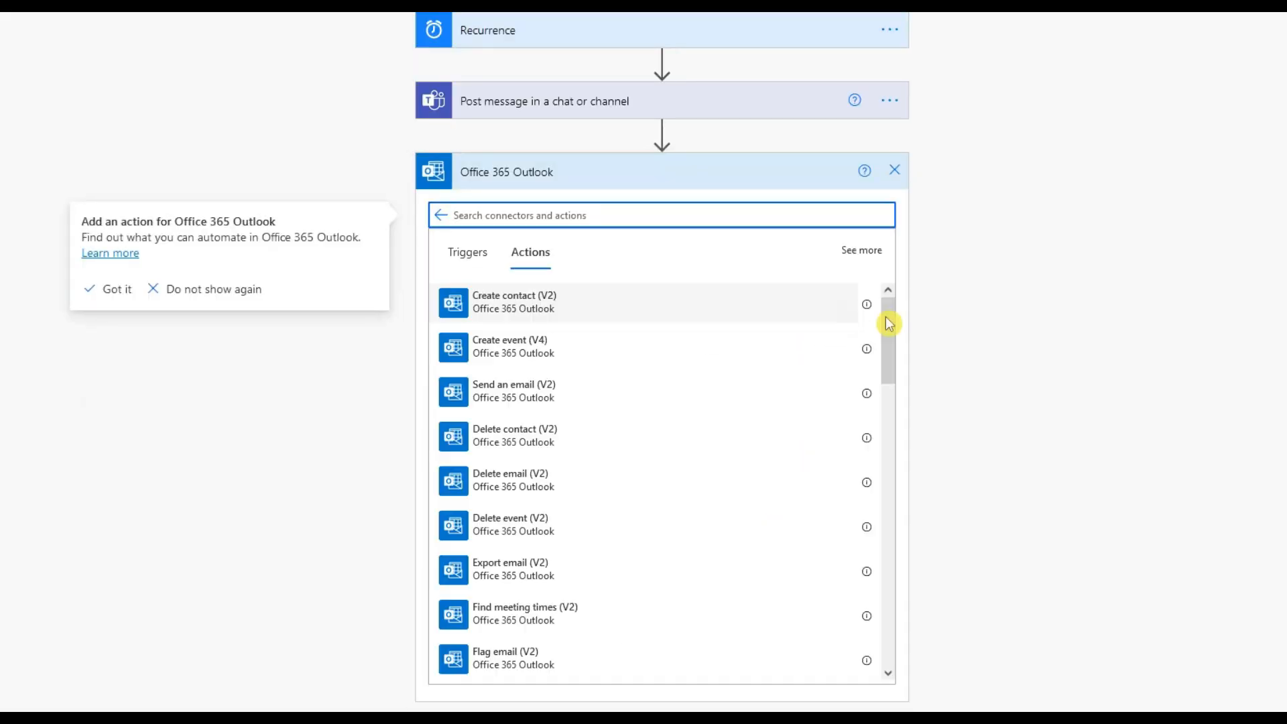
mouse_move(735, 378)
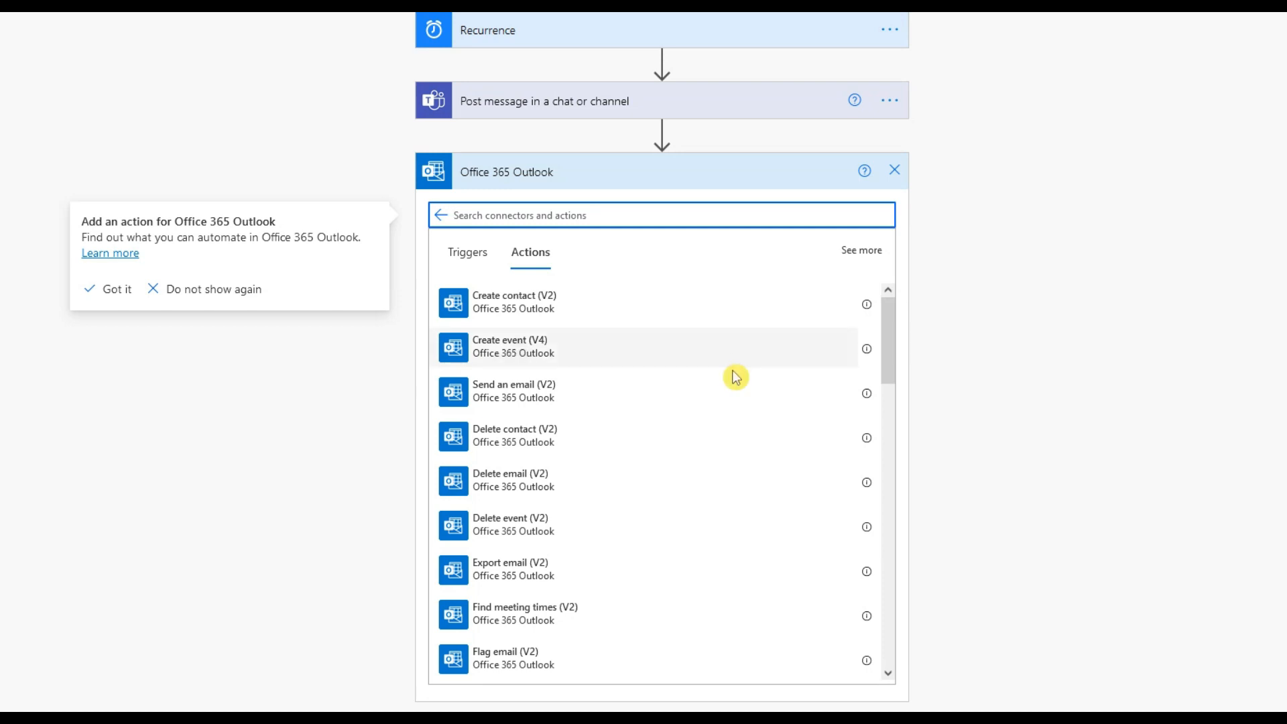
left_click(513, 391)
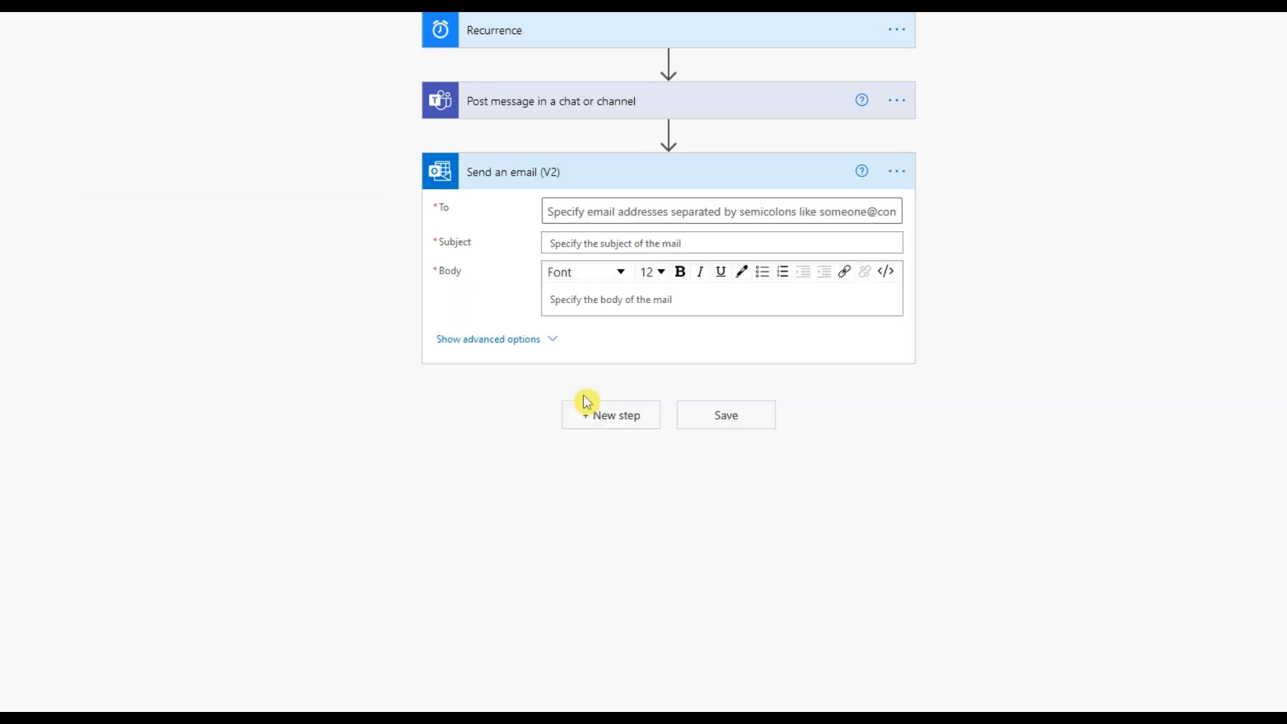
left_click(721, 211)
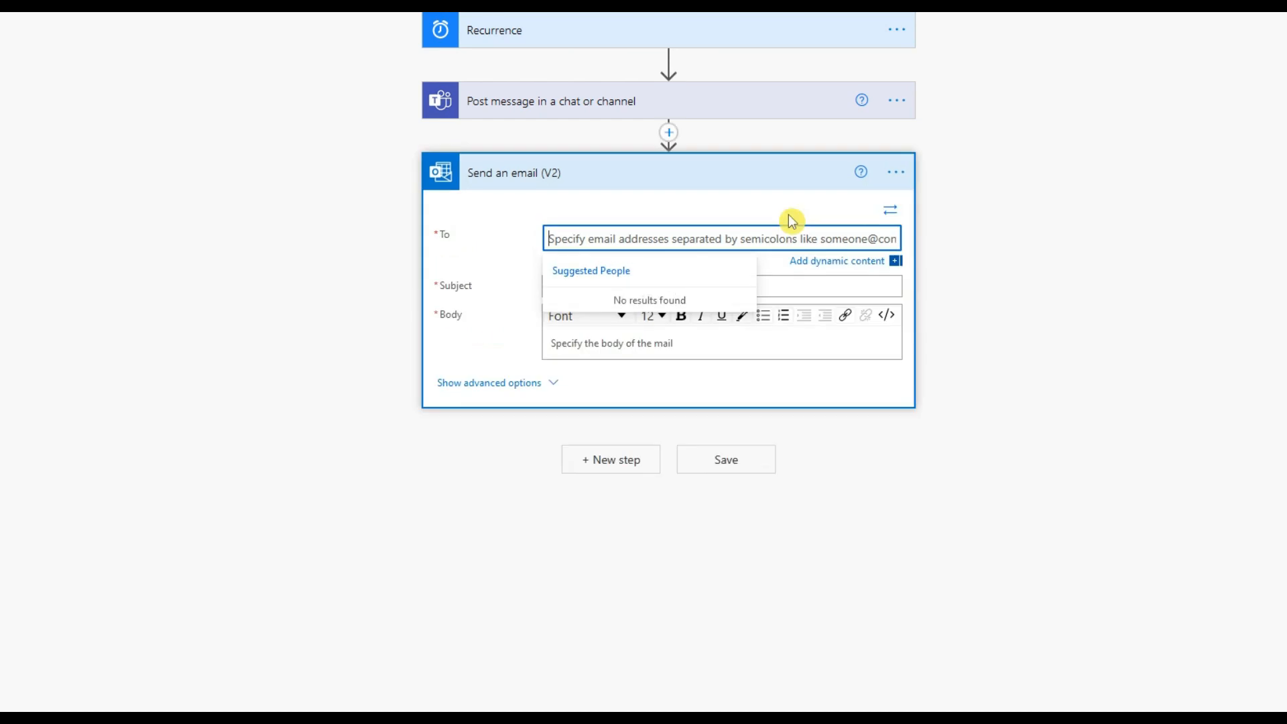
type("All Company")
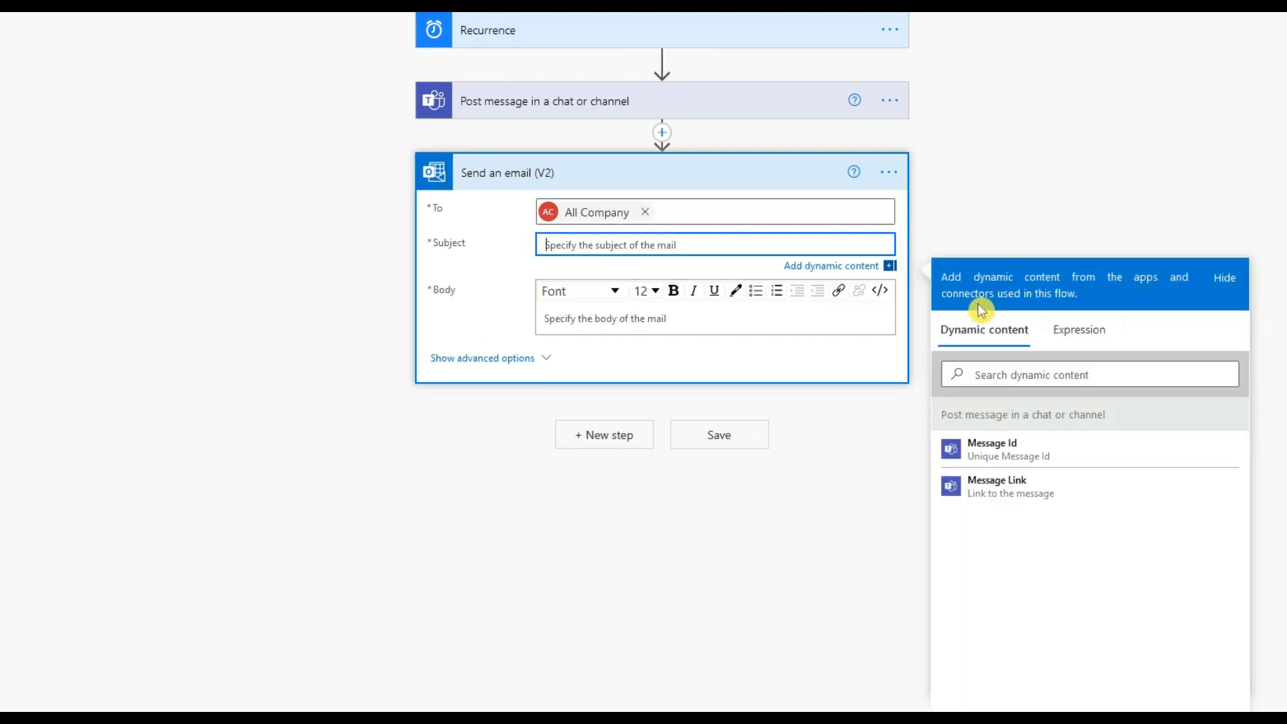
type("TimeSheet Remi")
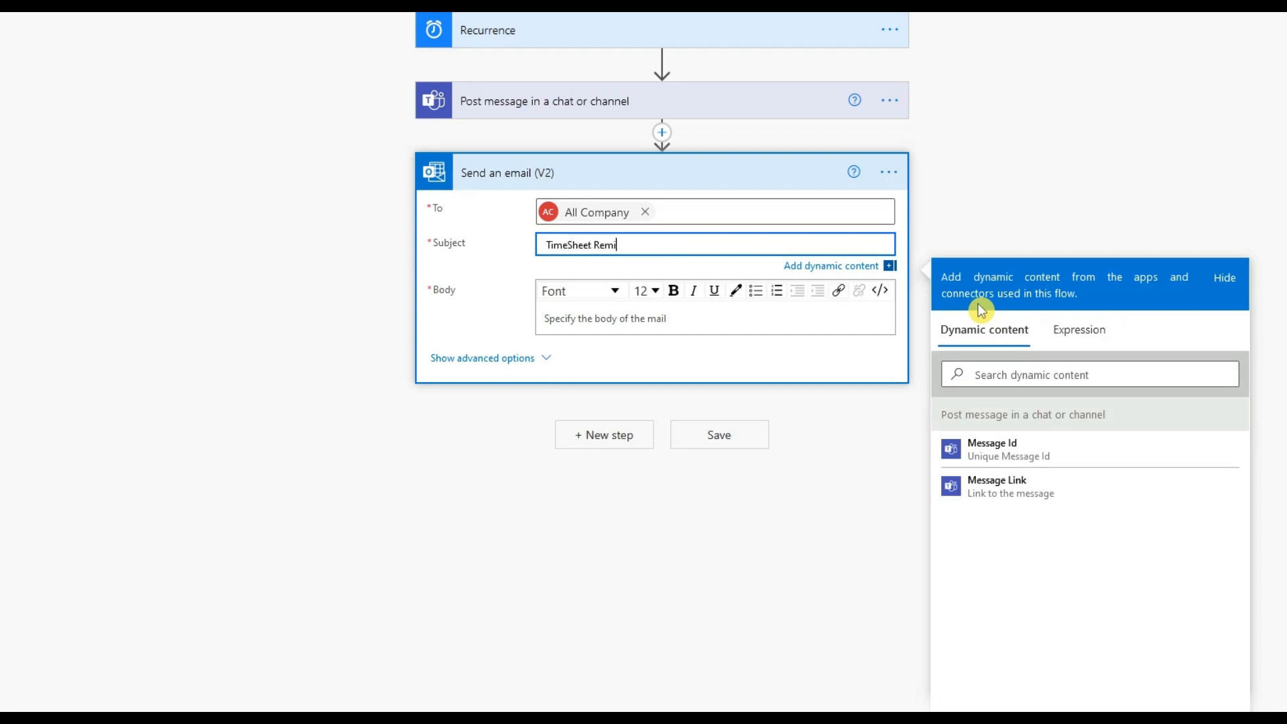
type("nder")
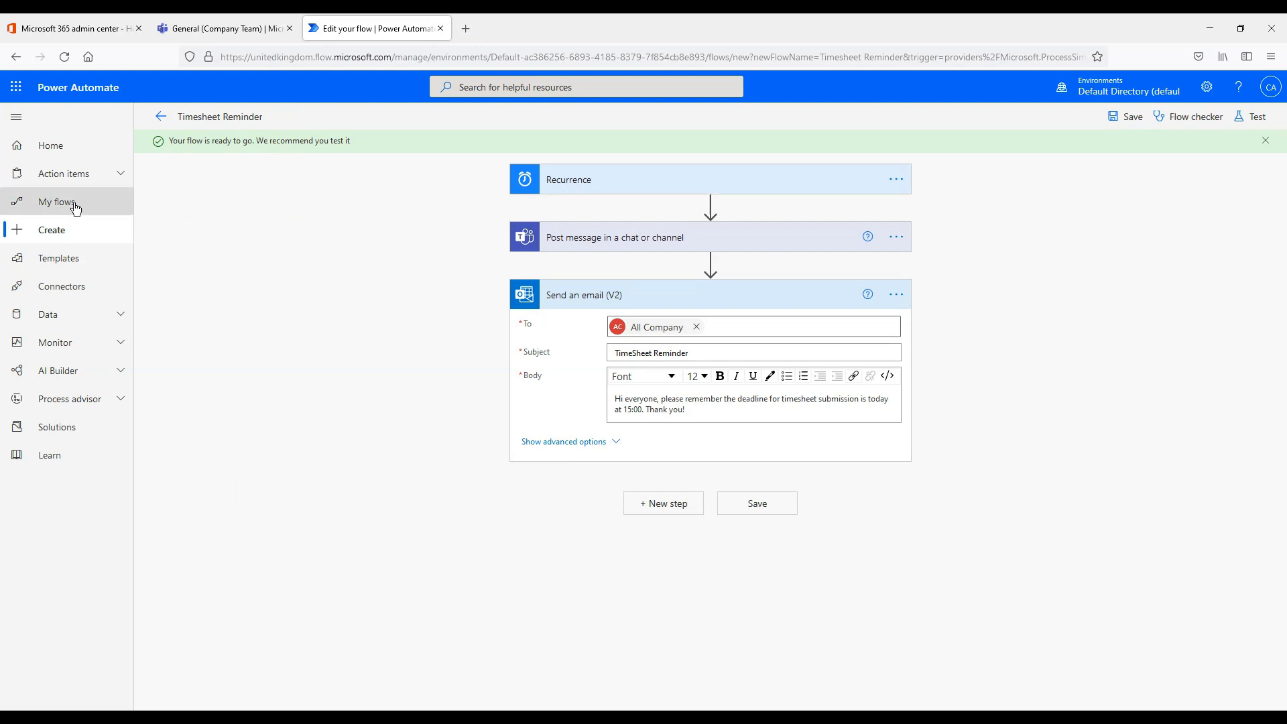
left_click(57, 202)
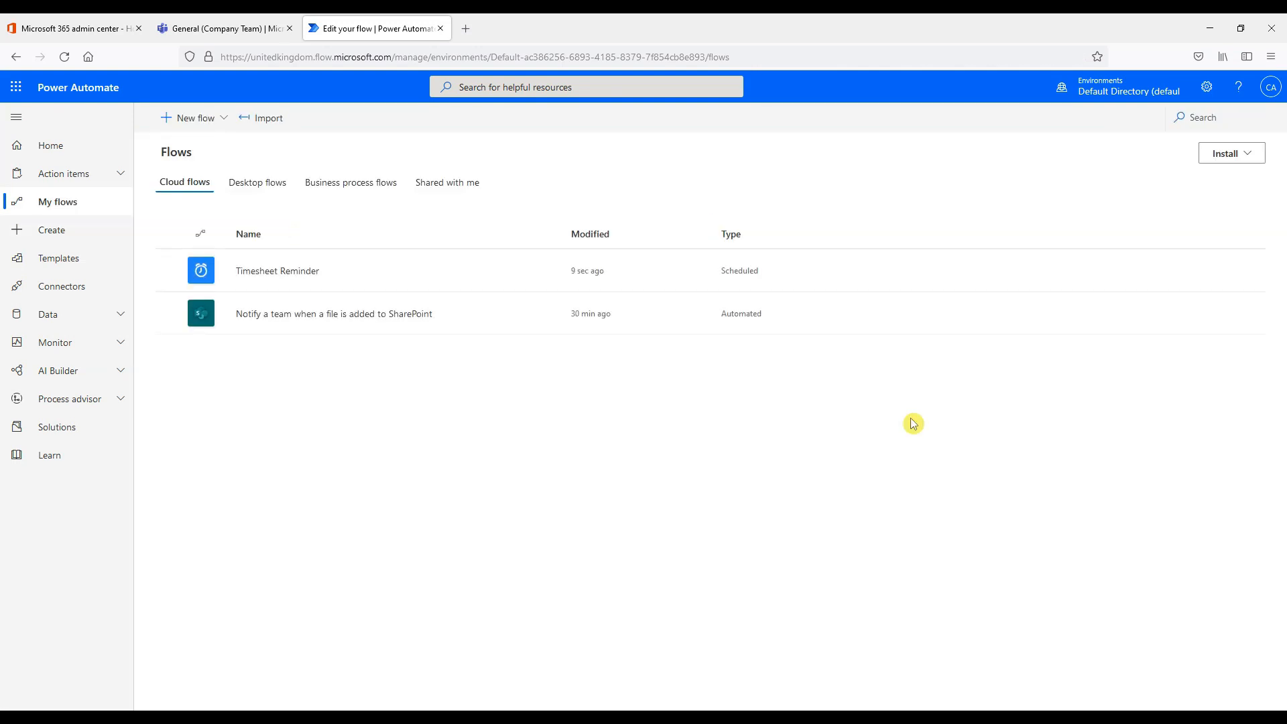
Run the Timesheet Reminder flow manually from its menu and dismiss the confirmation.
left_click(549, 270)
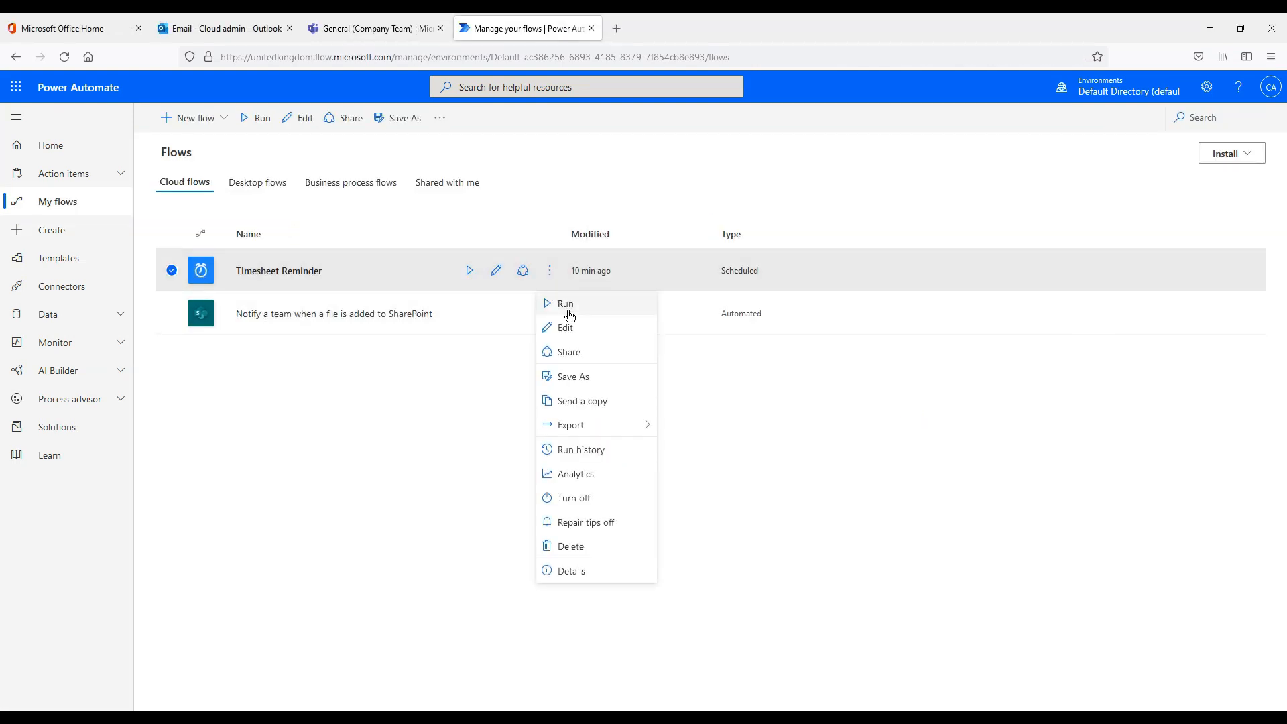
left_click(565, 303)
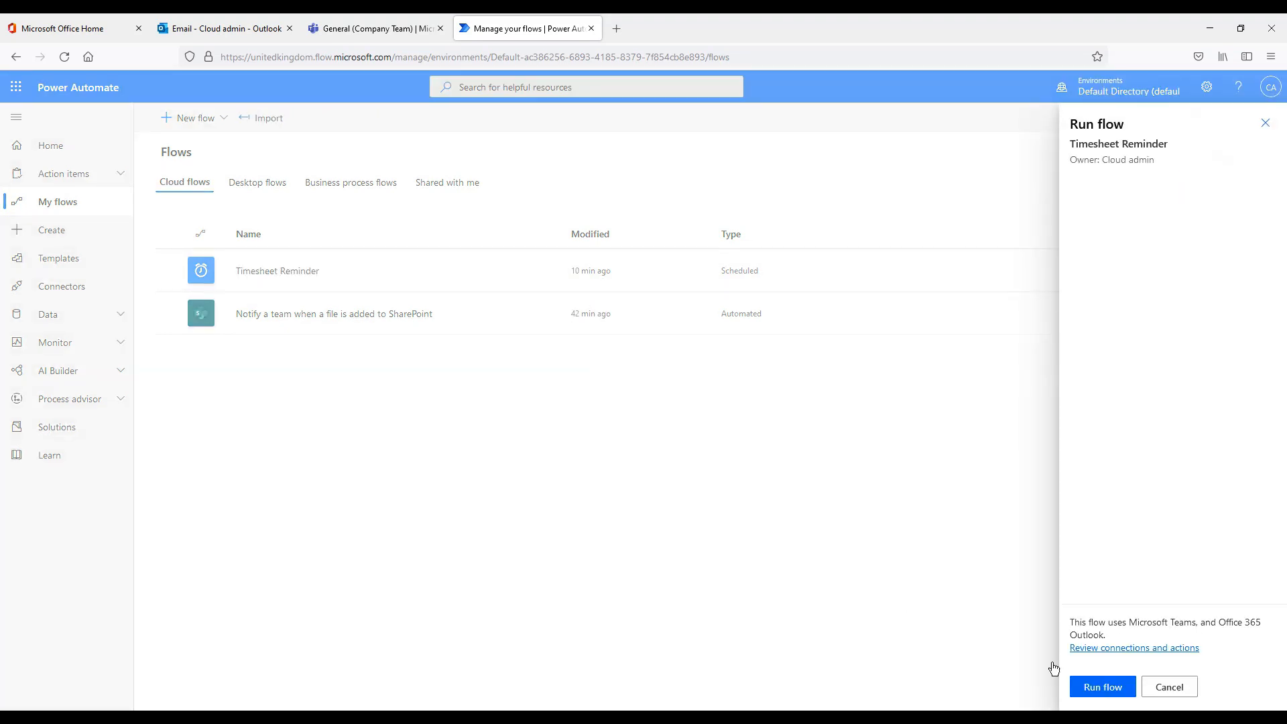
left_click(1102, 687)
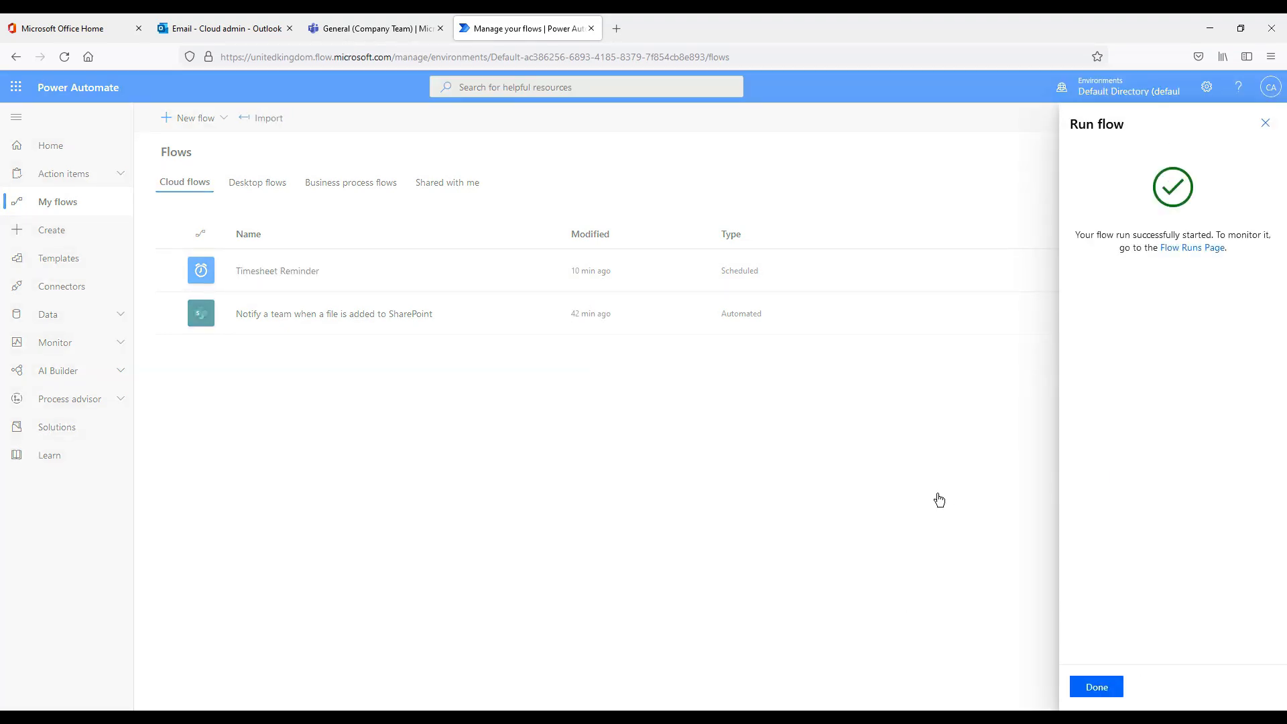
left_click(225, 28)
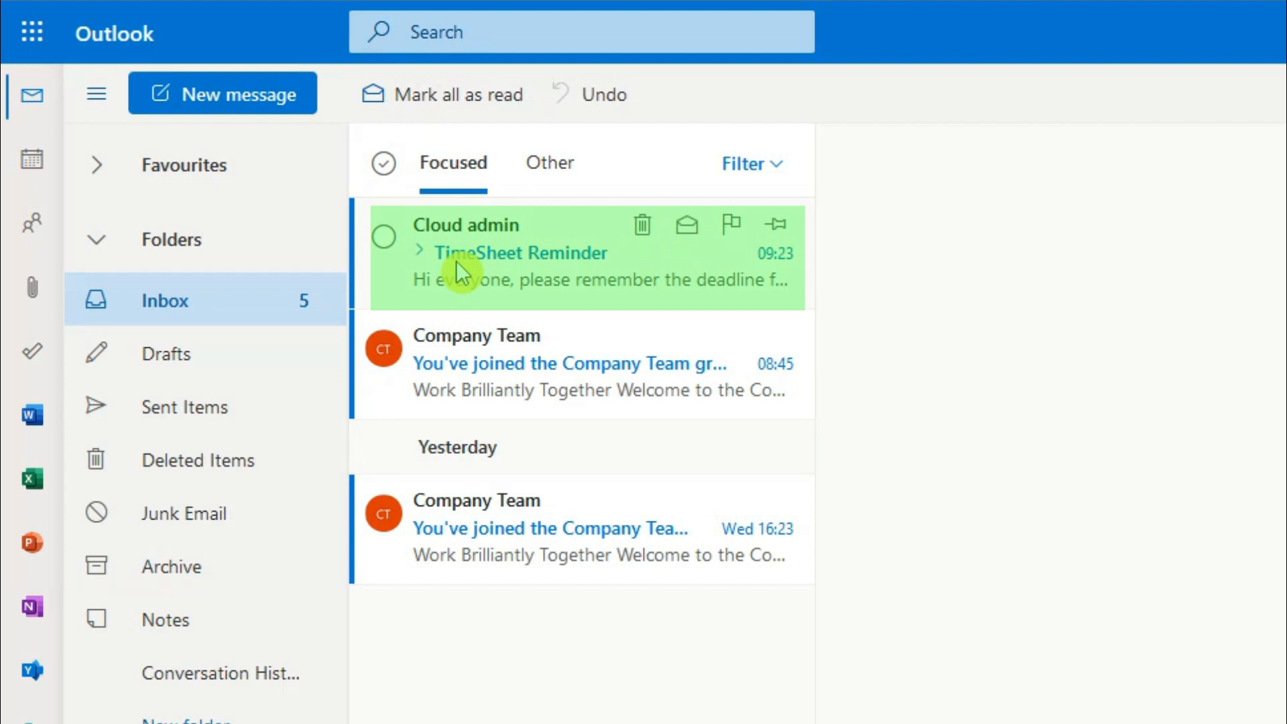
Switch to the Teams tab to view the timesheet reminder in General.
left_click(376, 28)
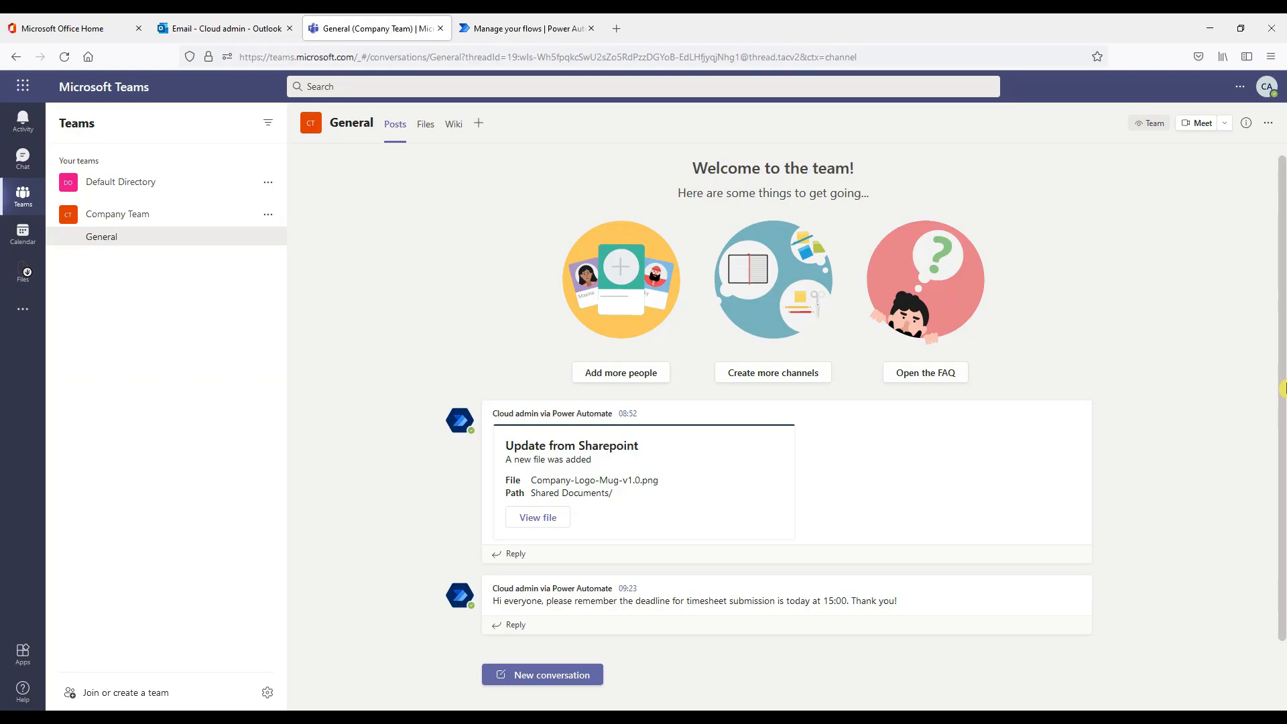